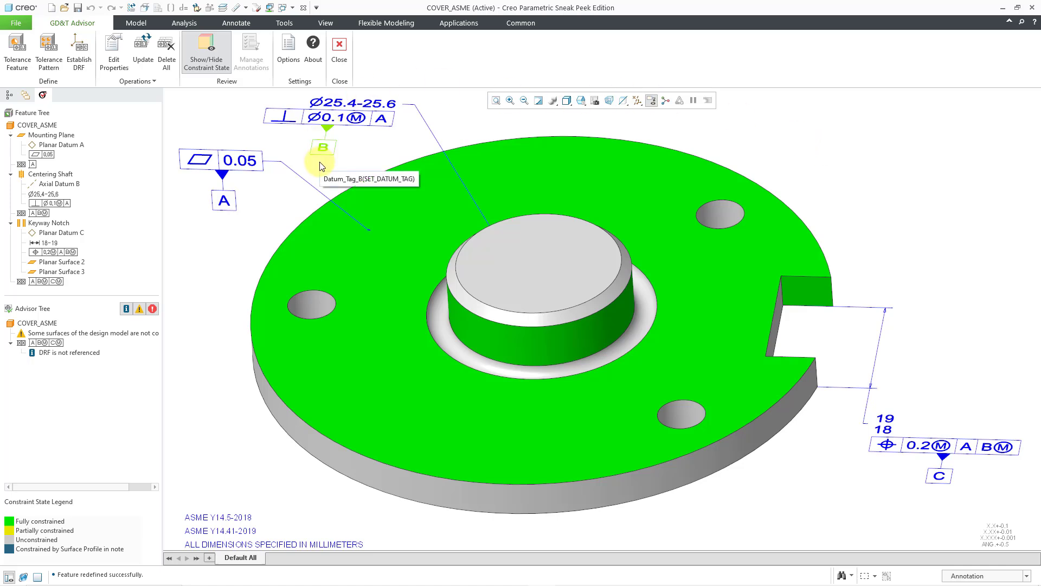
{"action": "mouse_move", "coordinate": [318, 167]}
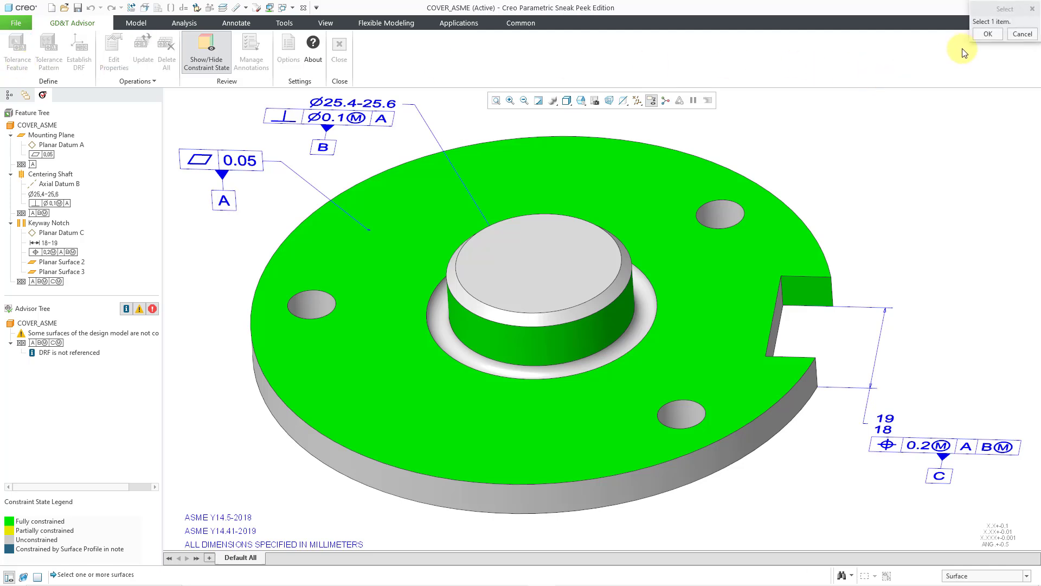
{"action": "mouse_move", "coordinate": [723, 219]}
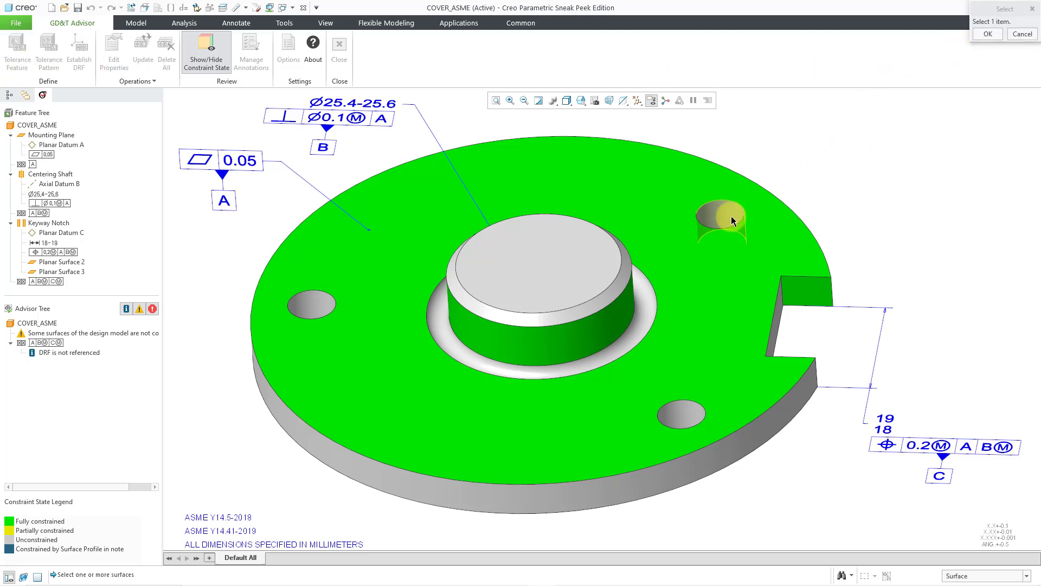
{"action": "mouse_move", "coordinate": [729, 219]}
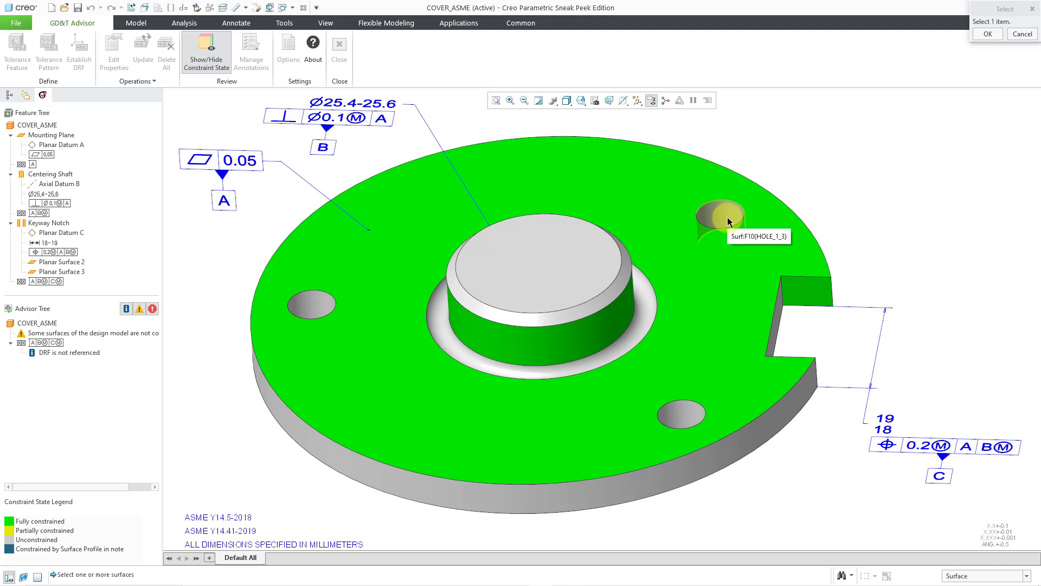
Step: Pick the cylindrical surface of one through hole as the tolerance pattern's feature
{"action": "left_click", "coordinate": [724, 219]}
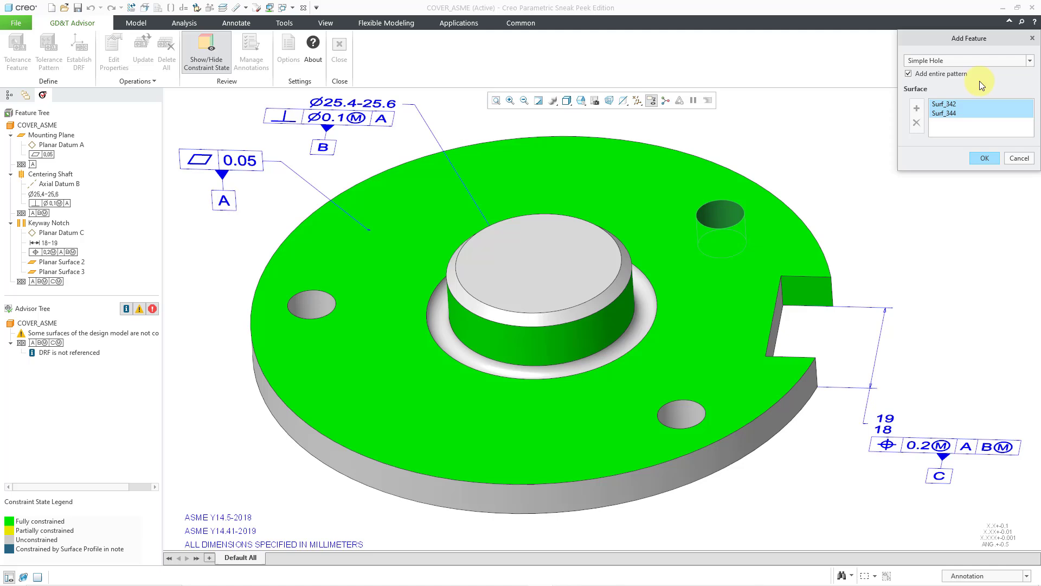
{"action": "mouse_move", "coordinate": [958, 113]}
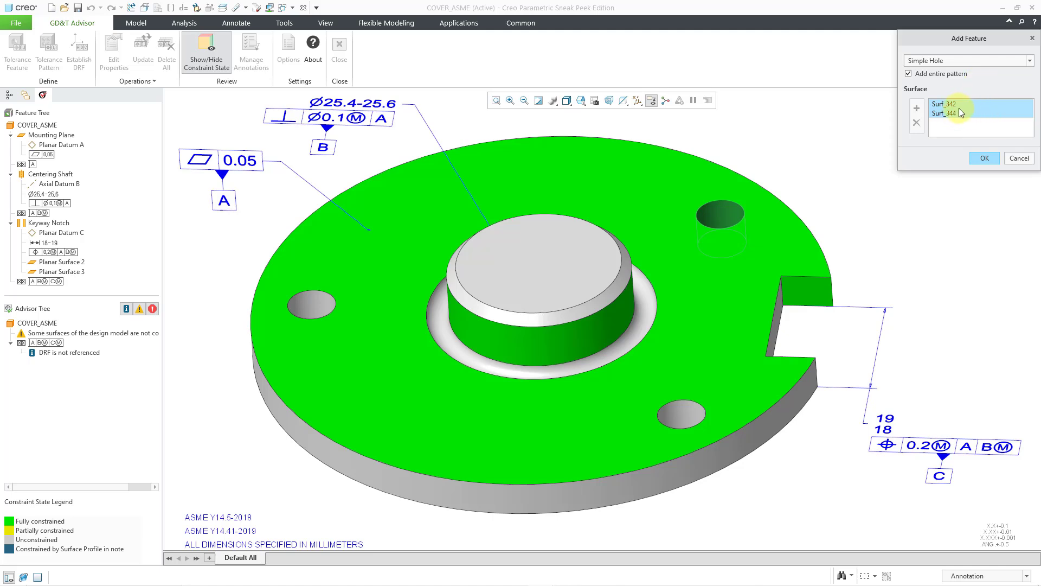
{"action": "mouse_move", "coordinate": [957, 92]}
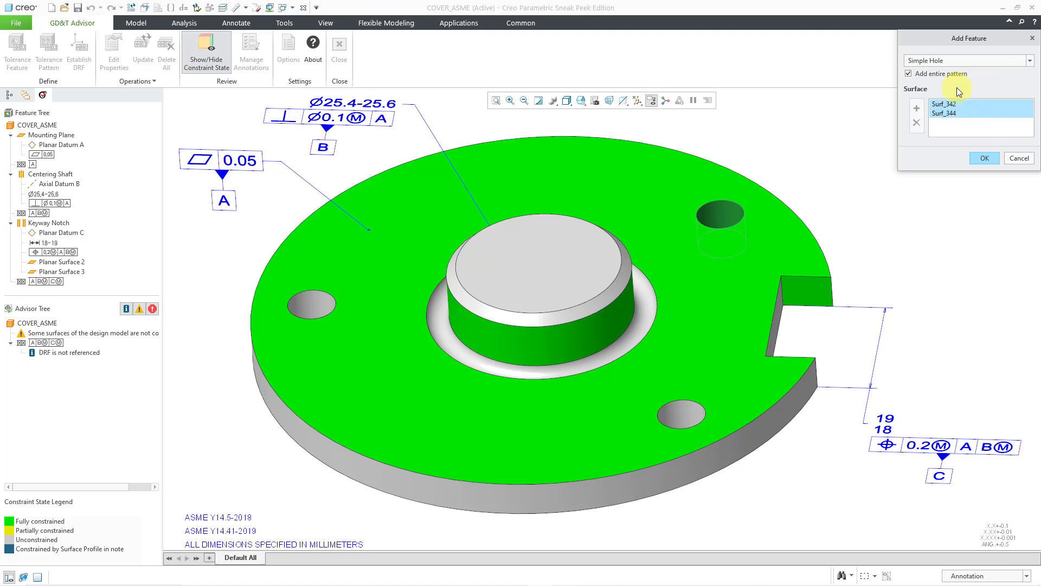
{"action": "mouse_move", "coordinate": [954, 84]}
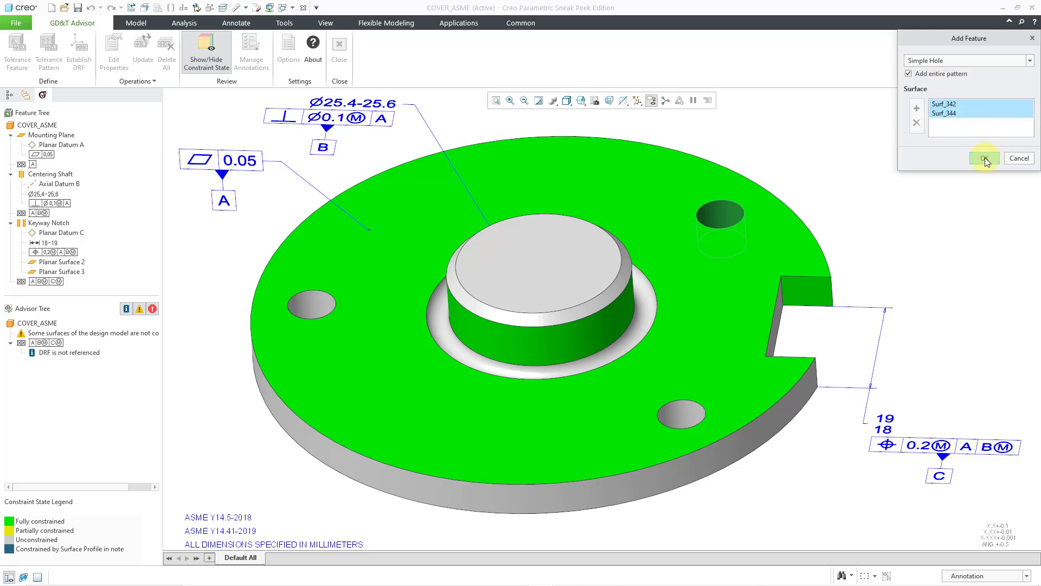
Step: Confirm adding the entire simple-hole pattern as the tolerance pattern's features
{"action": "left_click", "coordinate": [984, 158]}
{"action": "type", "text": "F"}
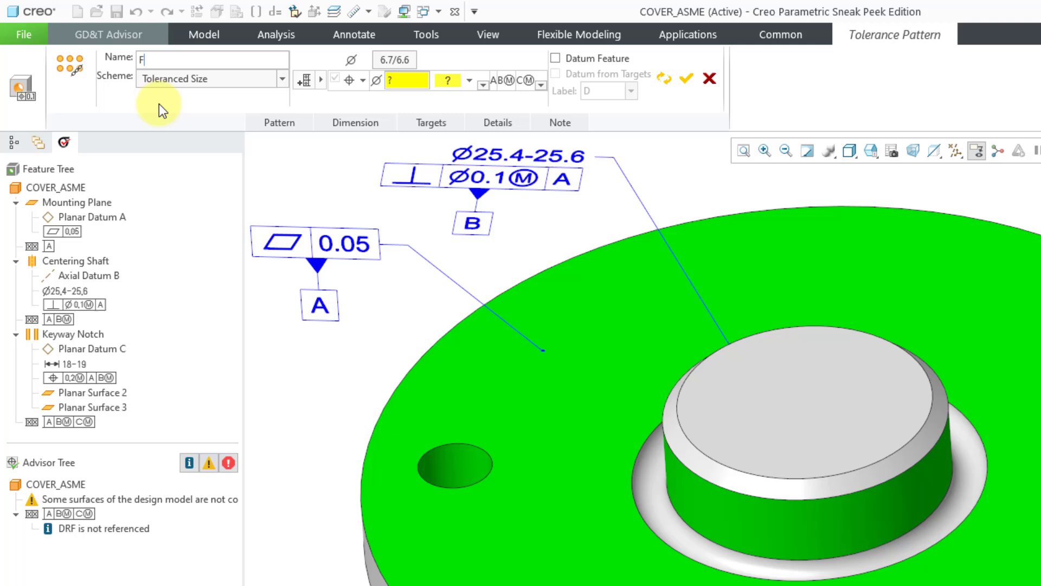
Step: Name the pattern Fastener Holes with a 0.2 position tolerance at MMC and accept it
{"action": "type", "text": "astener"}
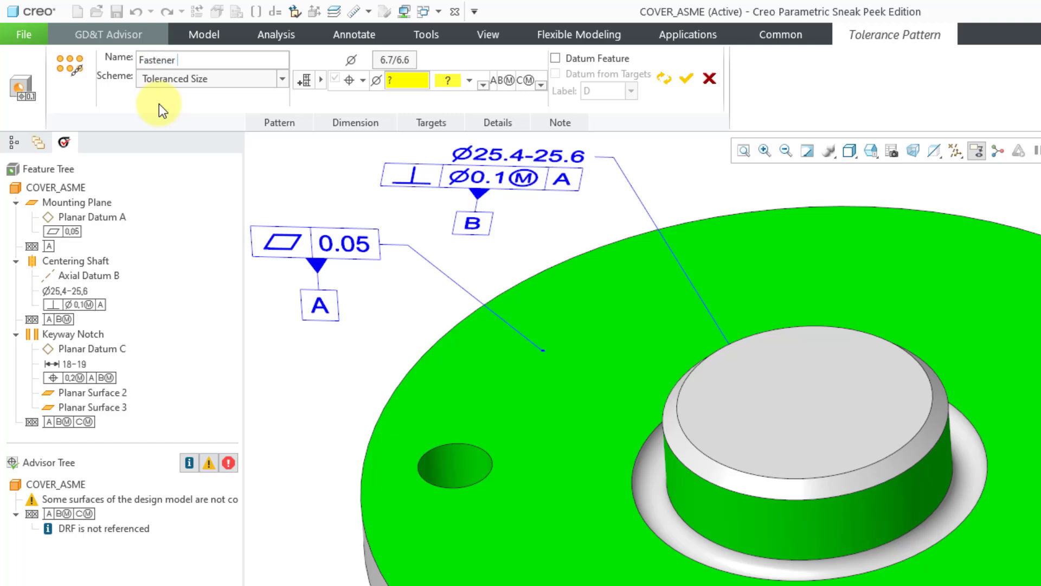
{"action": "type", "text": "Holes"}
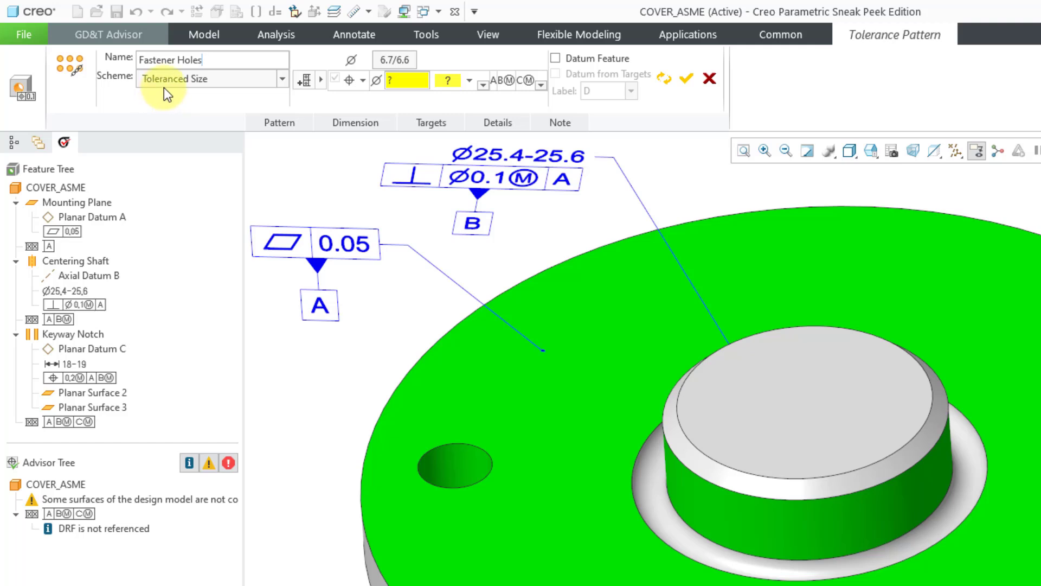
{"action": "mouse_move", "coordinate": [186, 87]}
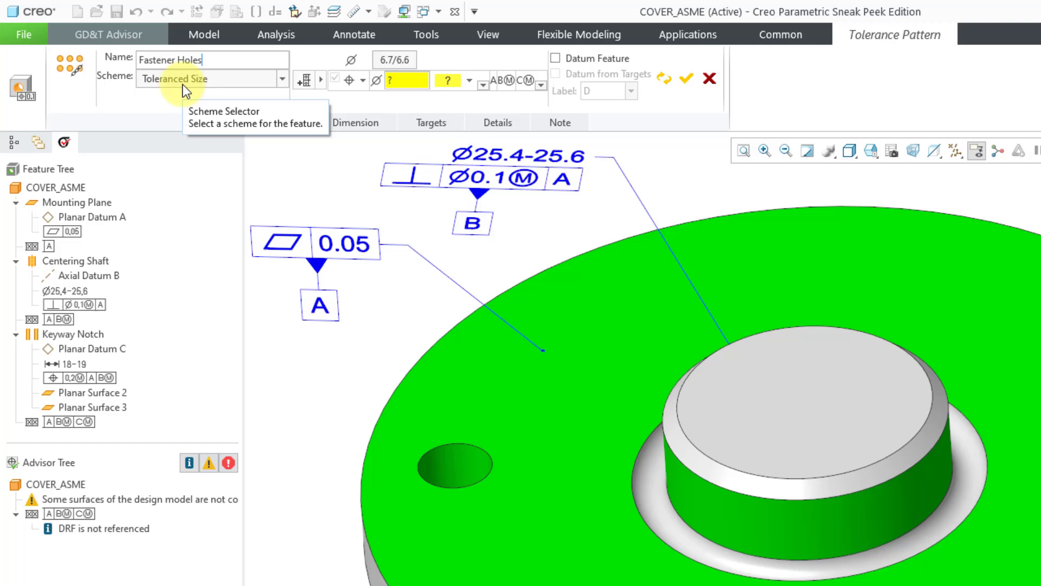
{"action": "mouse_move", "coordinate": [409, 79]}
{"action": "type", "text": "0.2"}
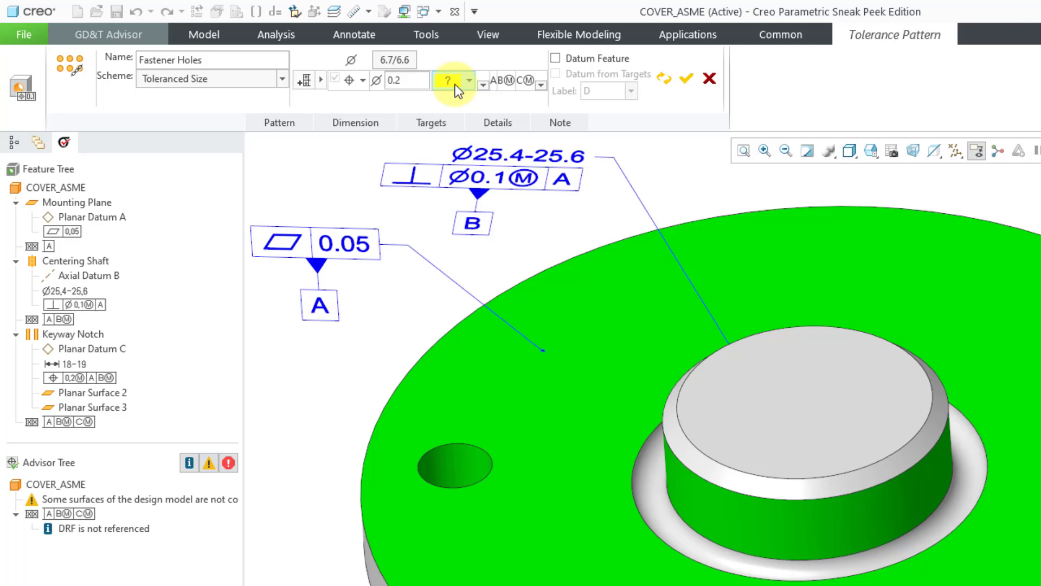
{"action": "mouse_move", "coordinate": [685, 103]}
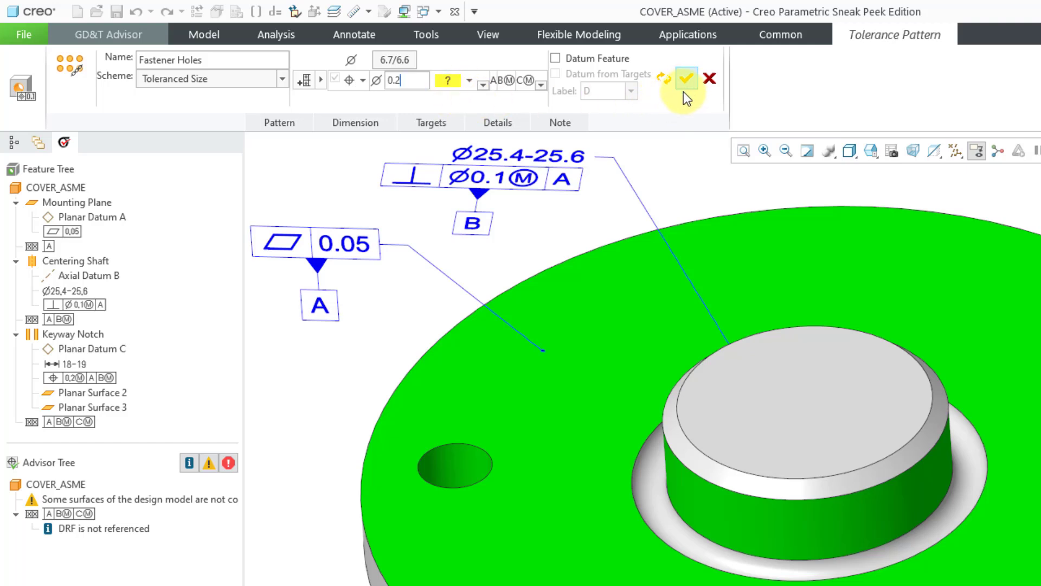
{"action": "left_click", "coordinate": [471, 81]}
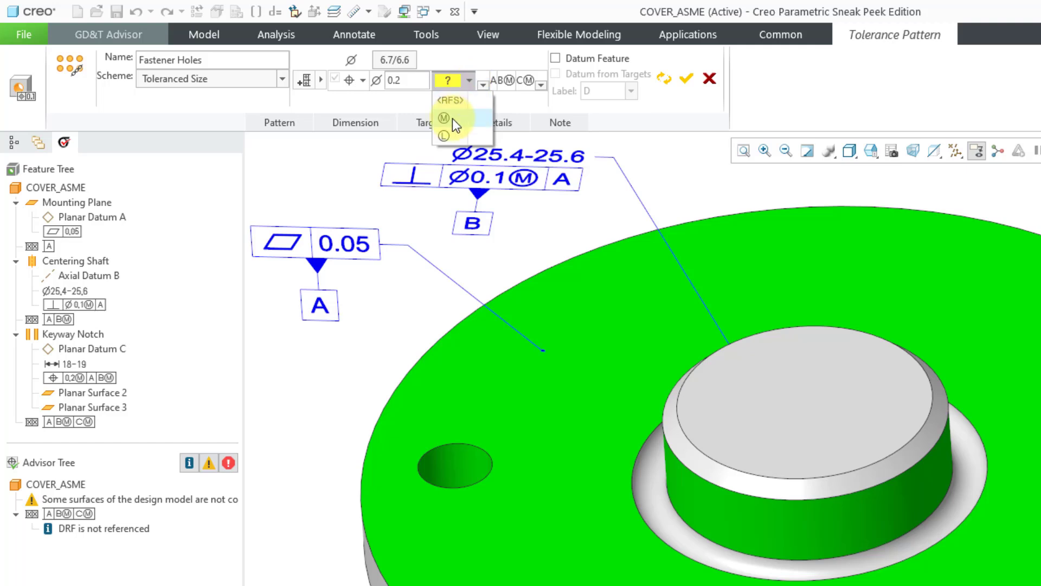
{"action": "mouse_move", "coordinate": [443, 118]}
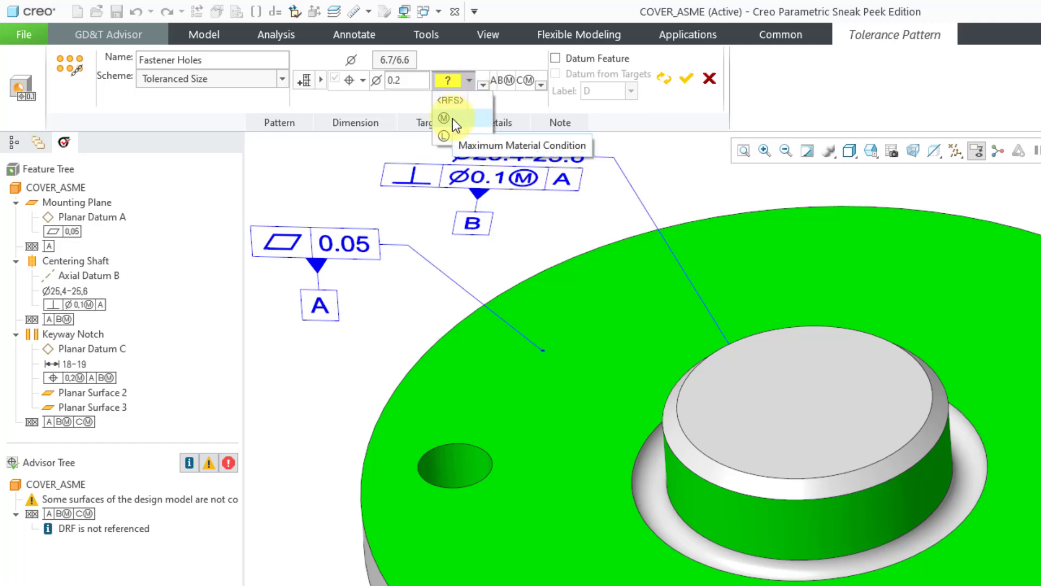
{"action": "left_click", "coordinate": [442, 117]}
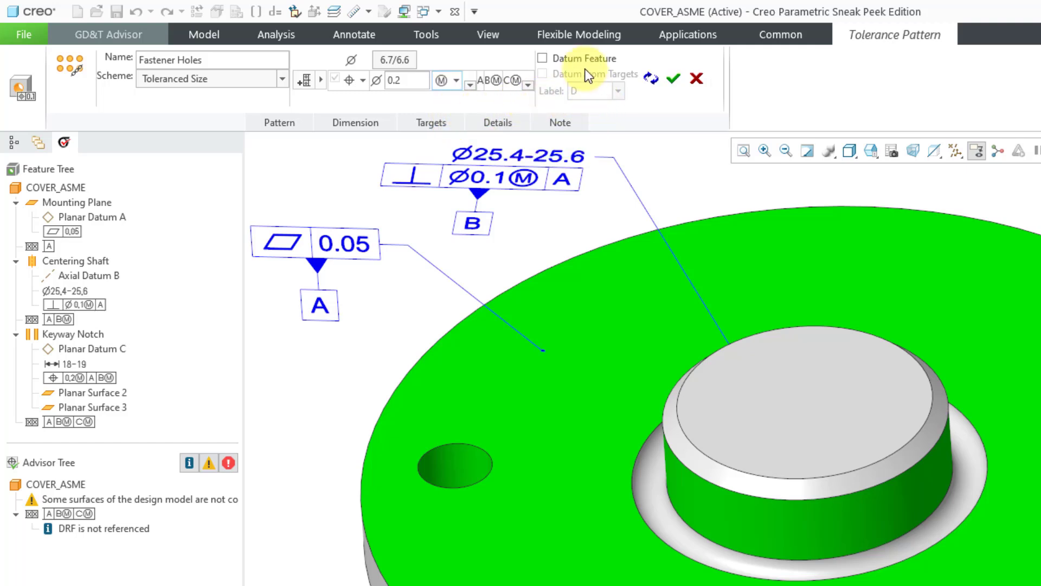
{"action": "mouse_move", "coordinate": [581, 73]}
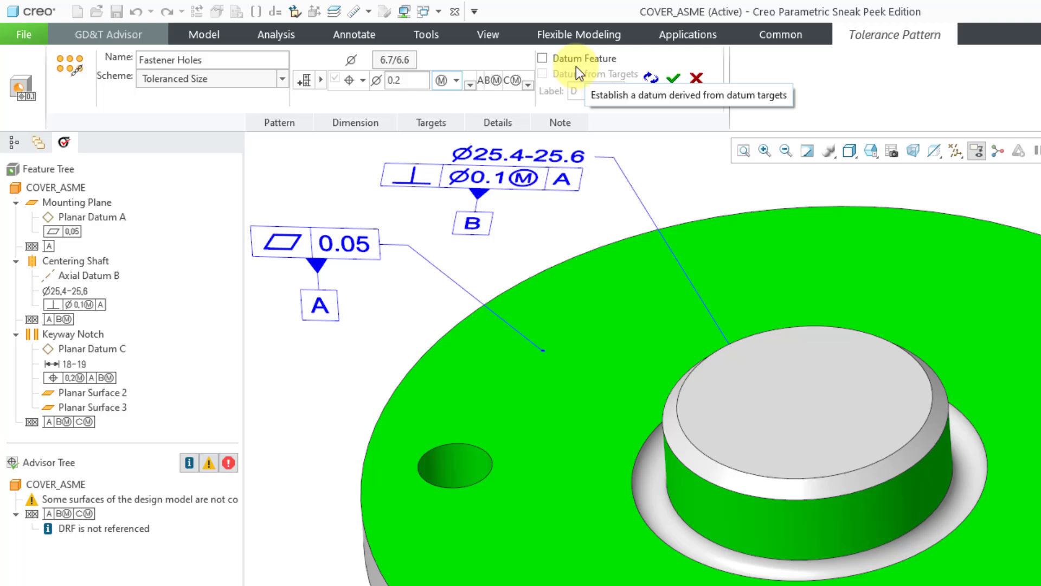
{"action": "mouse_move", "coordinate": [635, 111]}
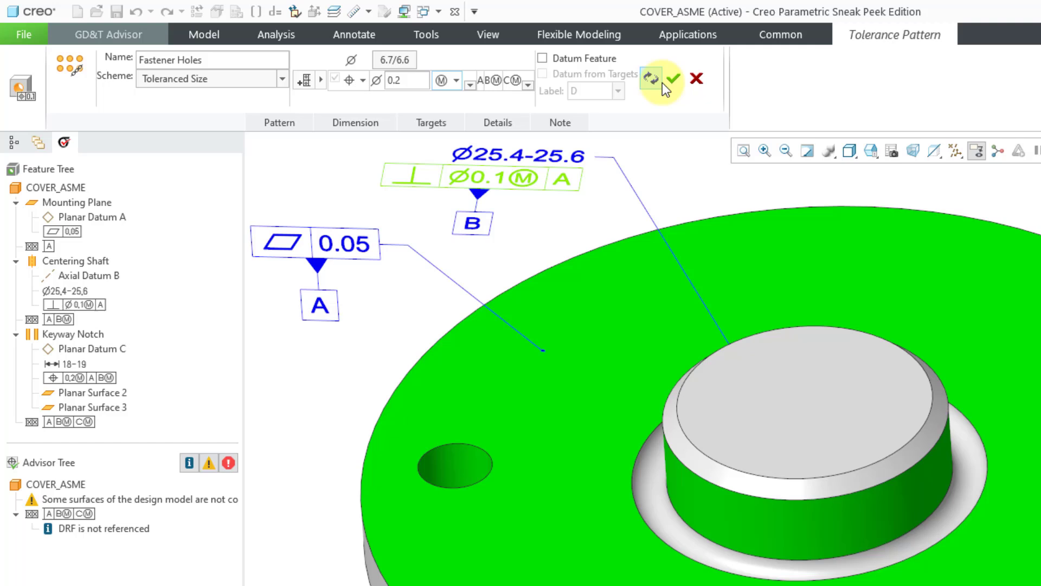
{"action": "mouse_move", "coordinate": [672, 79]}
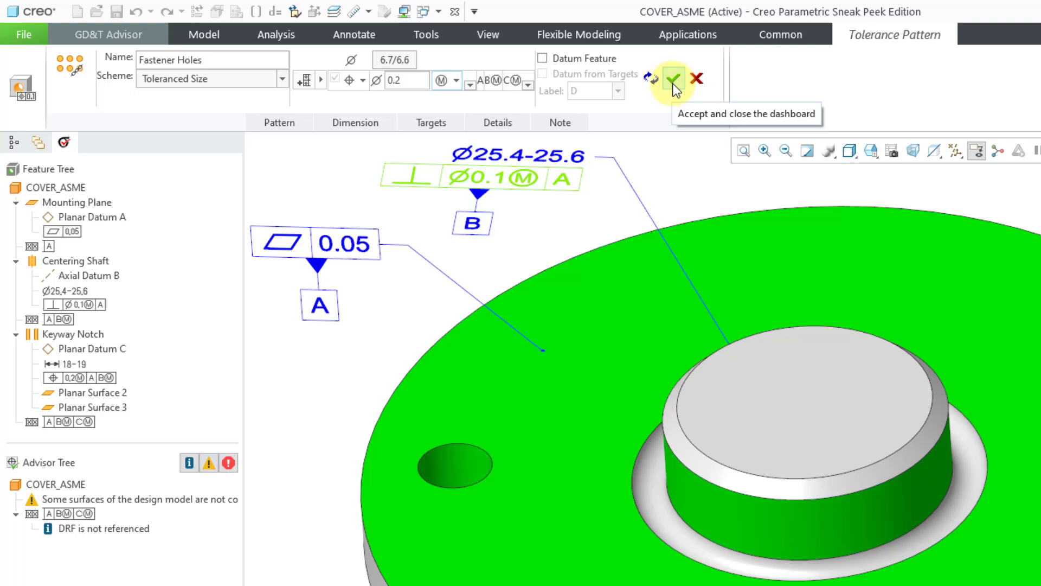
{"action": "left_click", "coordinate": [671, 80]}
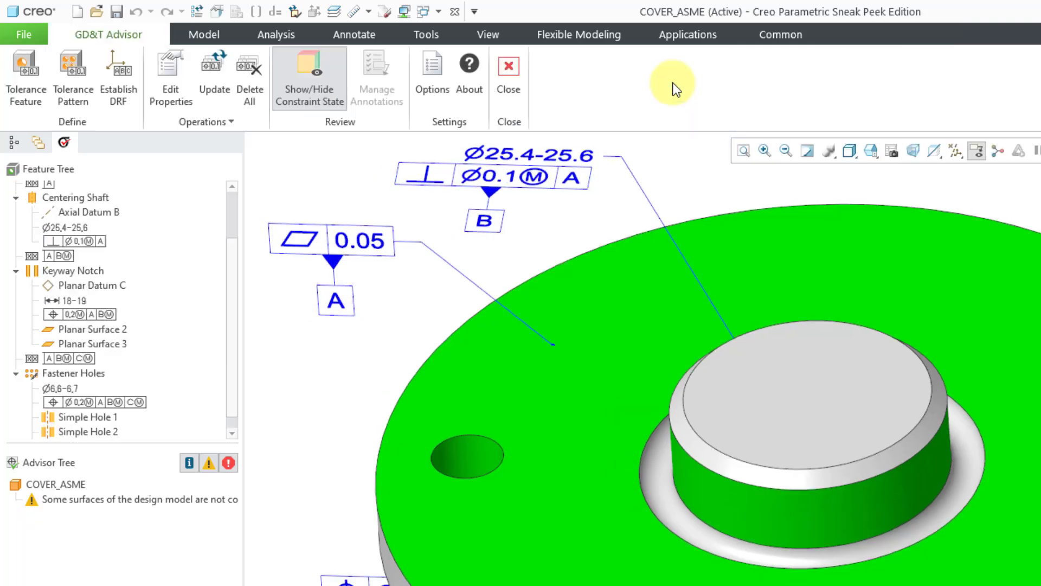
{"action": "mouse_move", "coordinate": [44, 388]}
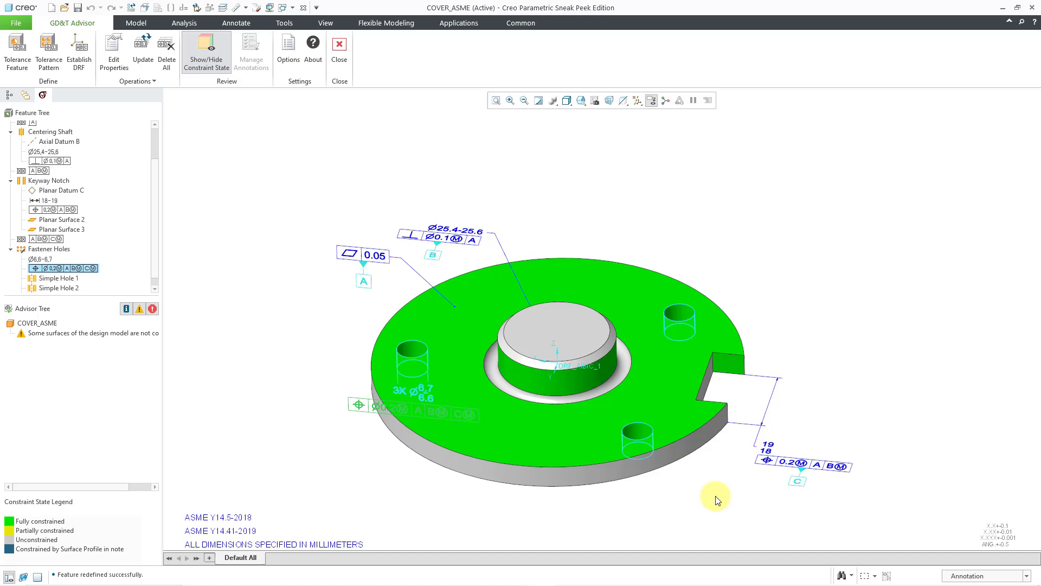
{"action": "mouse_move", "coordinate": [601, 484]}
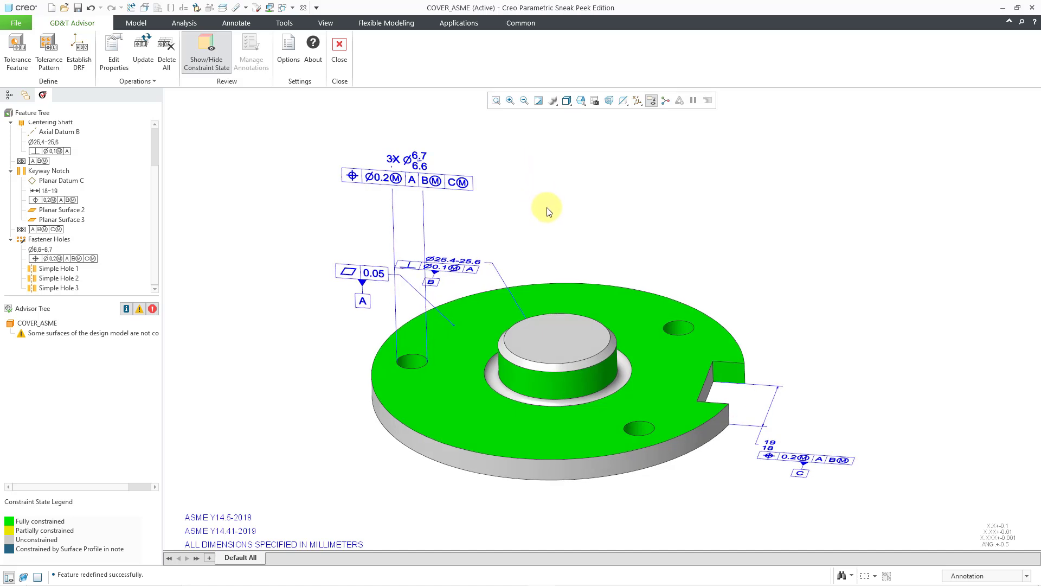
{"action": "mouse_move", "coordinate": [567, 267]}
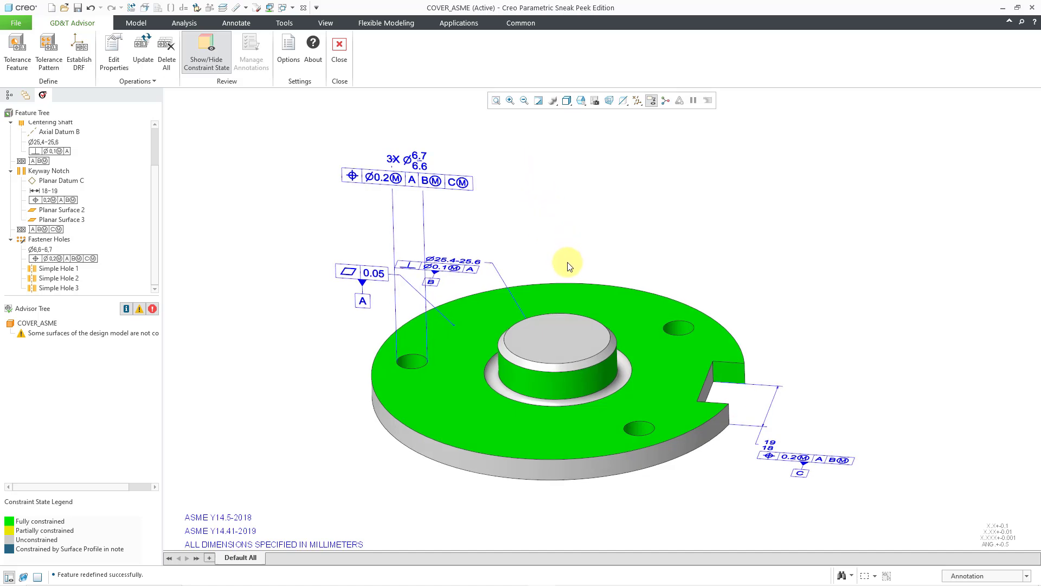
{"action": "mouse_move", "coordinate": [566, 266]}
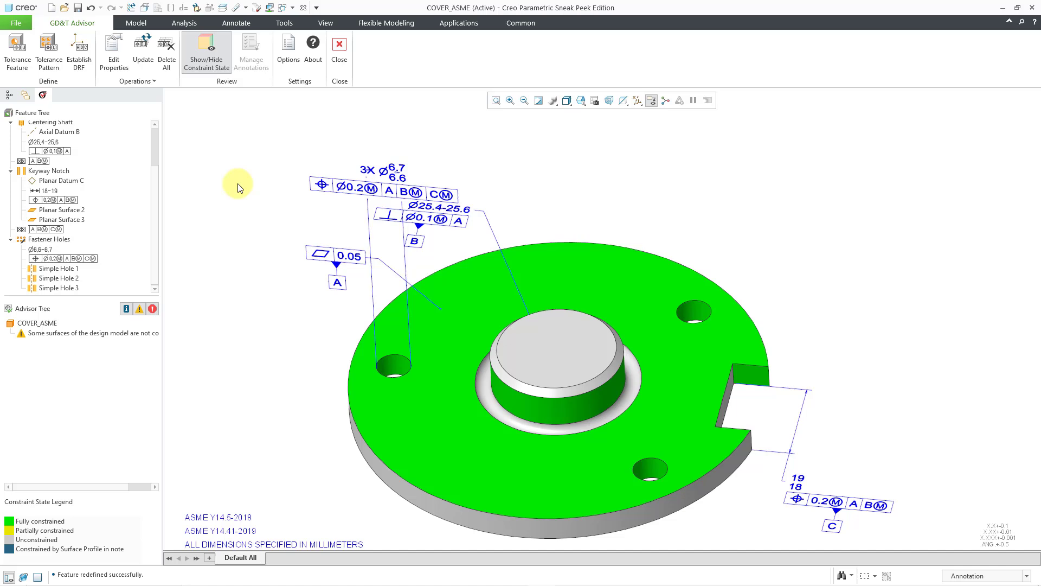
{"action": "mouse_move", "coordinate": [206, 74]}
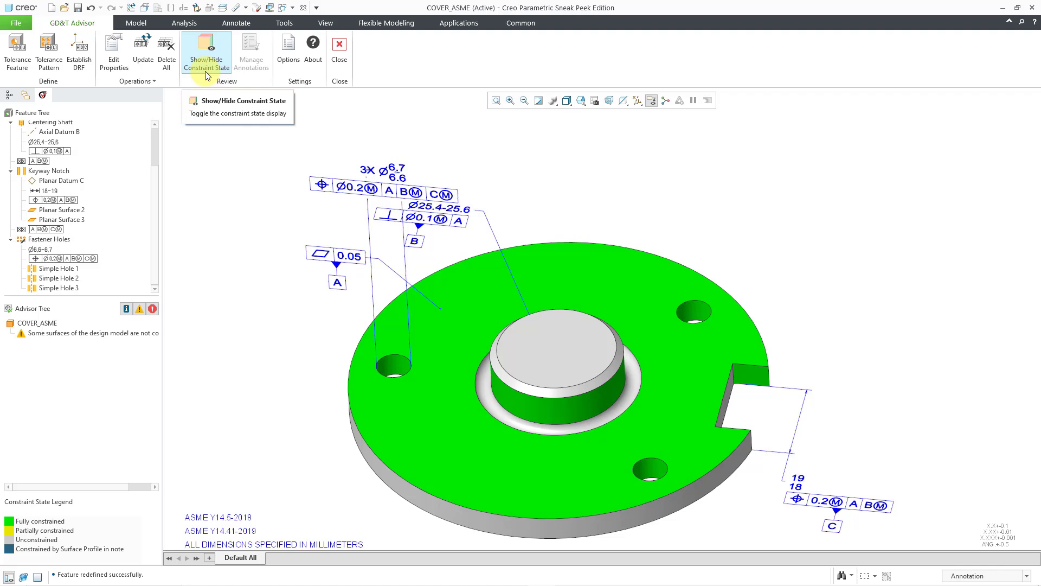
{"action": "mouse_move", "coordinate": [212, 129]}
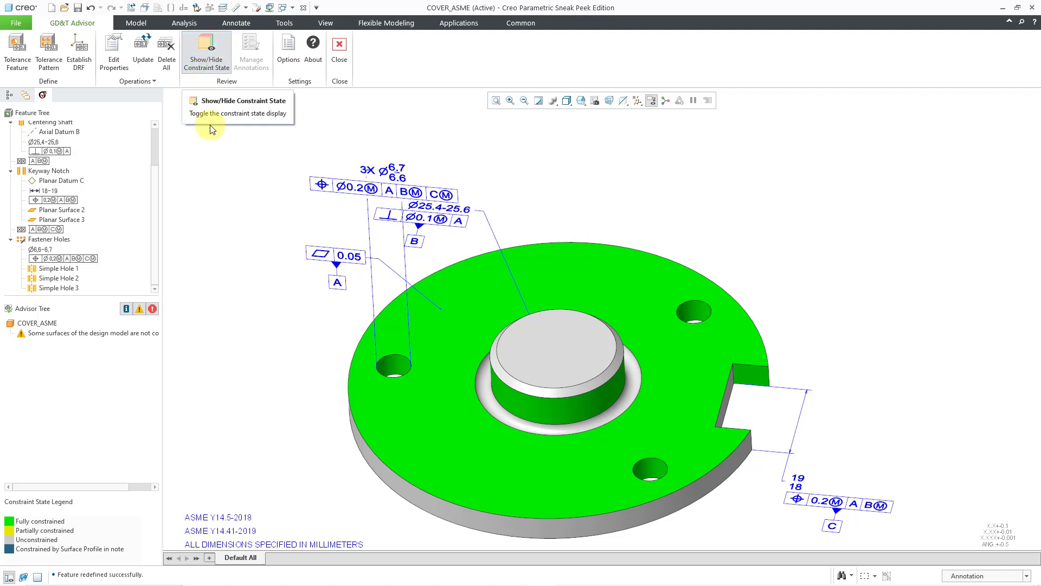
{"action": "mouse_move", "coordinate": [223, 131]}
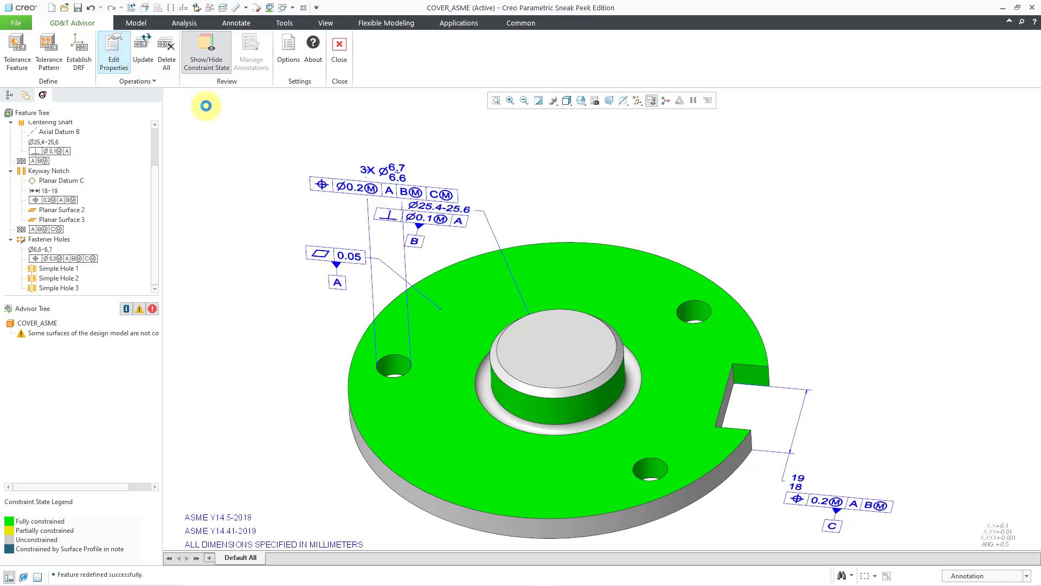
Step: Bring up the model properties showing ASME Y14.5 2018 standard and millimeter units
{"action": "left_click", "coordinate": [114, 52]}
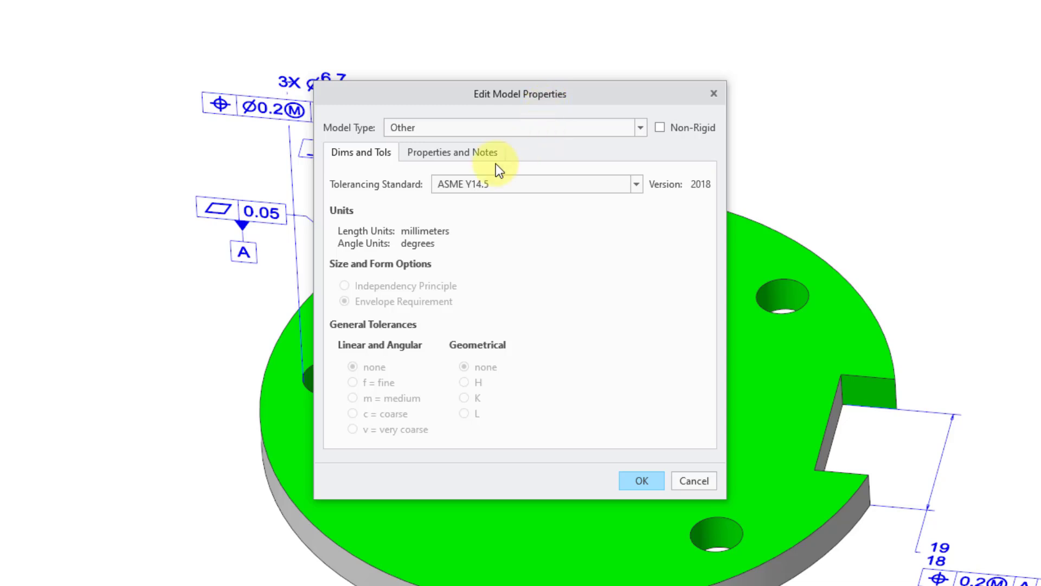
{"action": "mouse_move", "coordinate": [516, 266]}
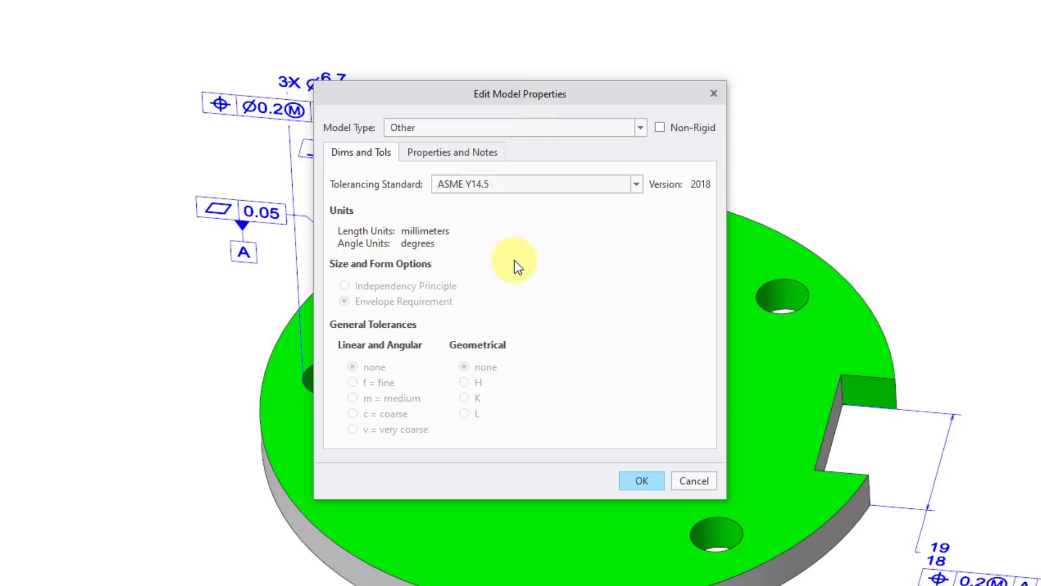
{"action": "mouse_move", "coordinate": [510, 194]}
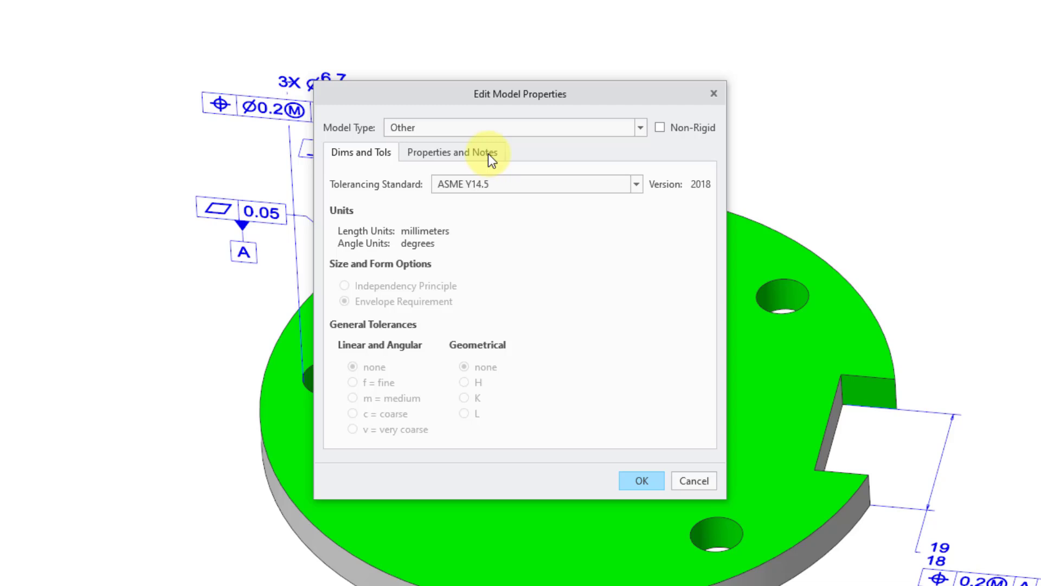
Step: Move the General Profile note from Not Displayed into the displayed model notes
{"action": "left_click", "coordinate": [452, 152]}
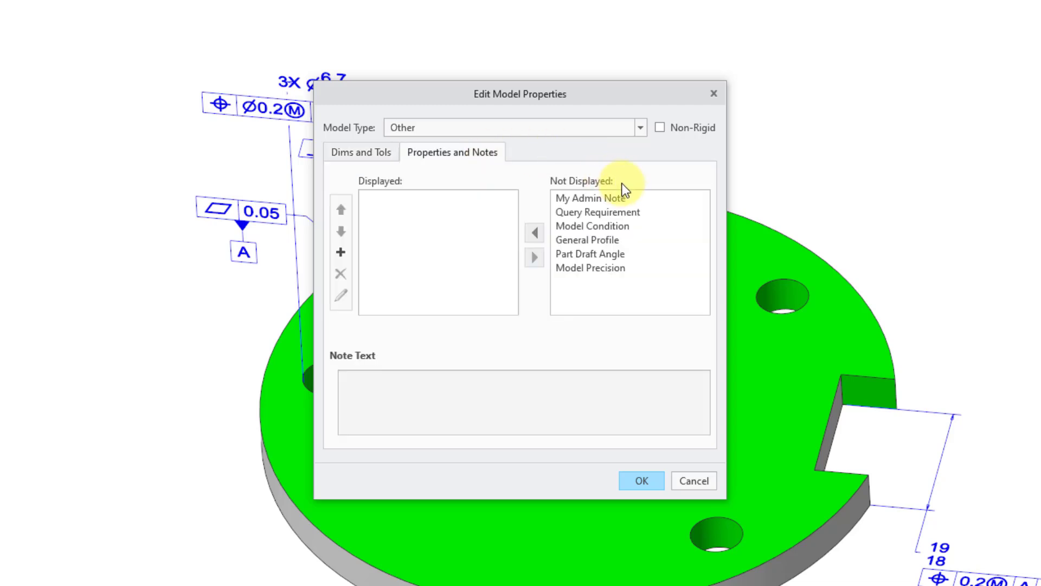
{"action": "mouse_move", "coordinate": [650, 264]}
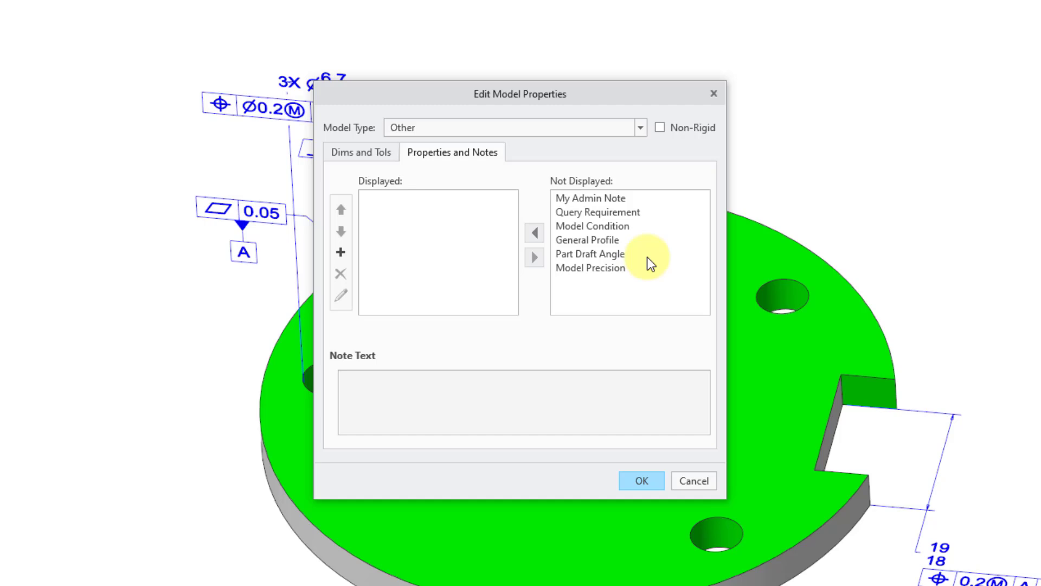
{"action": "mouse_move", "coordinate": [604, 284]}
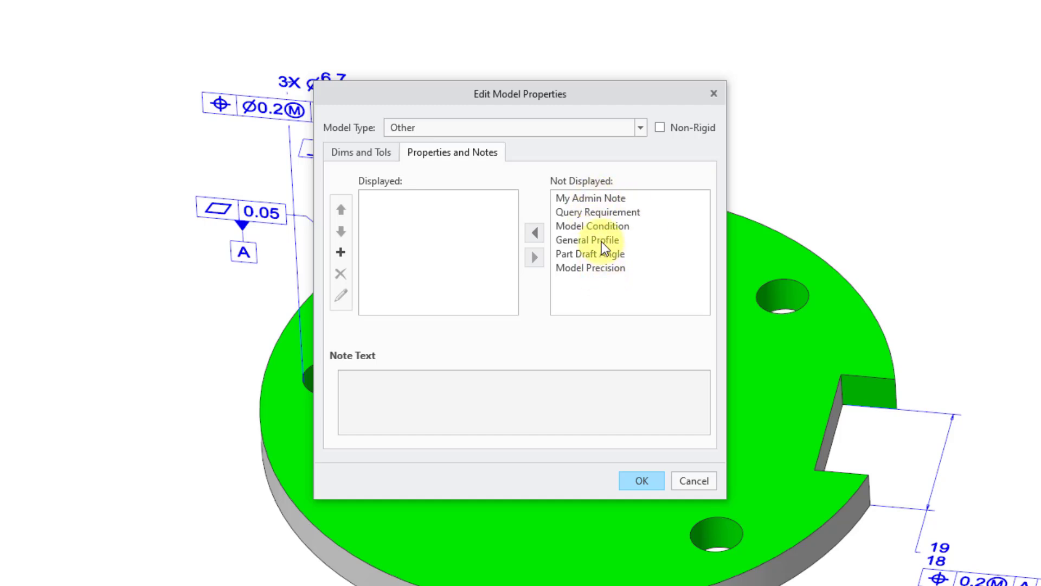
{"action": "left_click", "coordinate": [585, 239]}
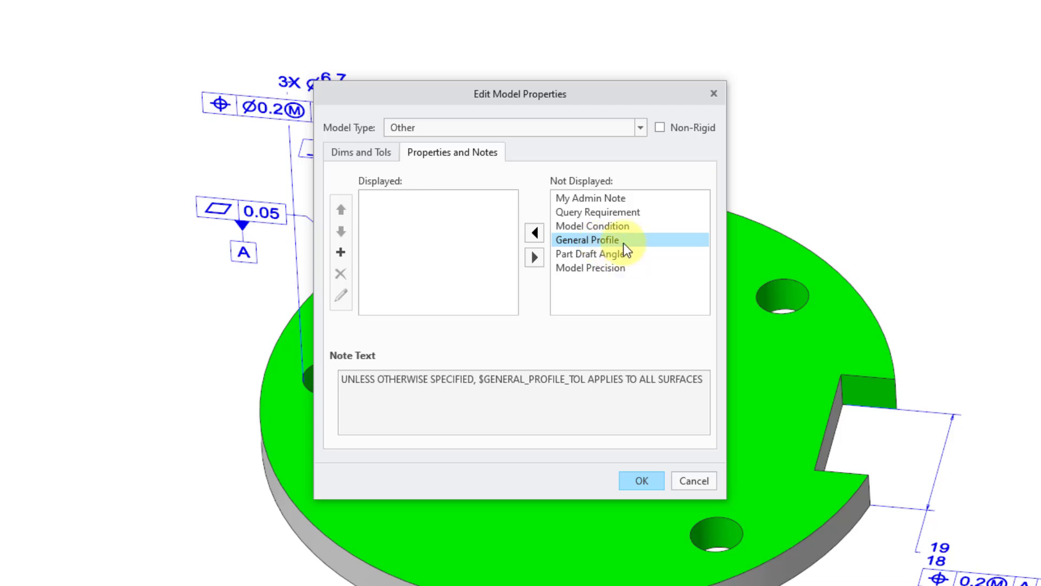
{"action": "mouse_move", "coordinate": [583, 261]}
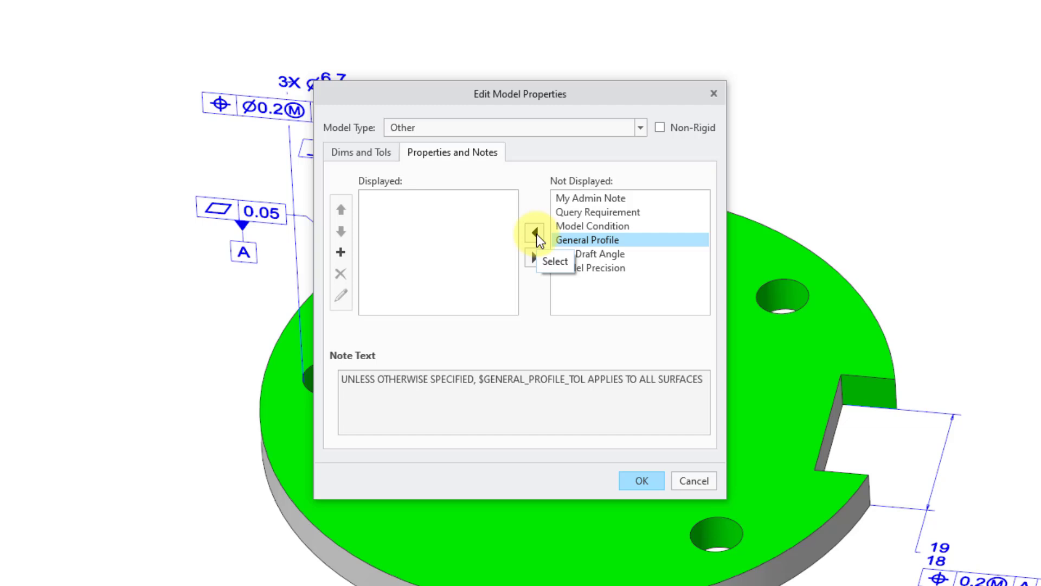
{"action": "left_click", "coordinate": [534, 233]}
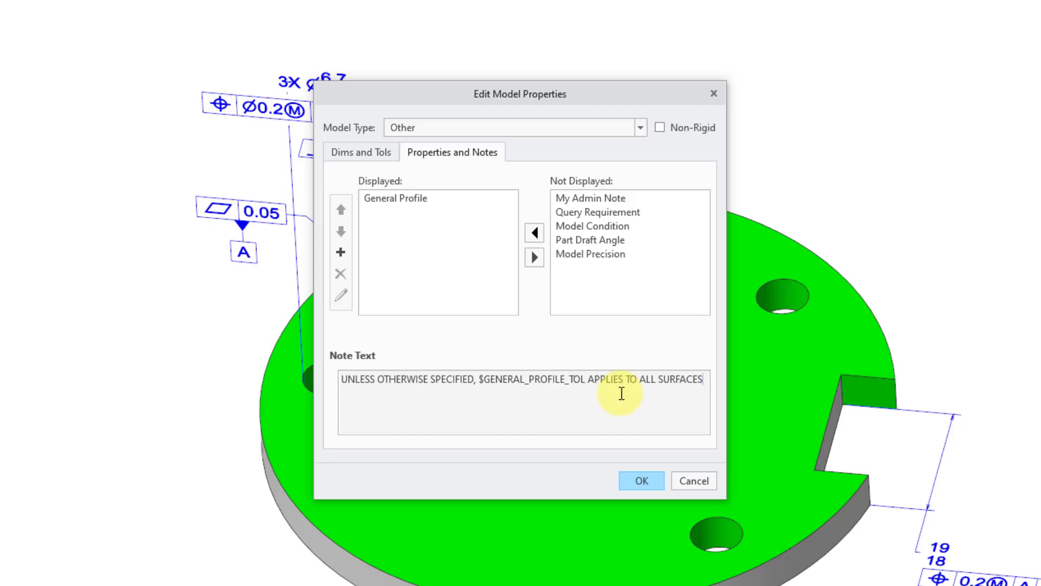
{"action": "mouse_move", "coordinate": [412, 197]}
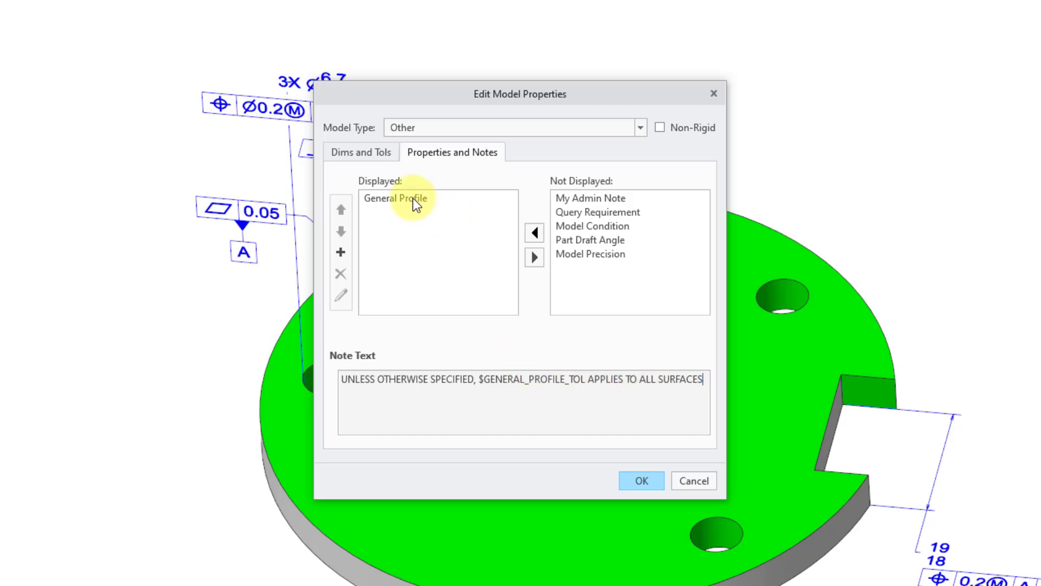
Step: Set GENERAL_PROFILE_TOL to 0.3 for the General Profile note and apply it to the model
{"action": "left_click", "coordinate": [395, 197]}
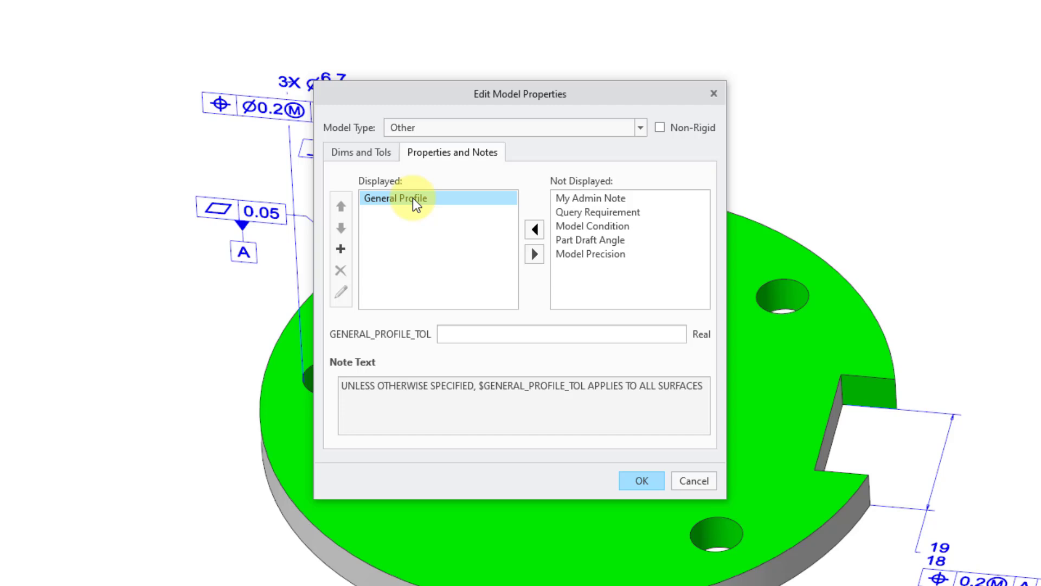
{"action": "mouse_move", "coordinate": [450, 359]}
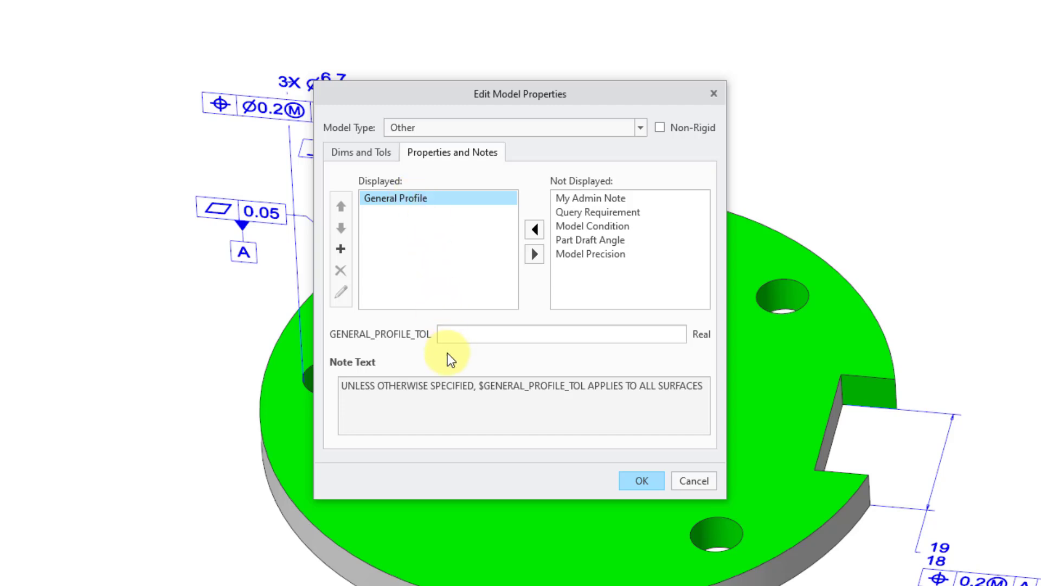
{"action": "left_click", "coordinate": [562, 334]}
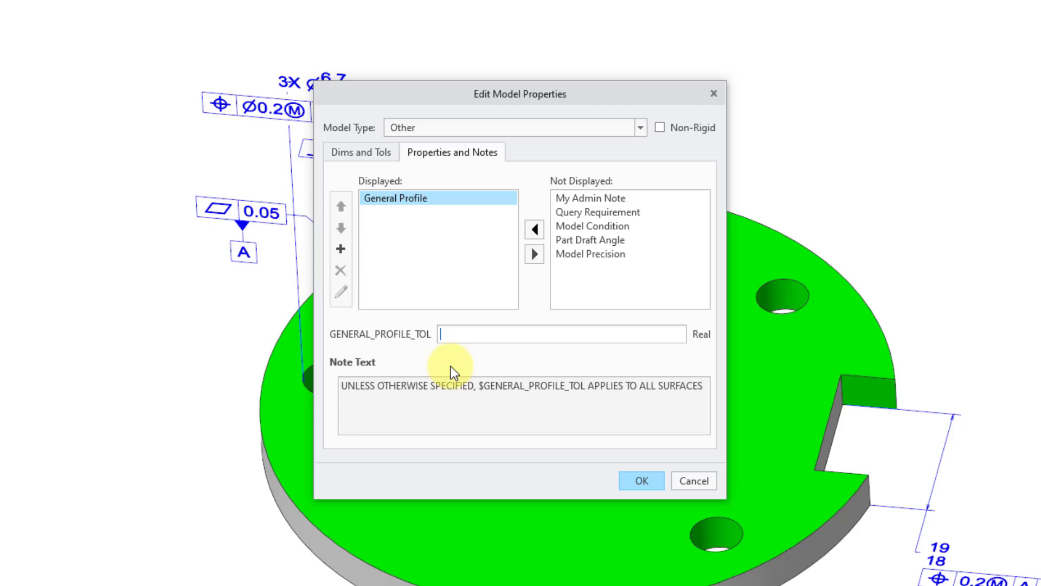
{"action": "mouse_move", "coordinate": [410, 378]}
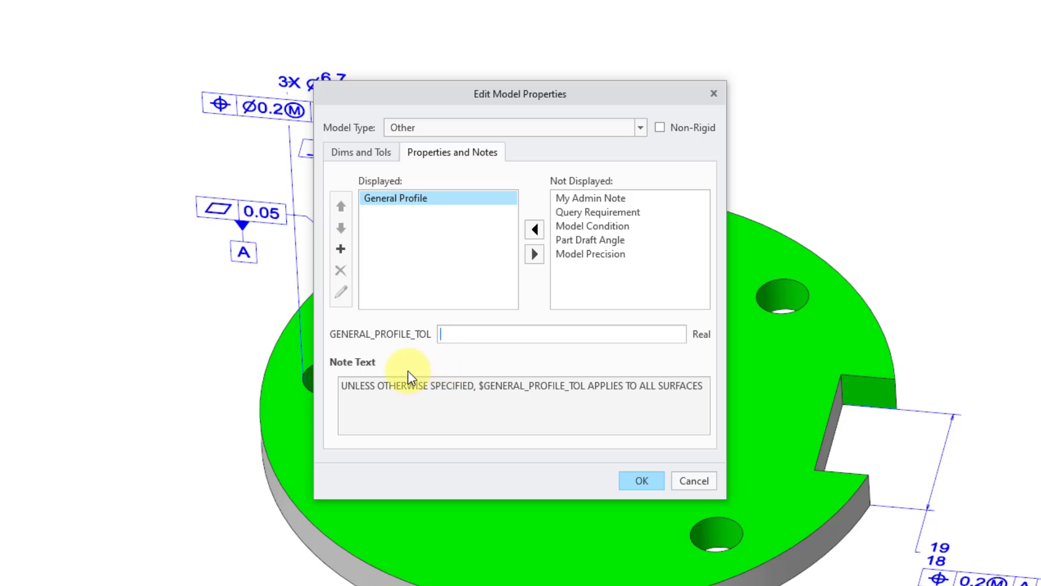
{"action": "type", "text": "0"}
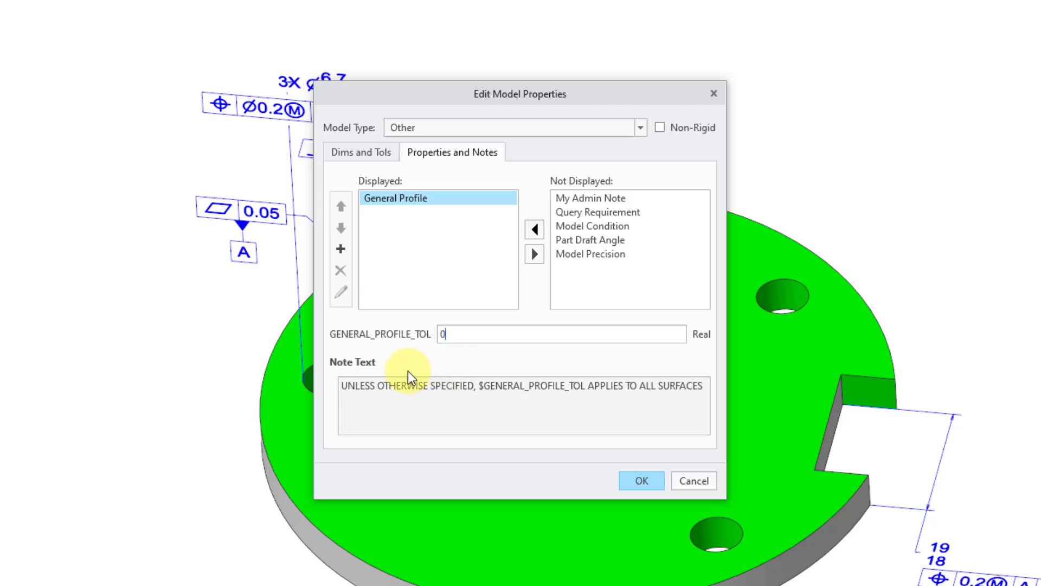
{"action": "type", "text": "0.3"}
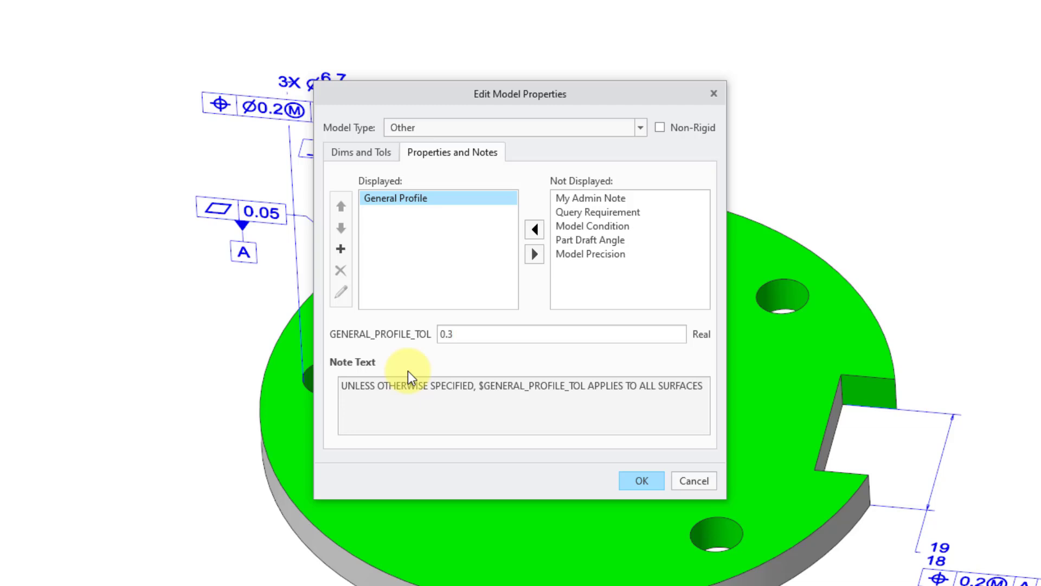
{"action": "left_click", "coordinate": [561, 334]}
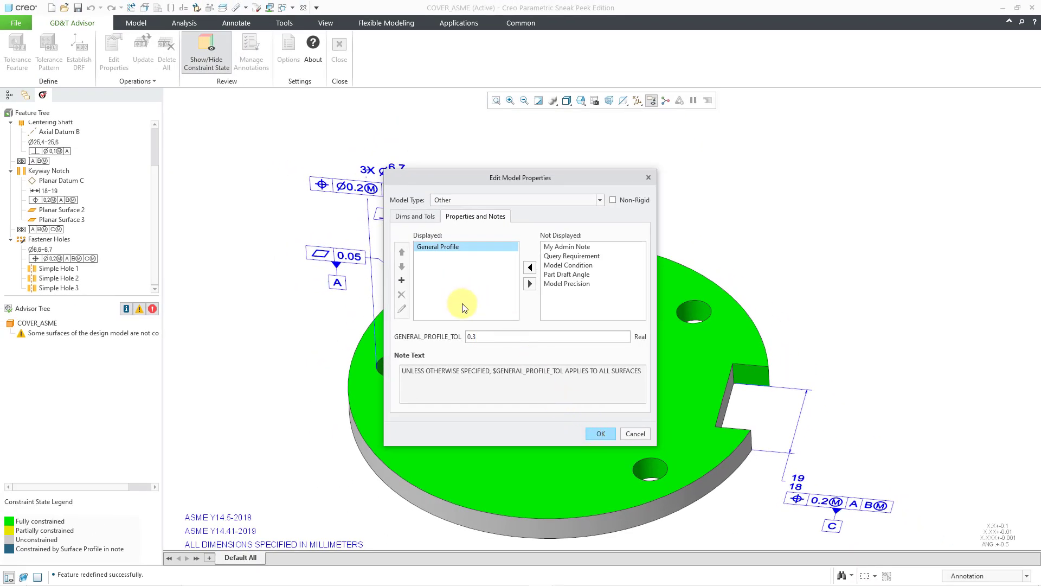
{"action": "mouse_move", "coordinate": [53, 345]}
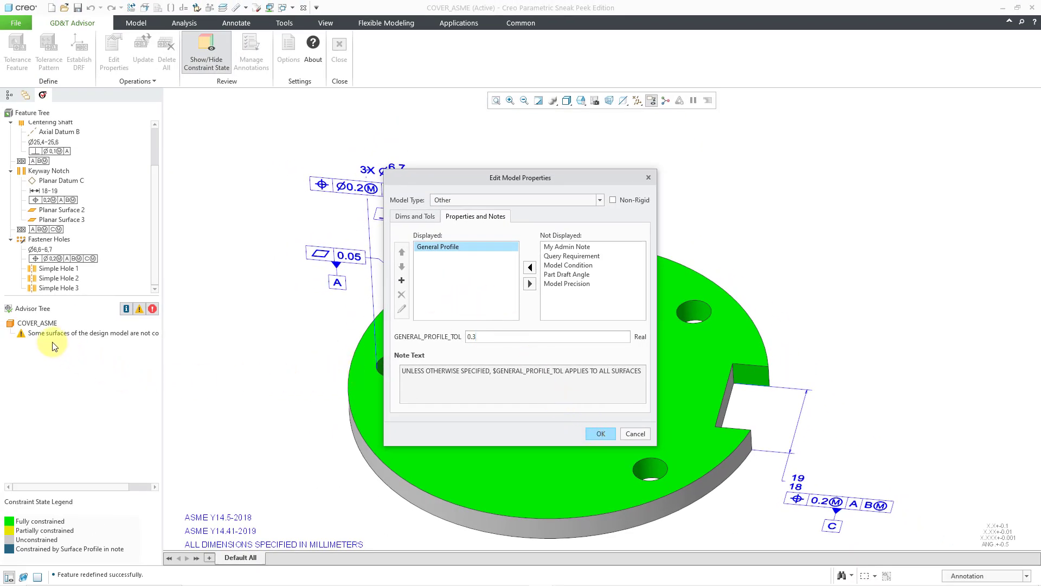
{"action": "mouse_move", "coordinate": [66, 345]}
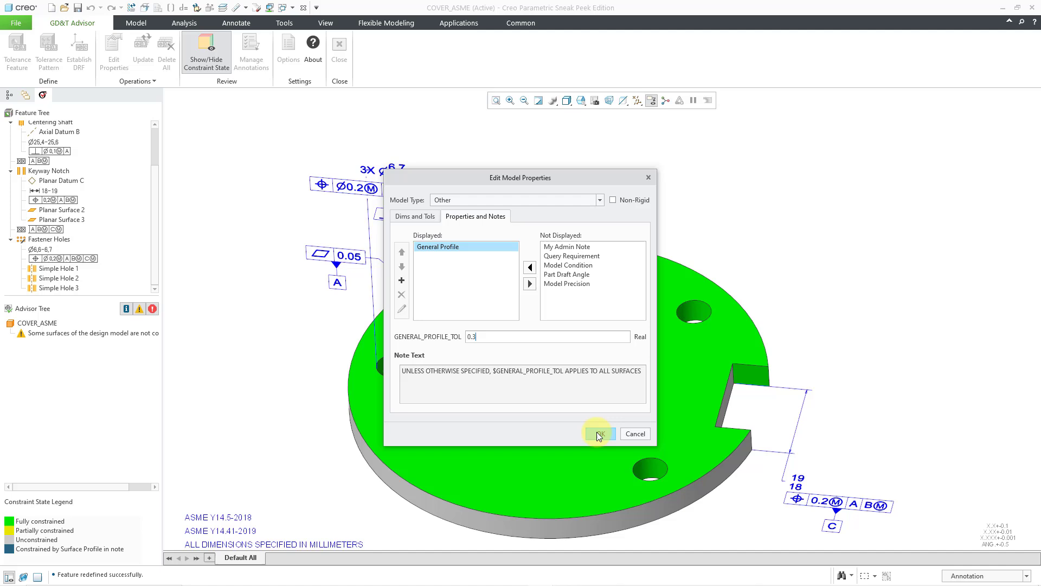
{"action": "left_click", "coordinate": [597, 434]}
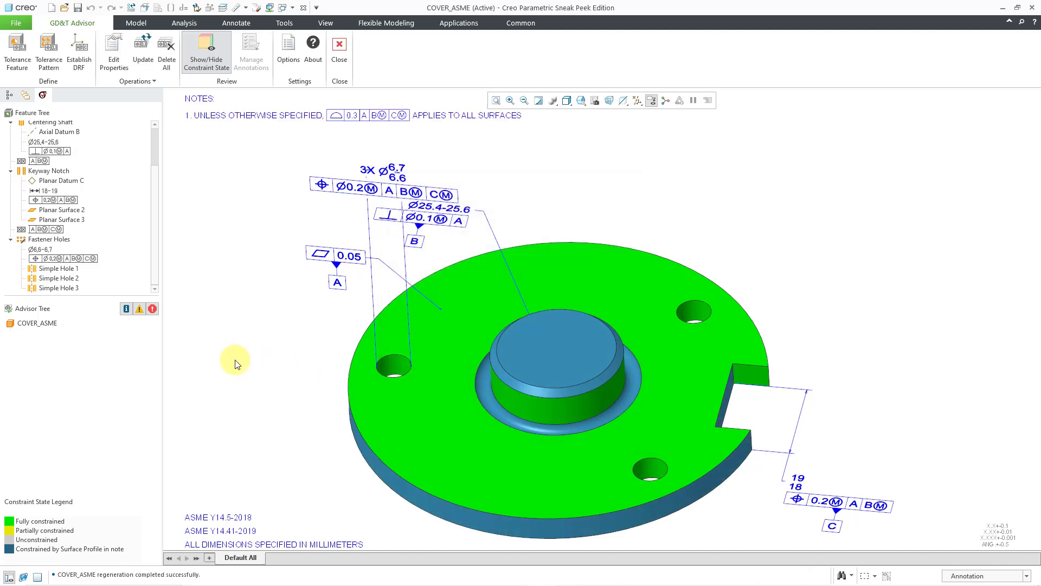
{"action": "mouse_move", "coordinate": [234, 201]}
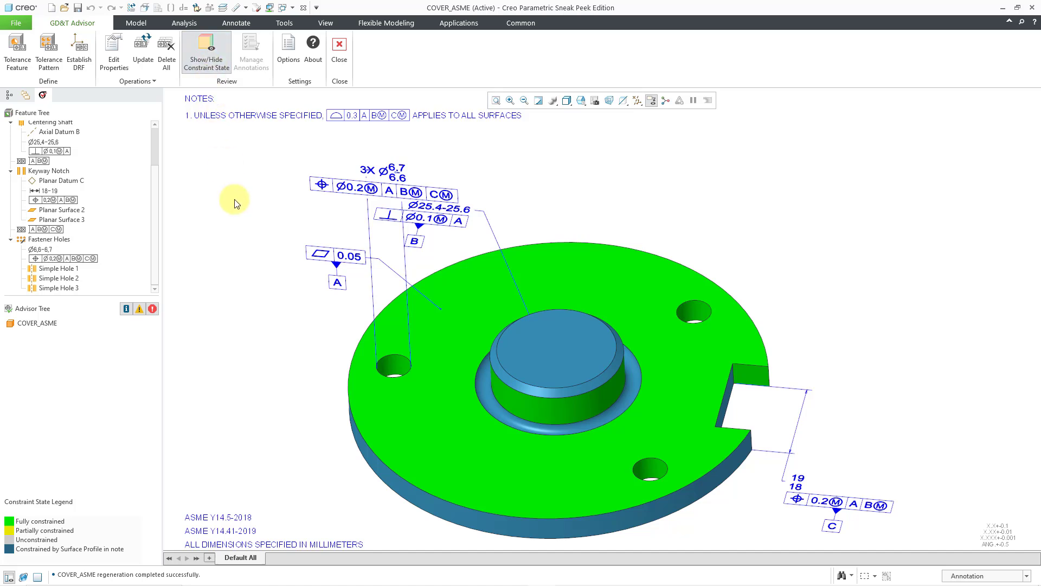
{"action": "mouse_move", "coordinate": [80, 554]}
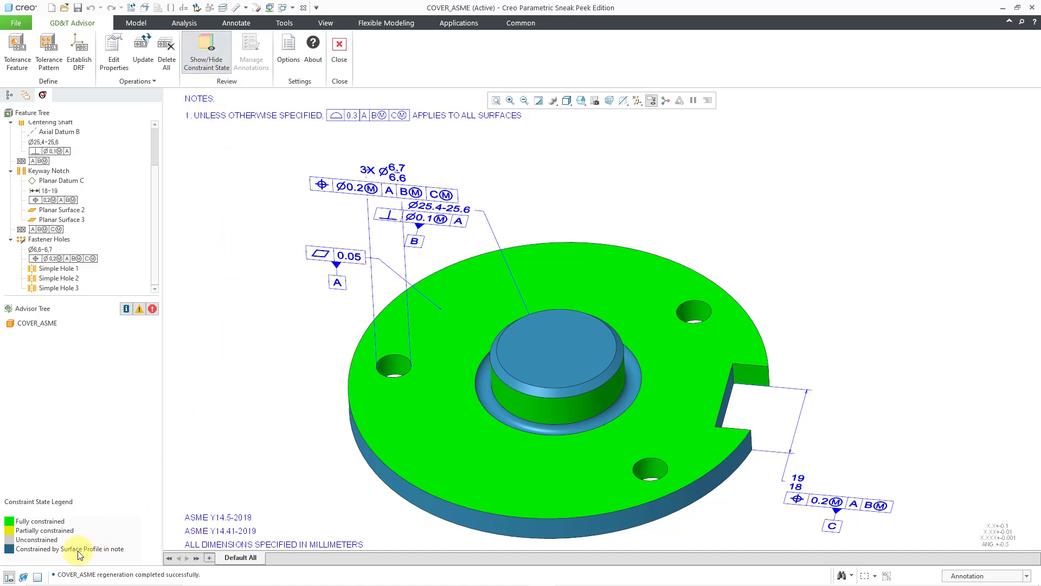
{"action": "mouse_move", "coordinate": [285, 405]}
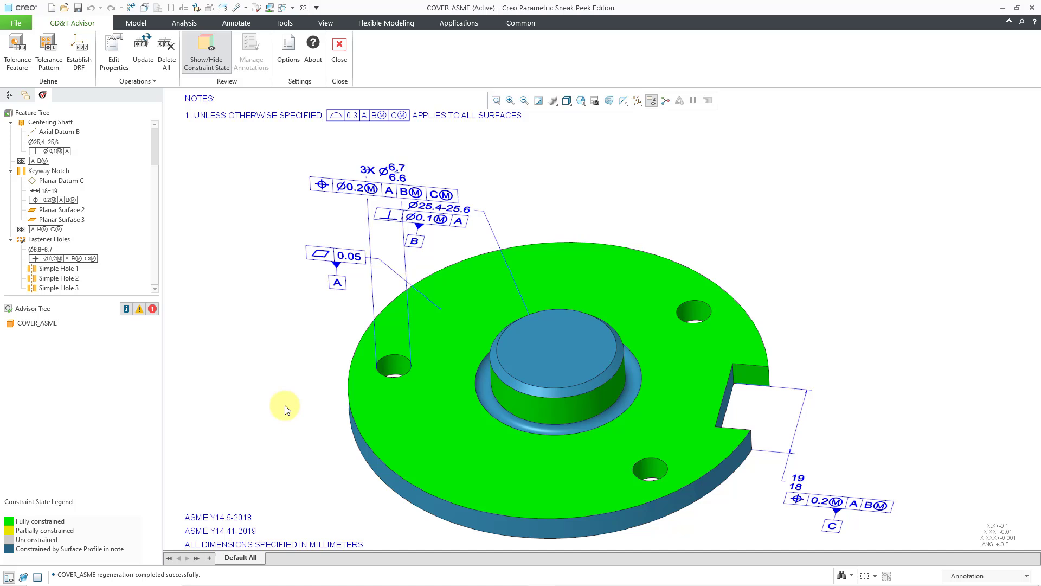
{"action": "mouse_move", "coordinate": [63, 555]}
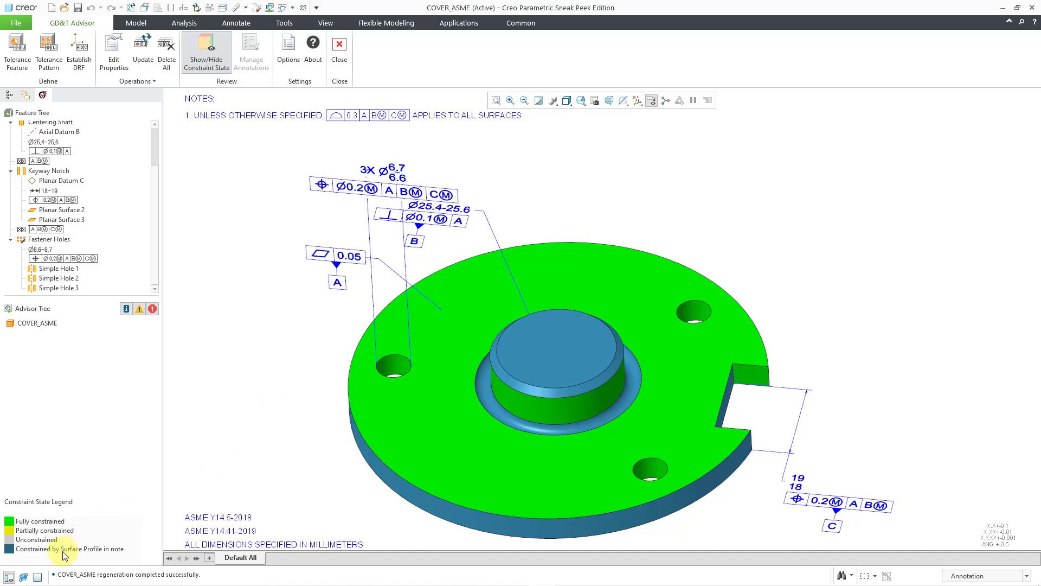
{"action": "mouse_move", "coordinate": [11, 554]}
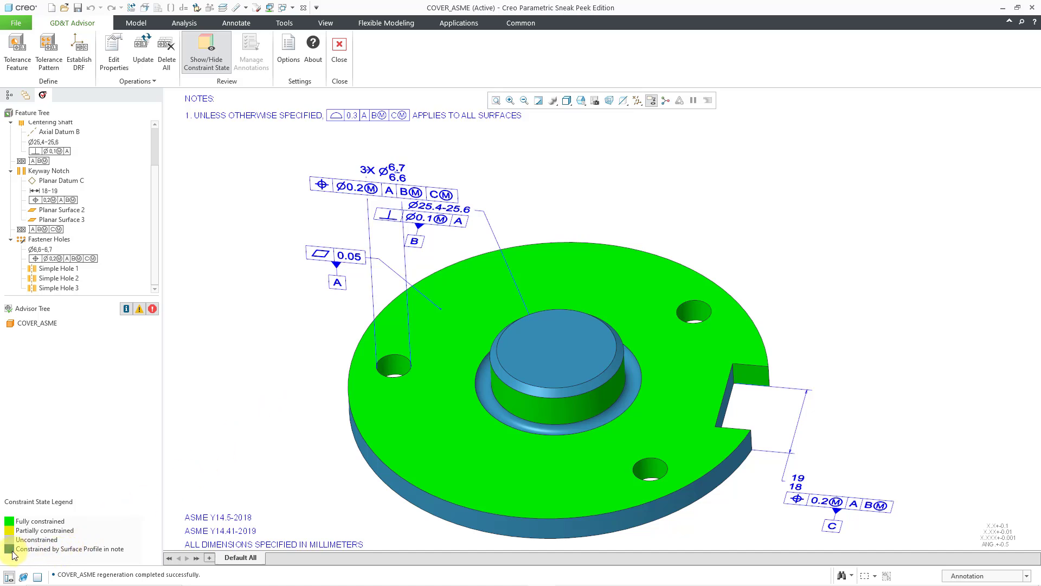
{"action": "mouse_move", "coordinate": [244, 90]}
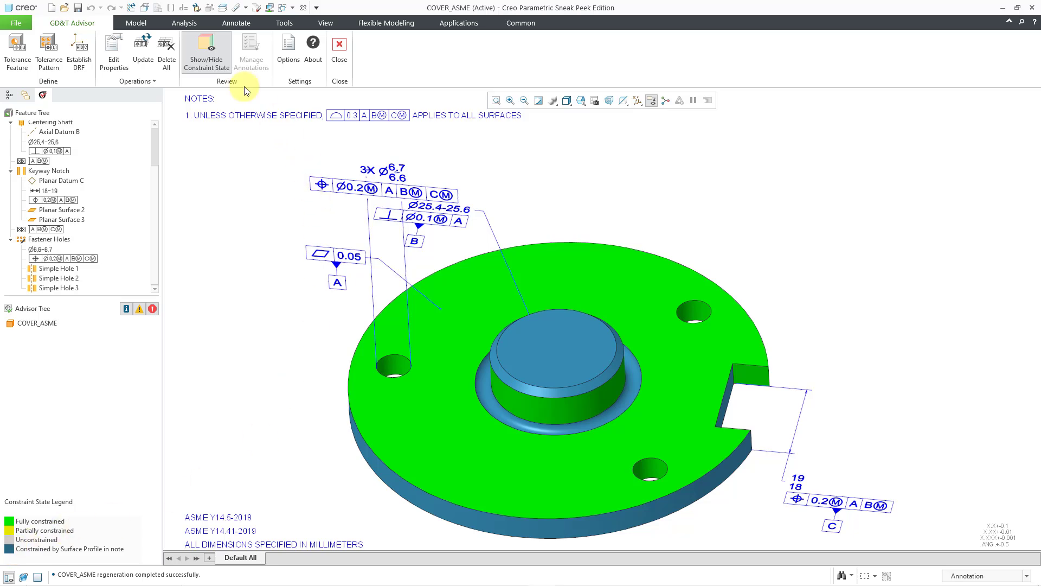
Step: Turn off the constraint state display, restoring the cover's normal shading
{"action": "left_click", "coordinate": [206, 52]}
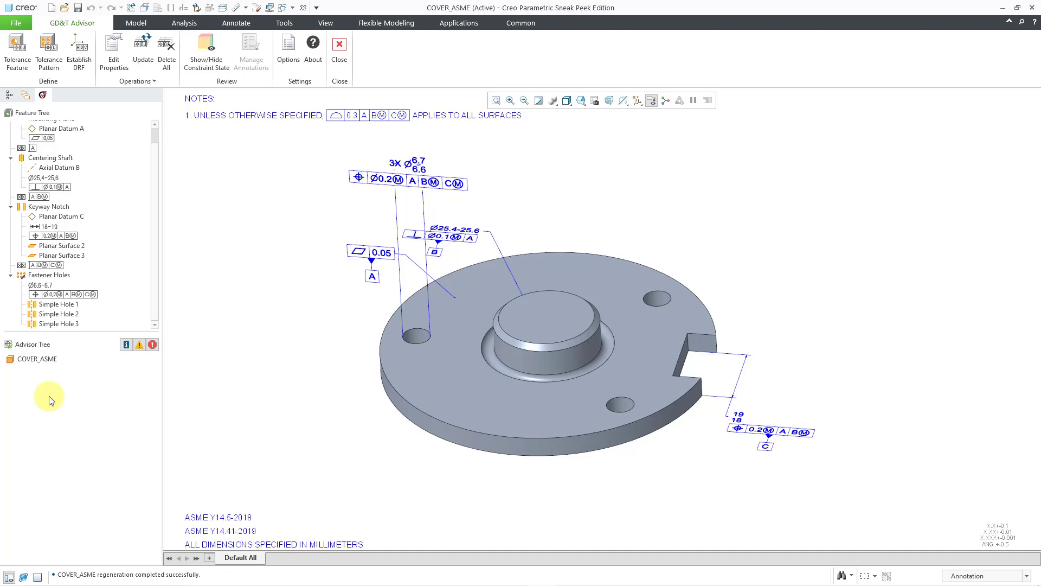
{"action": "mouse_move", "coordinate": [294, 132]}
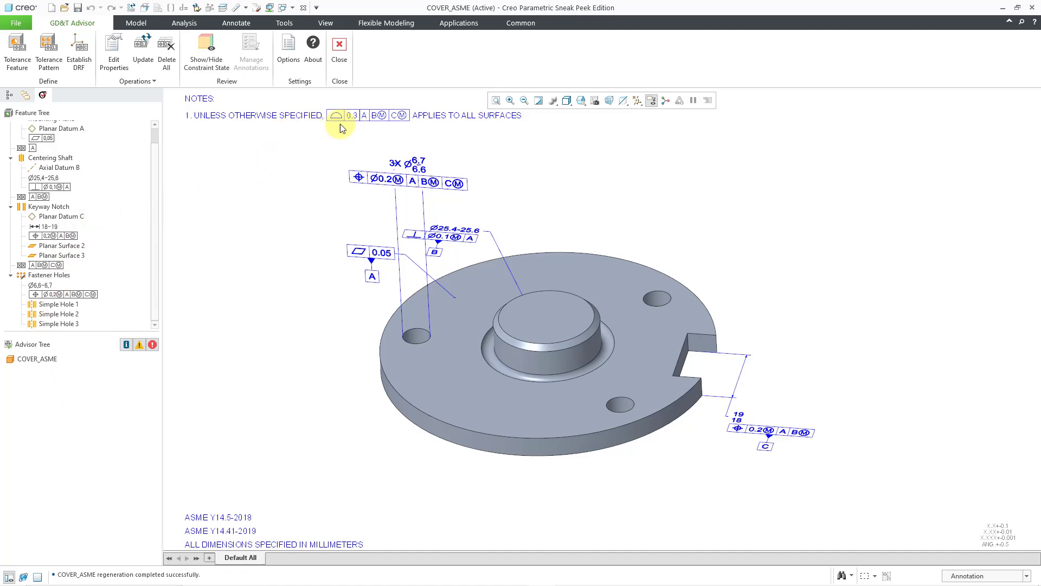
{"action": "mouse_move", "coordinate": [240, 127]}
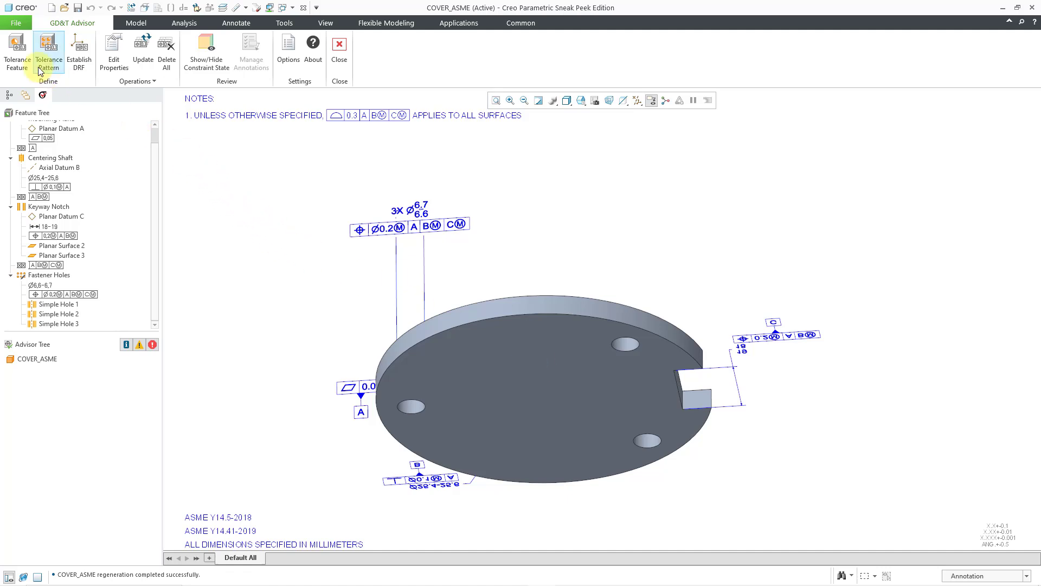
Step: Add the cover's flat underside as a new Planar Surface tolerance feature
{"action": "left_click", "coordinate": [17, 50]}
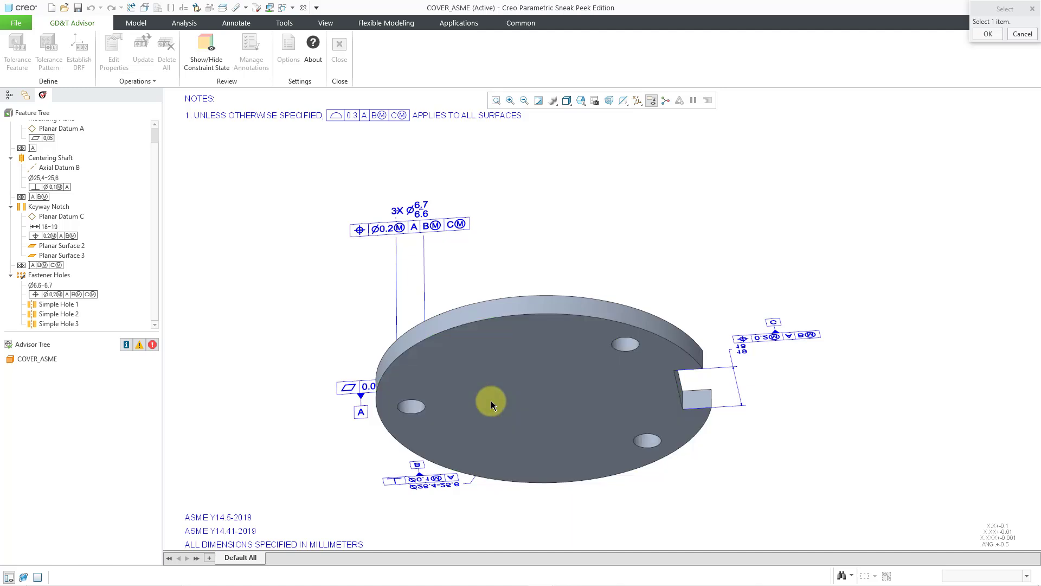
{"action": "left_click", "coordinate": [491, 403]}
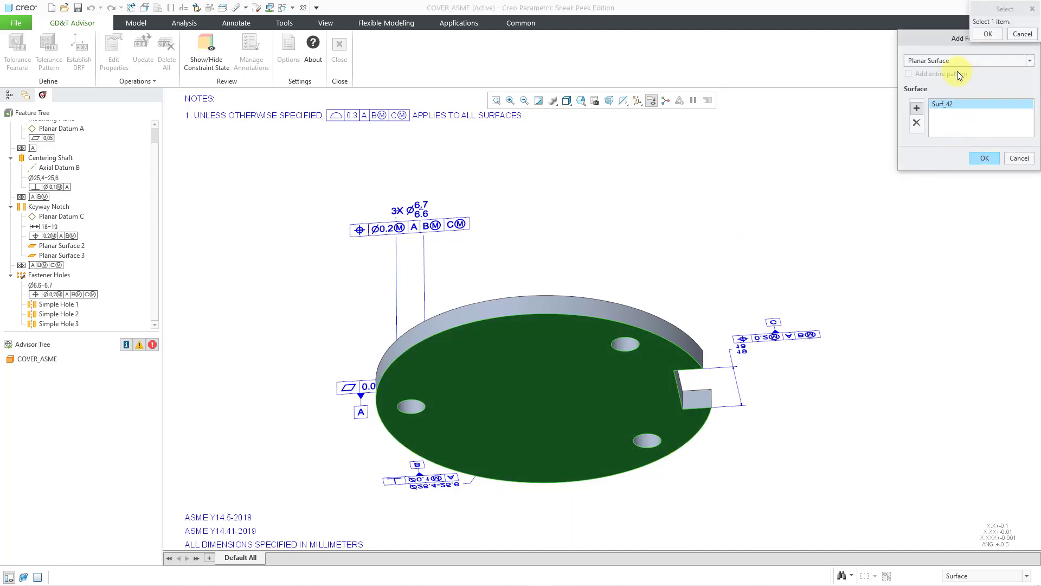
{"action": "mouse_move", "coordinate": [976, 79]}
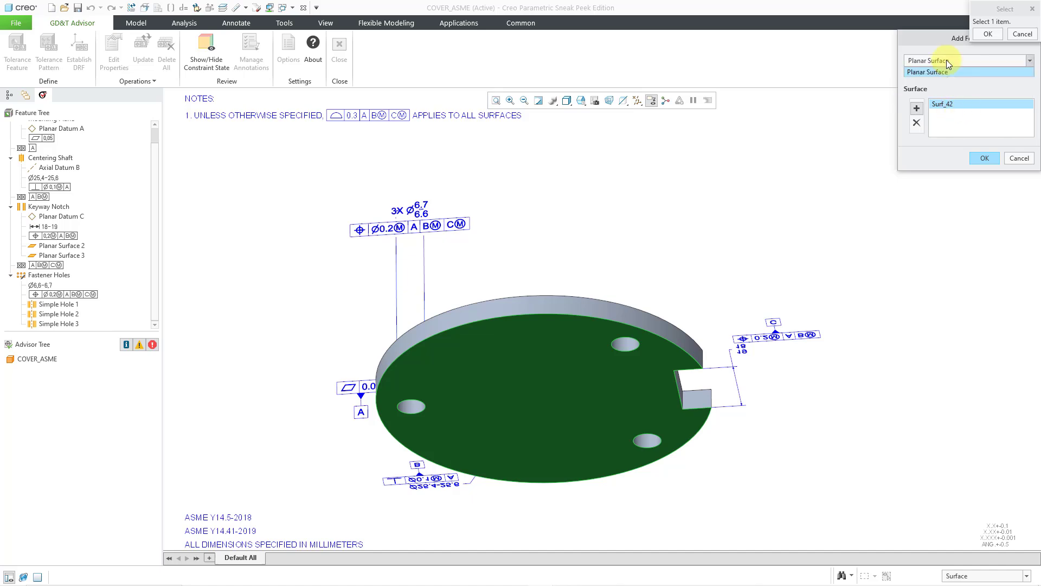
{"action": "left_click", "coordinate": [926, 72]}
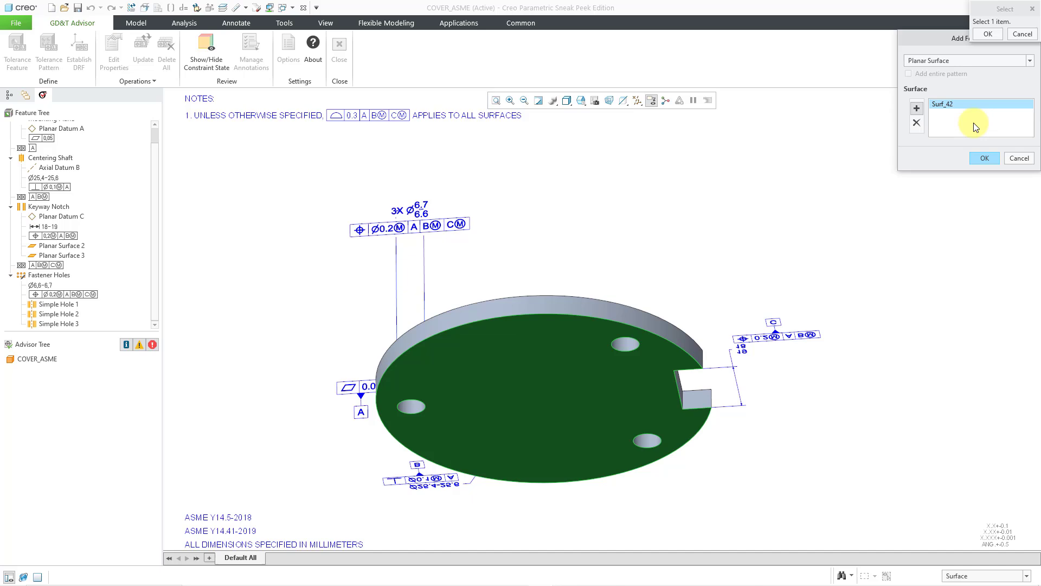
{"action": "left_click", "coordinate": [984, 158]}
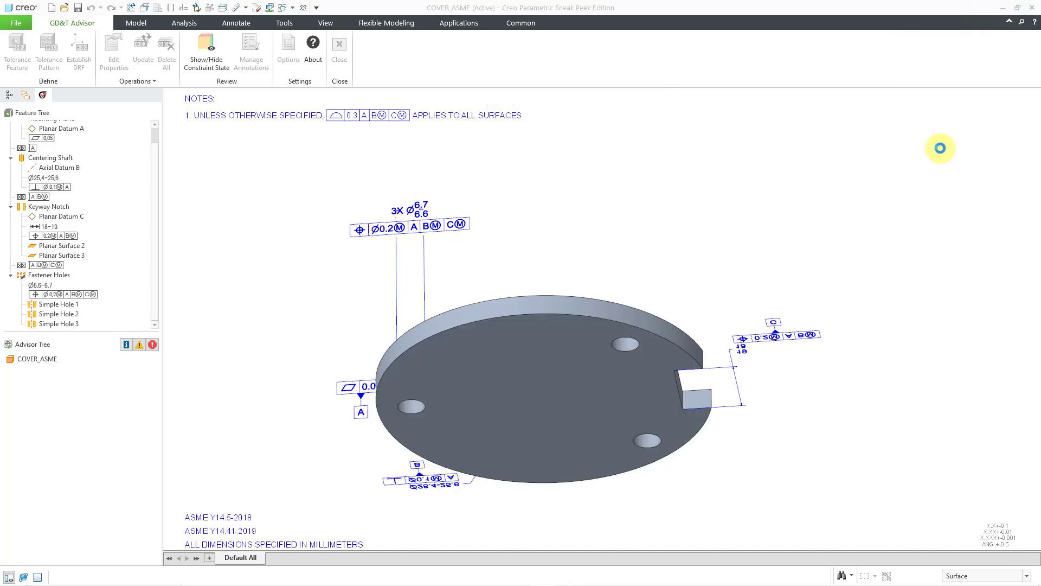
Step: Name the feature Top Plane and switch its scheme to Size Dimension
{"action": "left_click", "coordinate": [16, 52]}
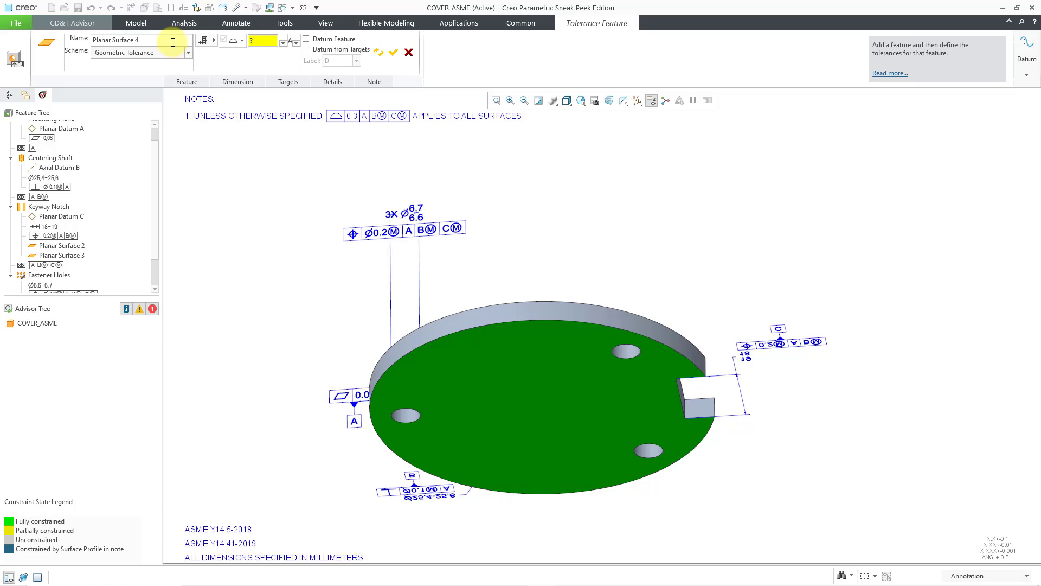
{"action": "mouse_move", "coordinate": [170, 41]}
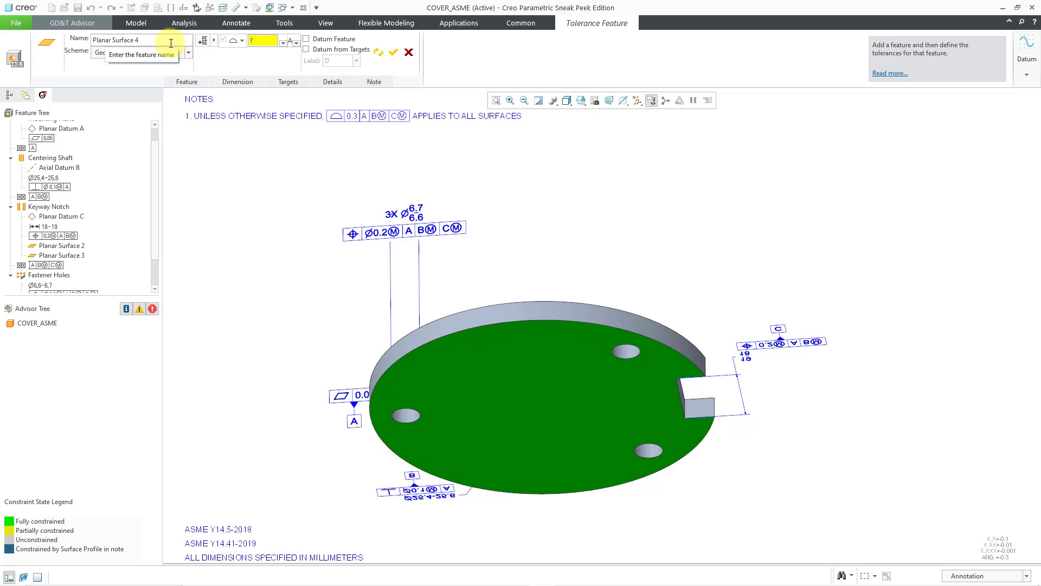
{"action": "left_click", "coordinate": [140, 40]}
{"action": "type", "text": "Top Plane"}
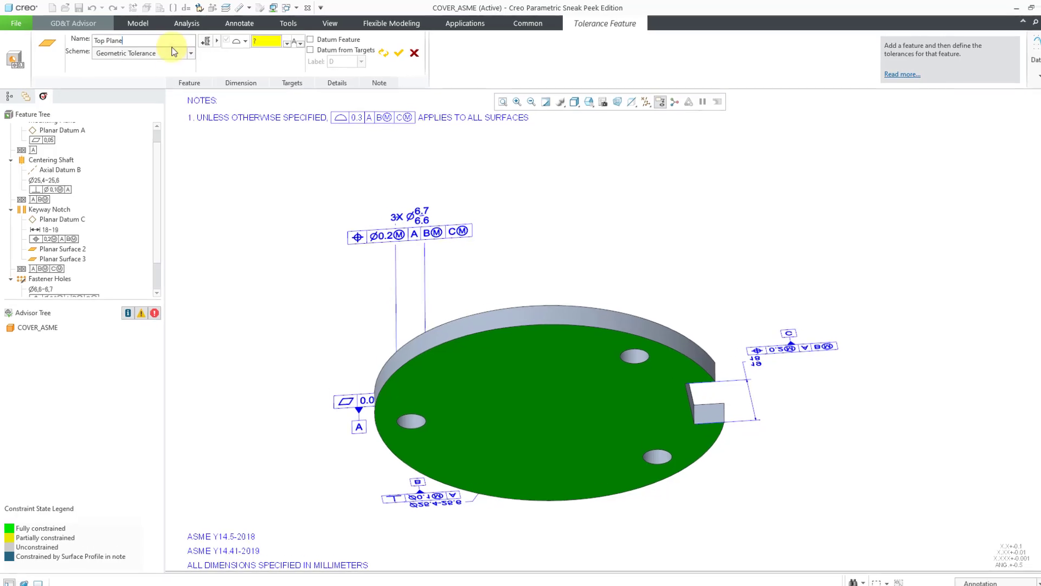
{"action": "left_click", "coordinate": [191, 53]}
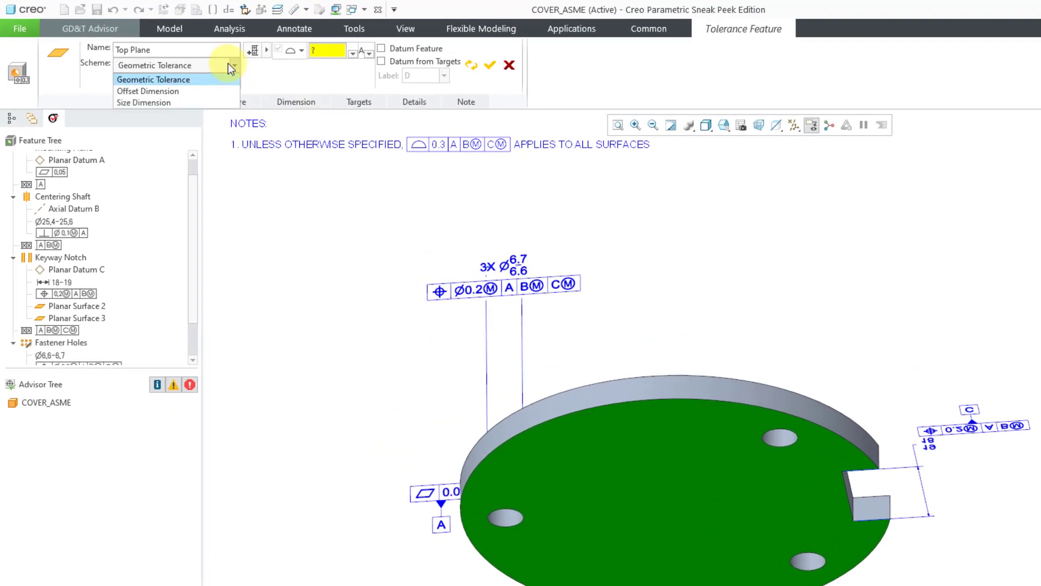
{"action": "mouse_move", "coordinate": [188, 91]}
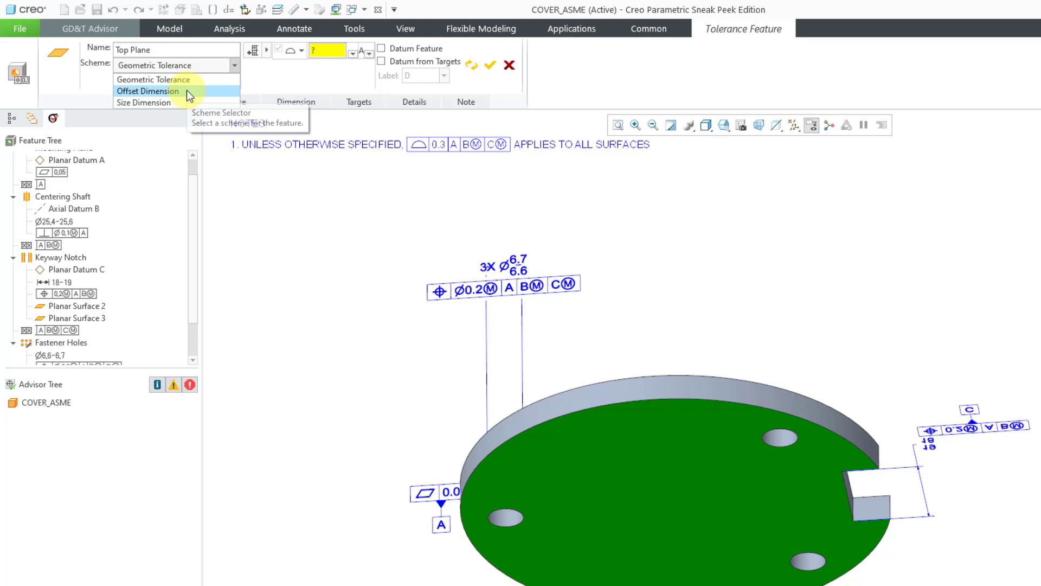
{"action": "mouse_move", "coordinate": [143, 101]}
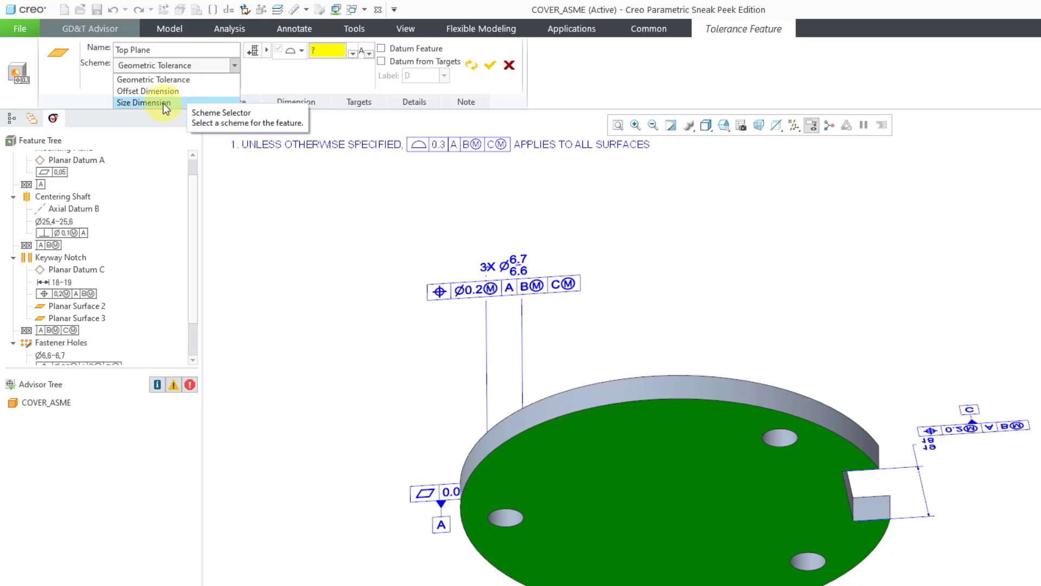
{"action": "left_click", "coordinate": [143, 103]}
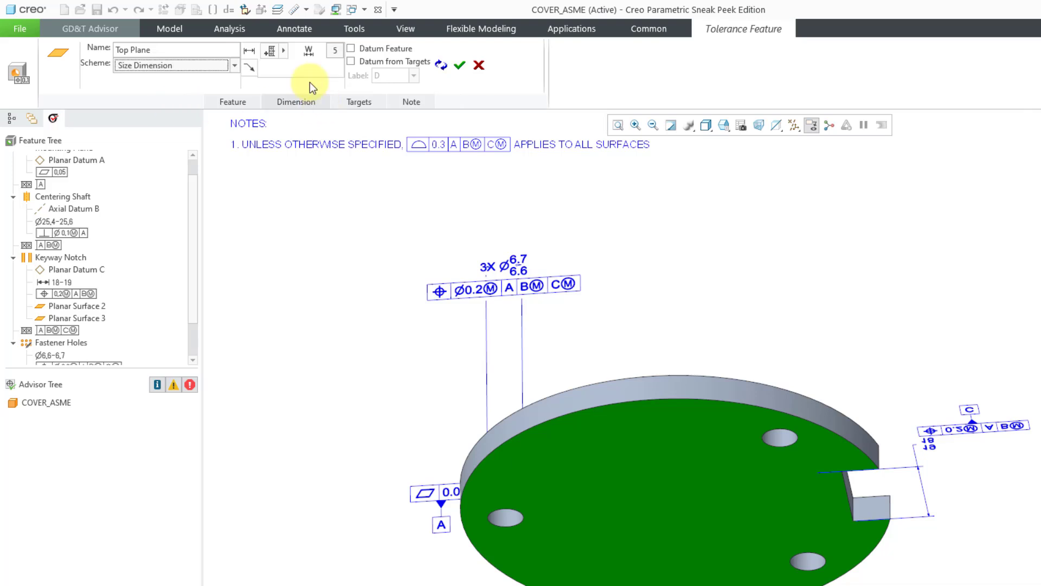
{"action": "mouse_move", "coordinate": [293, 28]}
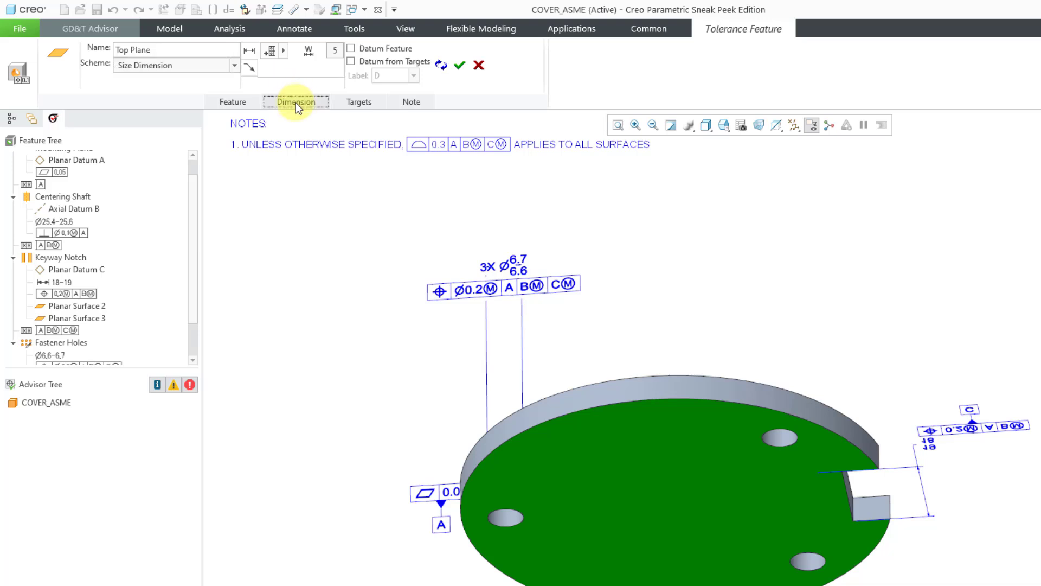
Step: Give the Top Plane width dimension of 5 a +/- Symmetric 0.01 tolerance against Mounting Plane
{"action": "left_click", "coordinate": [295, 102]}
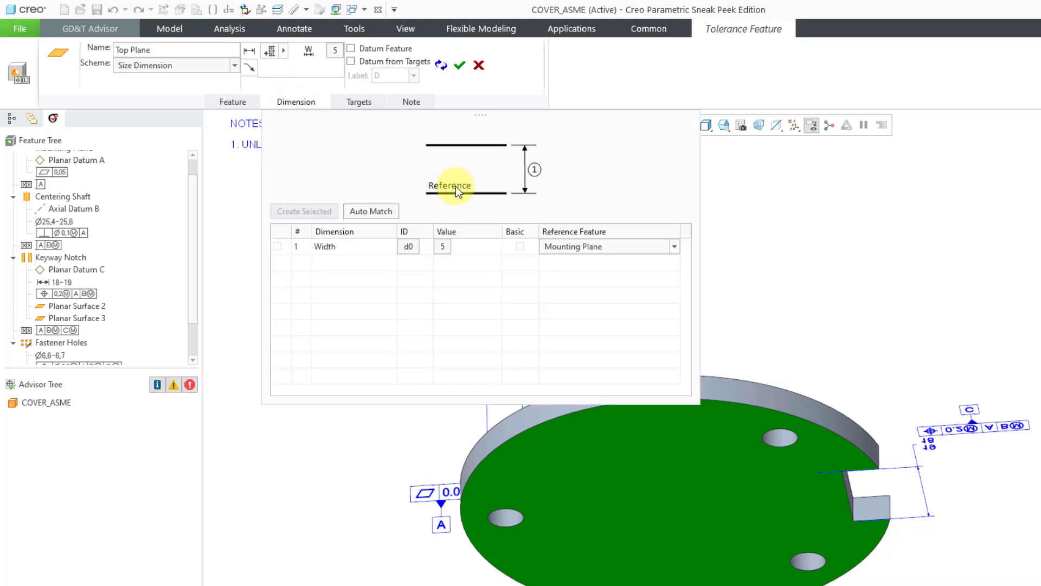
{"action": "mouse_move", "coordinate": [347, 256]}
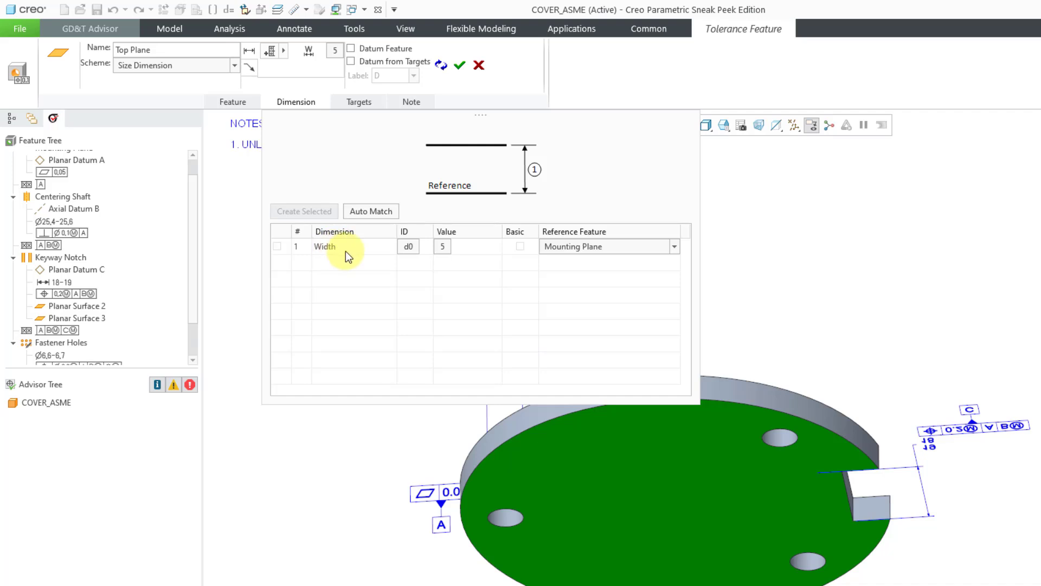
{"action": "mouse_move", "coordinate": [407, 250]}
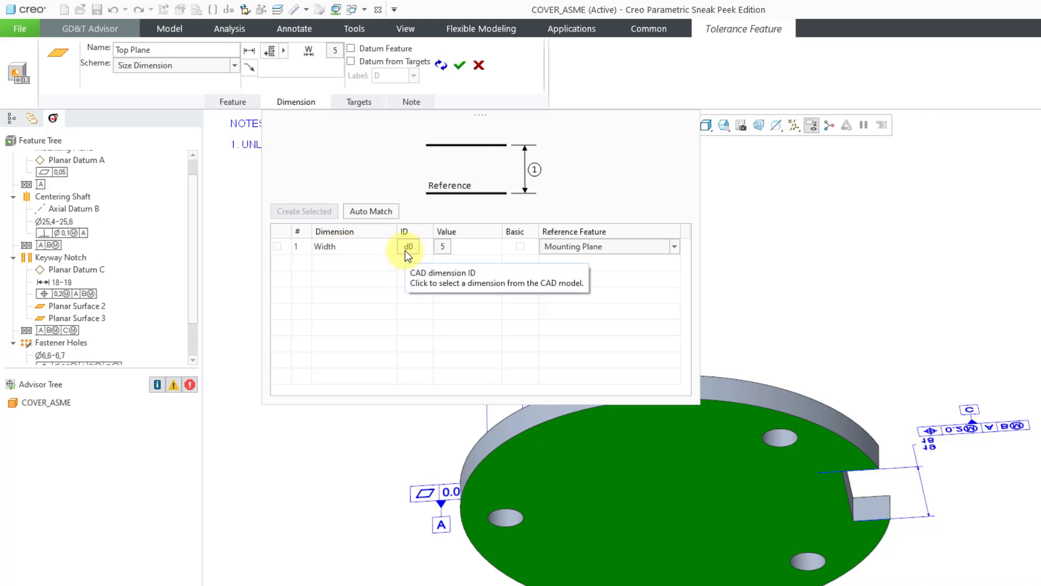
{"action": "mouse_move", "coordinate": [443, 251]}
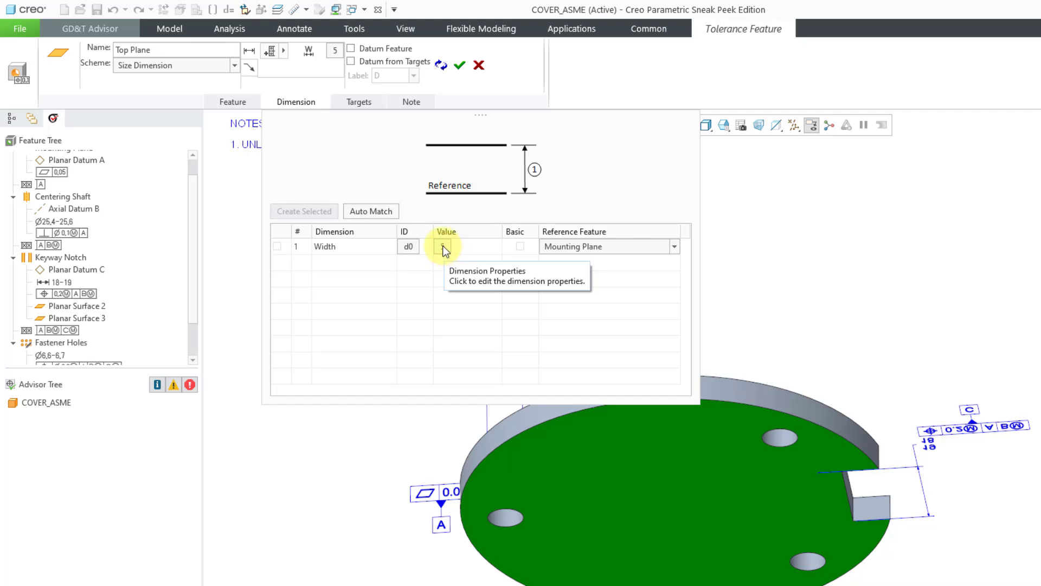
{"action": "left_click", "coordinate": [442, 247]}
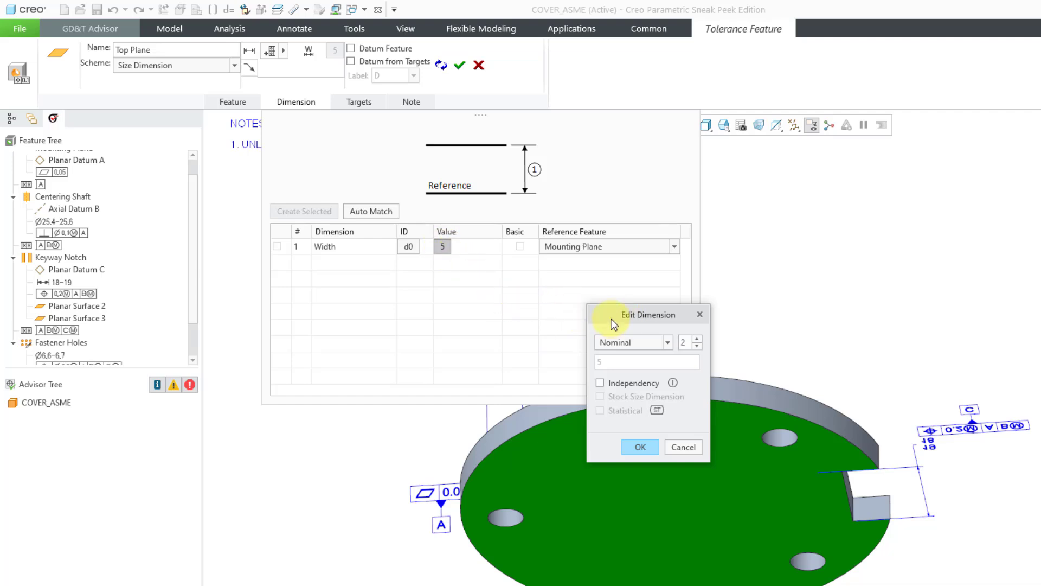
{"action": "mouse_move", "coordinate": [641, 348]}
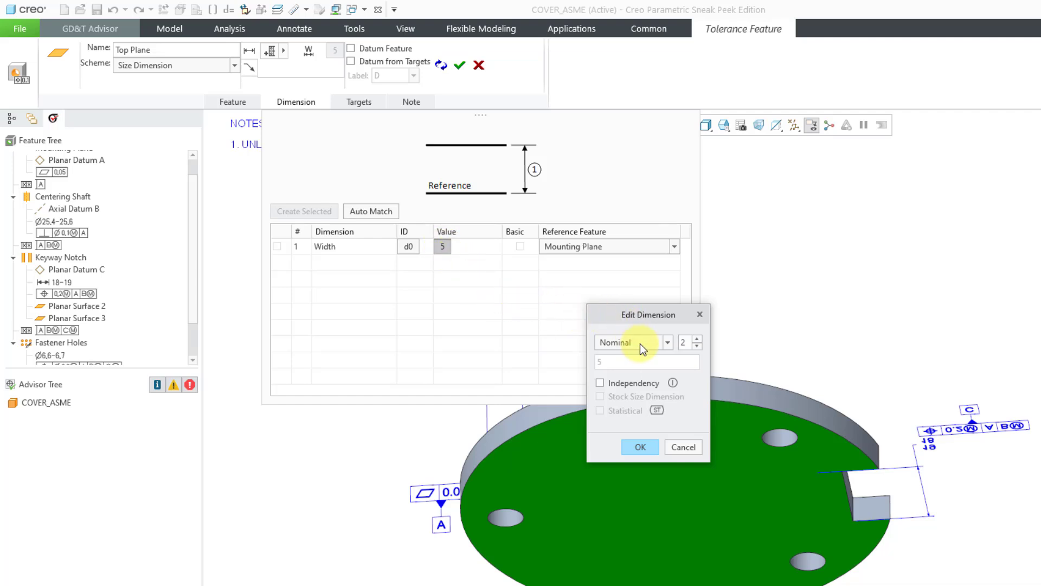
{"action": "mouse_move", "coordinate": [632, 341]}
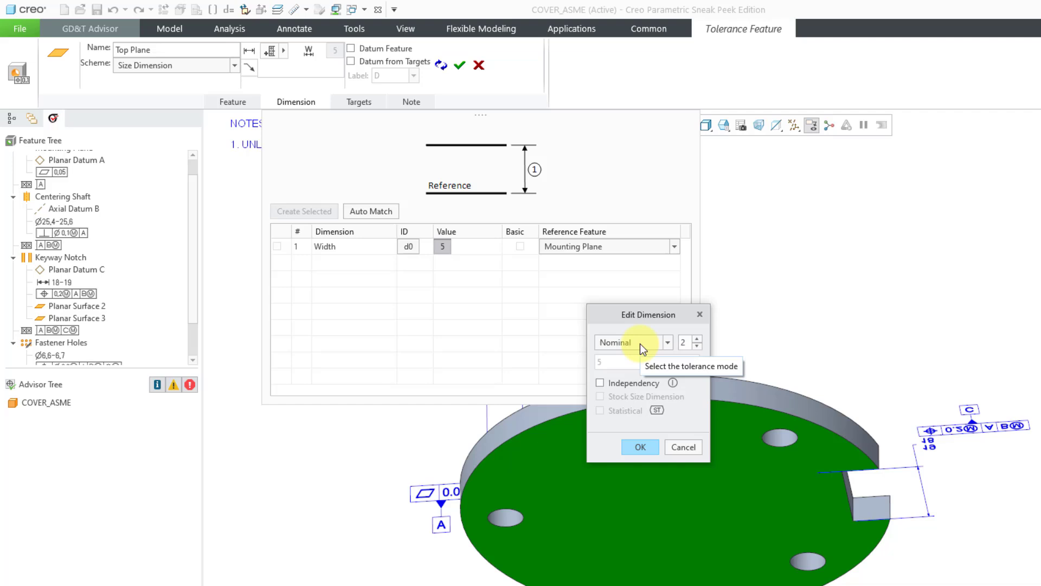
{"action": "left_click", "coordinate": [666, 341]}
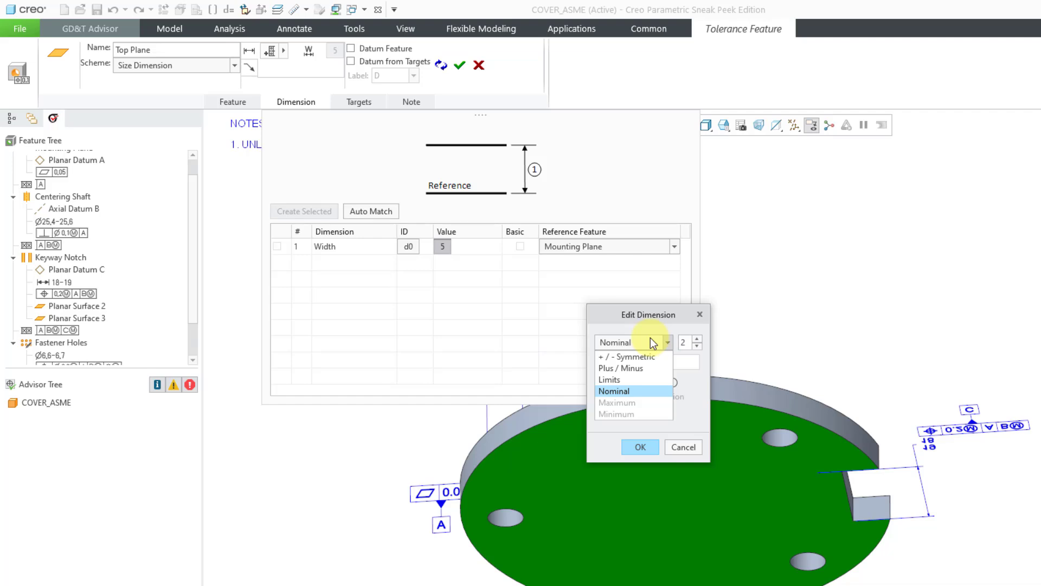
{"action": "left_click", "coordinate": [625, 357]}
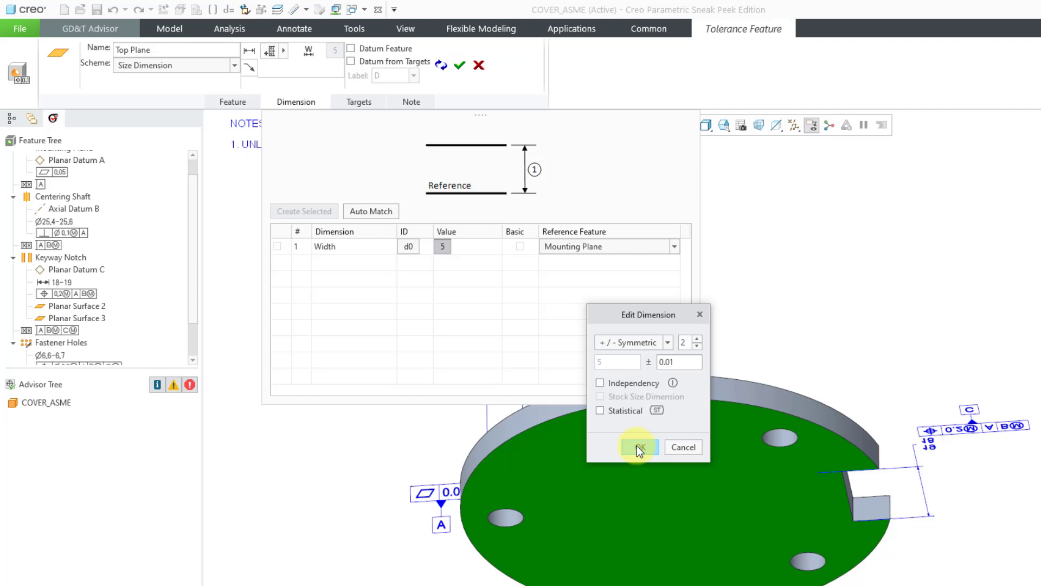
{"action": "left_click", "coordinate": [637, 446]}
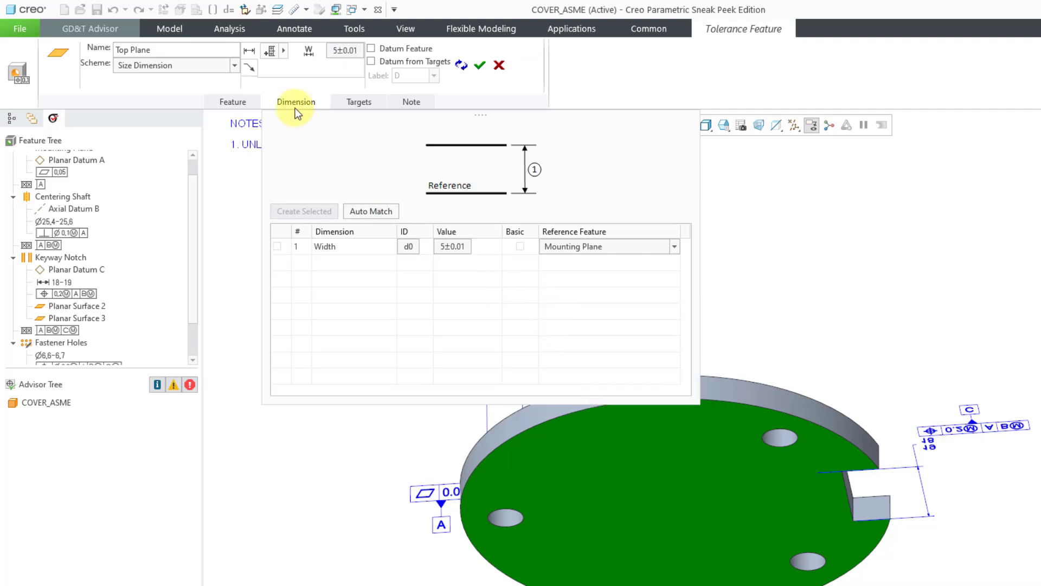
Step: Complete the Top Plane tolerance feature with its 5±0.01 width dimension
{"action": "left_click", "coordinate": [295, 102]}
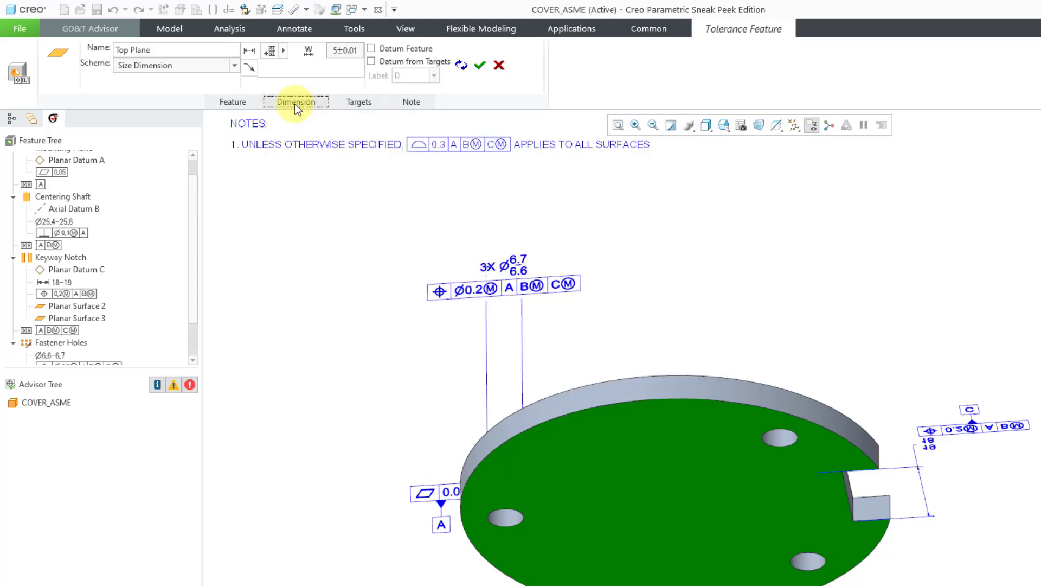
{"action": "mouse_move", "coordinate": [371, 193]}
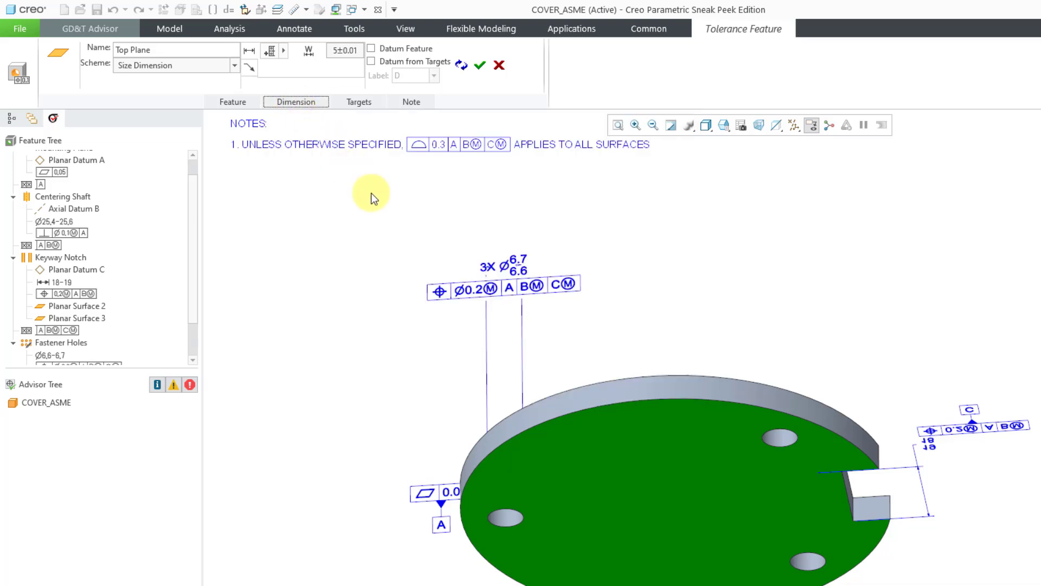
{"action": "mouse_move", "coordinate": [395, 60]}
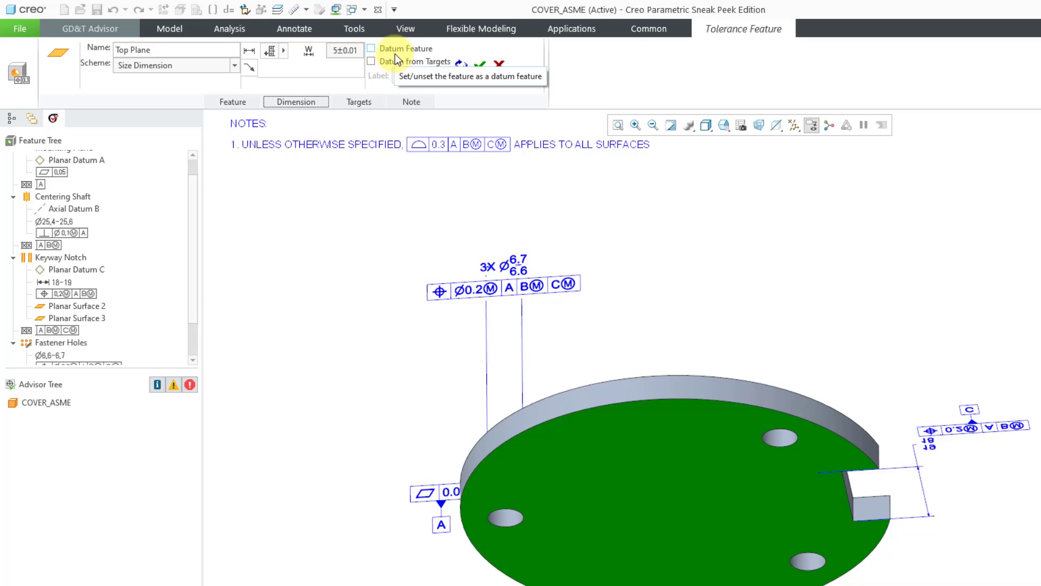
{"action": "mouse_move", "coordinate": [385, 69]}
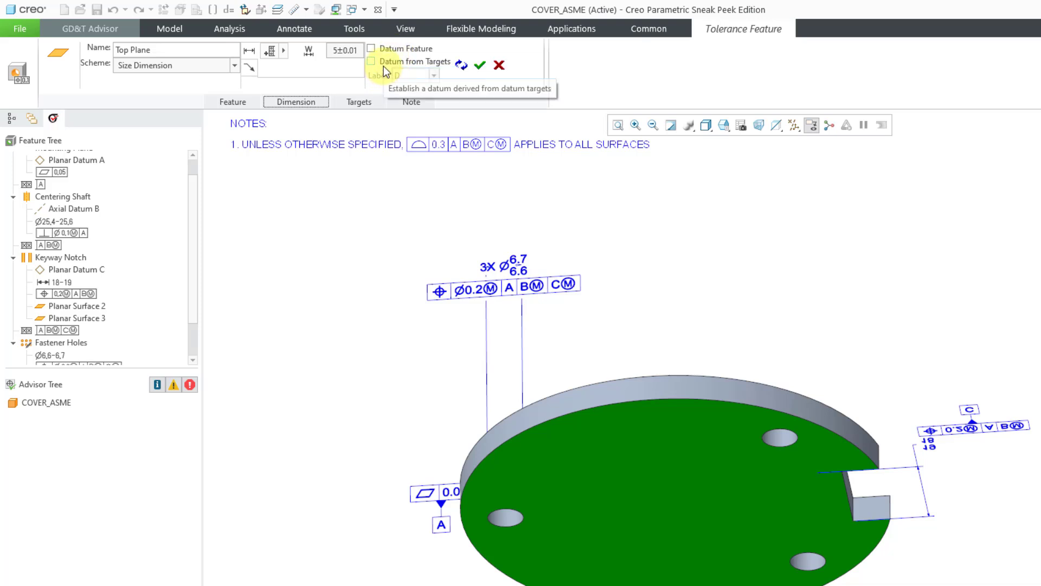
{"action": "mouse_move", "coordinate": [493, 92]}
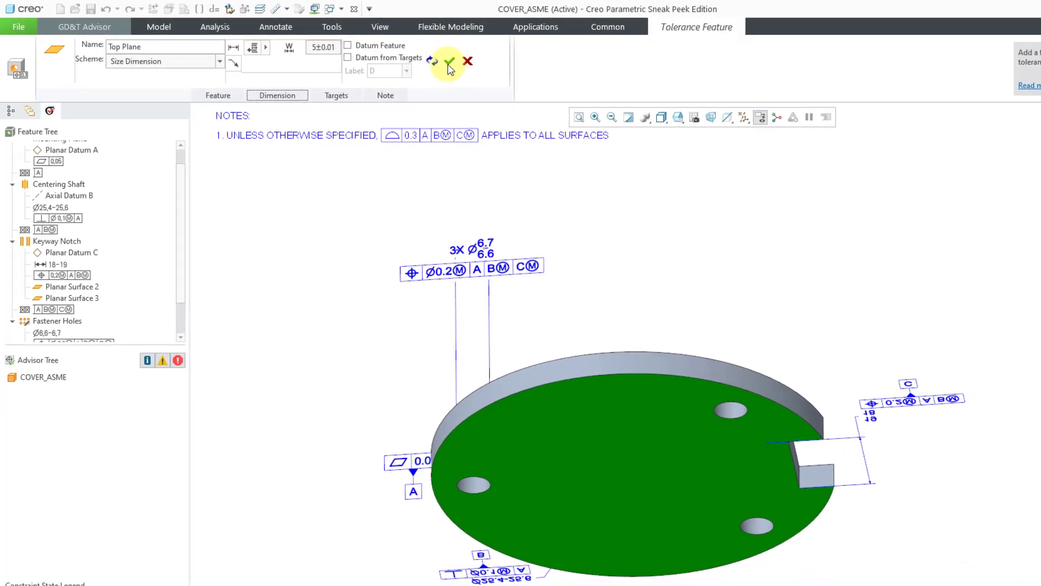
{"action": "left_click", "coordinate": [449, 61]}
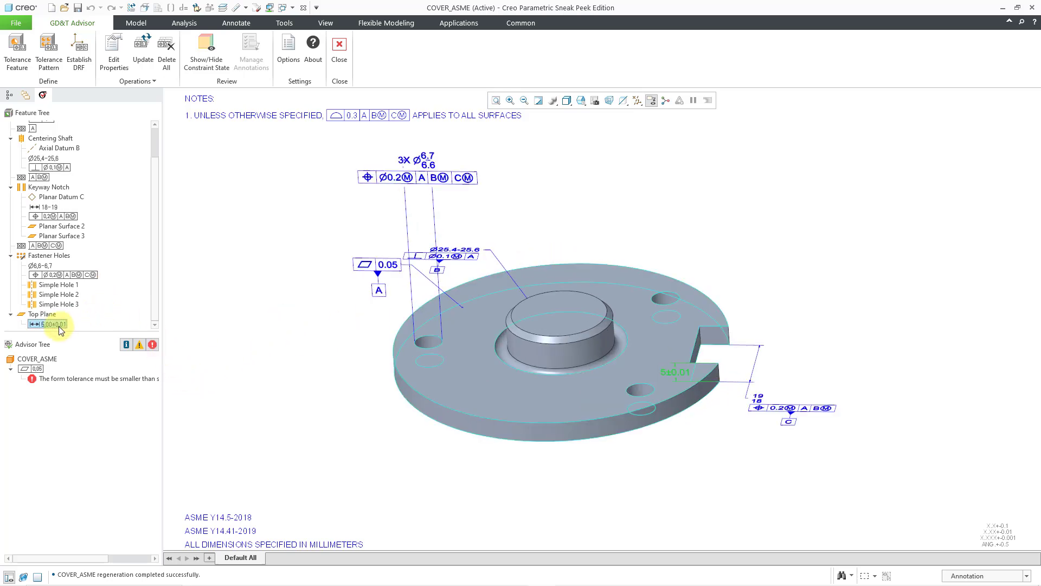
{"action": "mouse_move", "coordinate": [808, 380]}
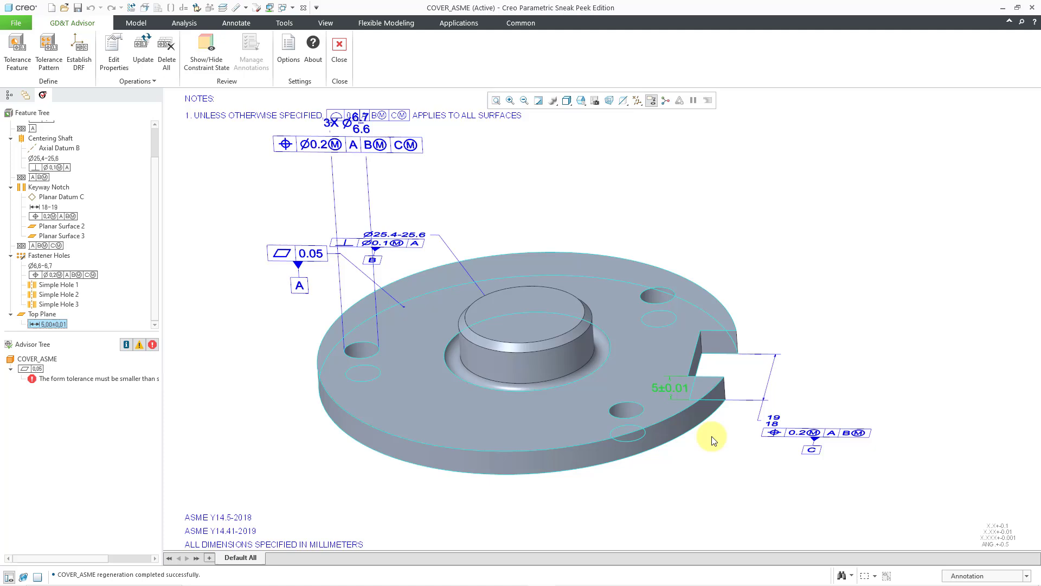
{"action": "mouse_move", "coordinate": [678, 390]}
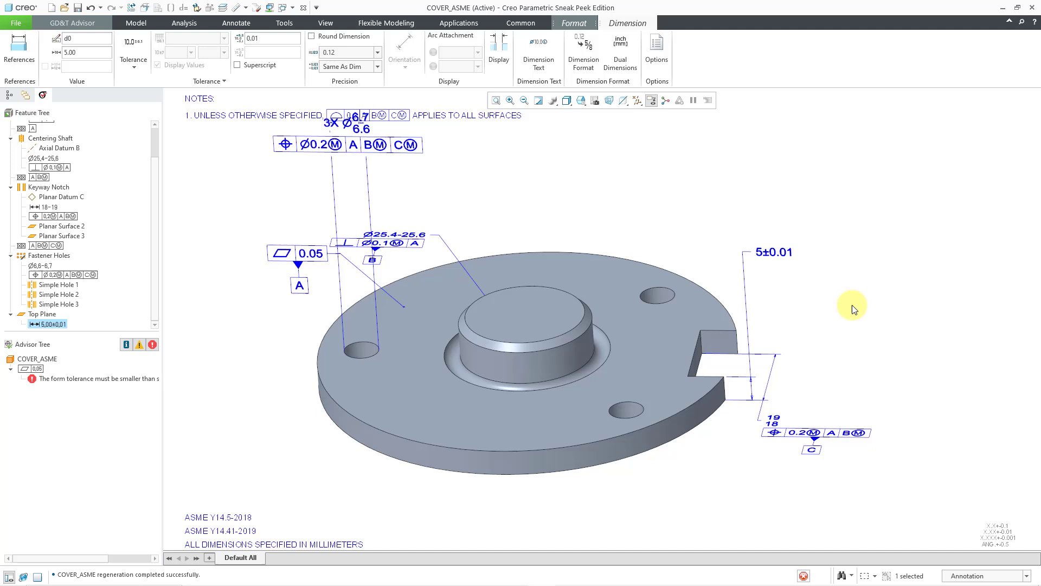
Step: Place the 5±0.01 Top Plane dimension above the keyway notch, clear of the model
{"action": "left_click", "coordinate": [71, 23]}
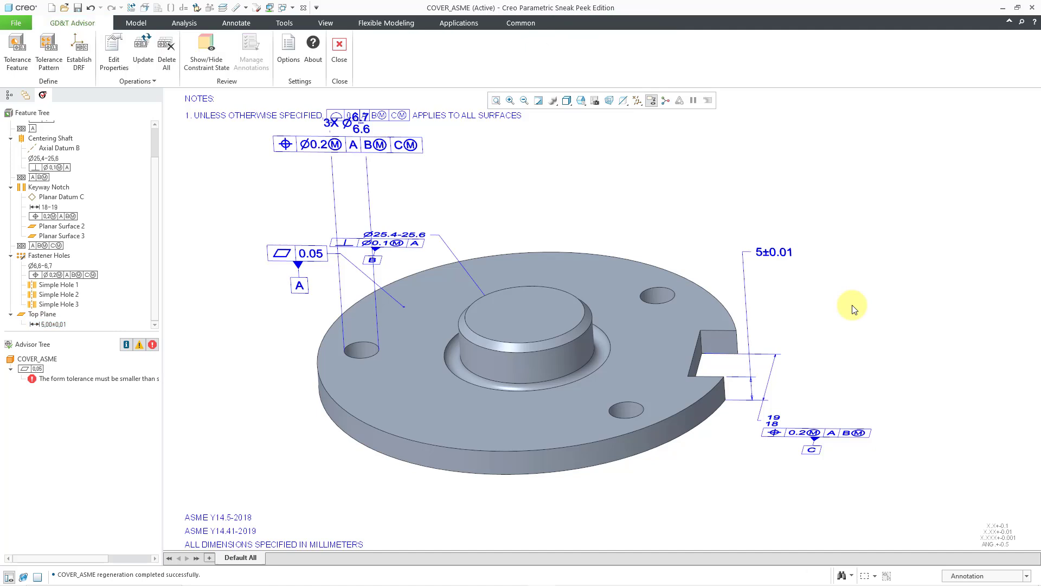
{"action": "mouse_move", "coordinate": [52, 382]}
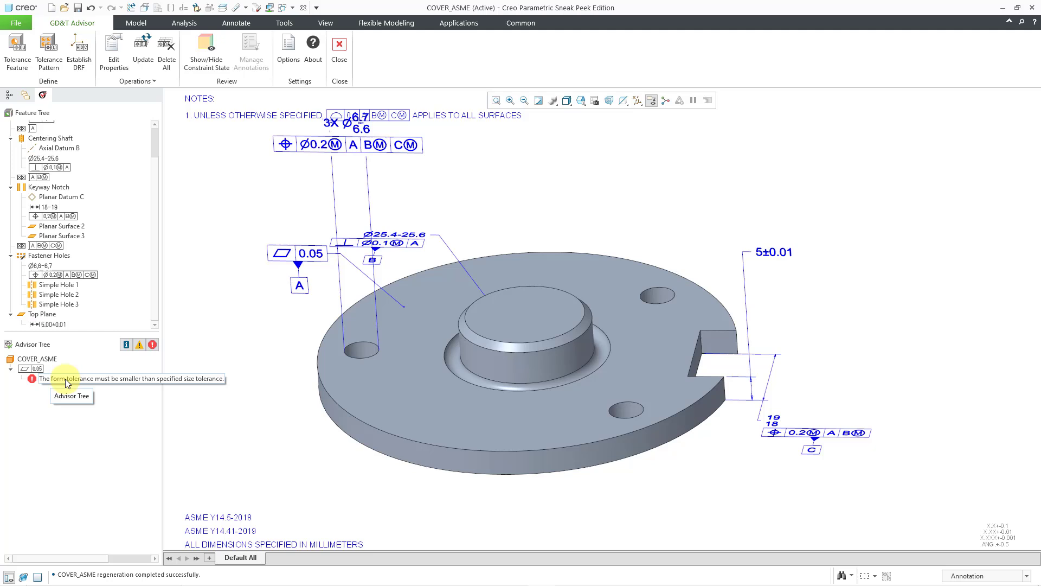
{"action": "mouse_move", "coordinate": [257, 426]}
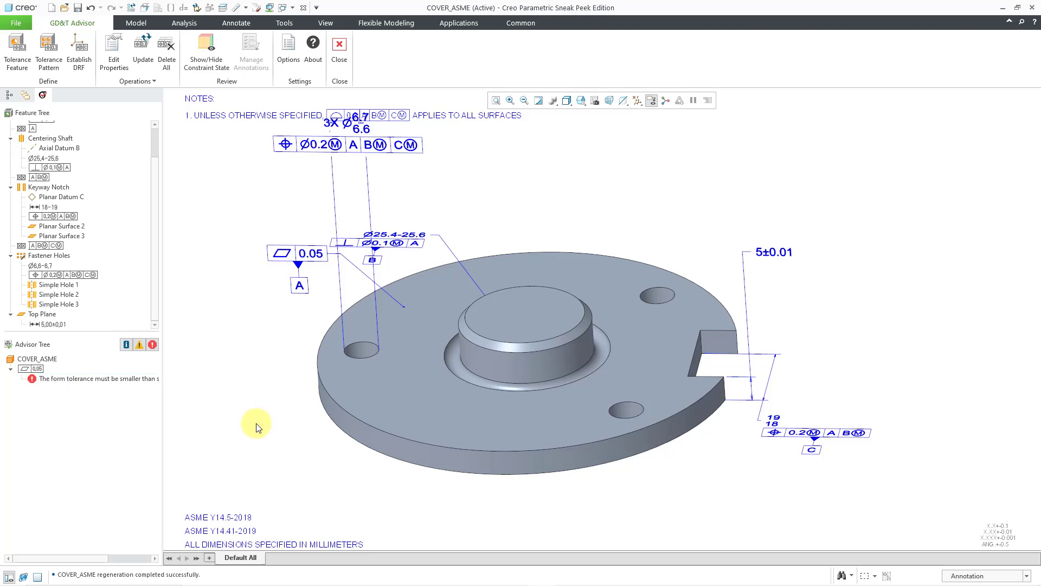
{"action": "mouse_move", "coordinate": [242, 430]}
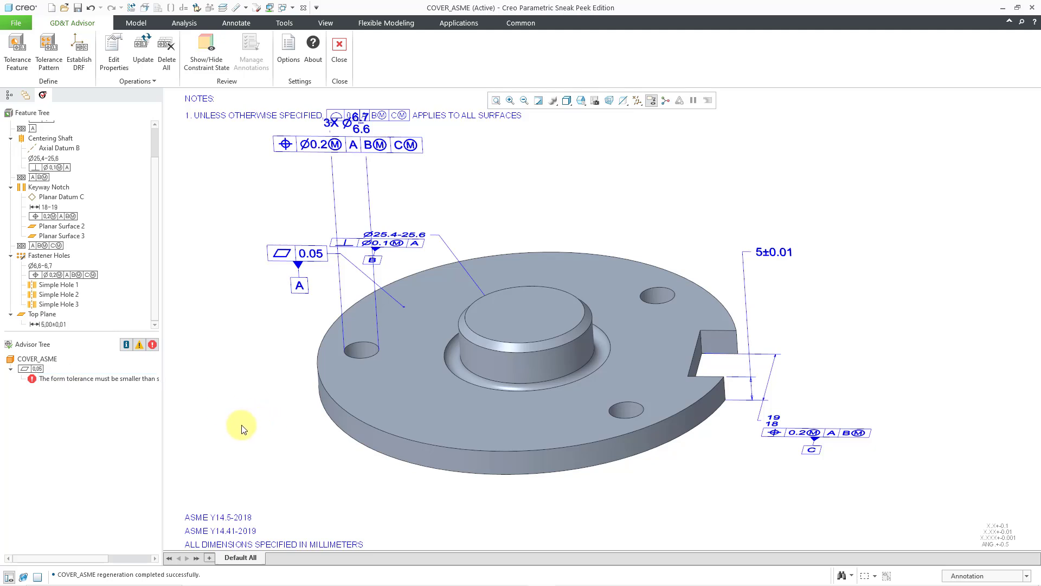
{"action": "mouse_move", "coordinate": [542, 319]}
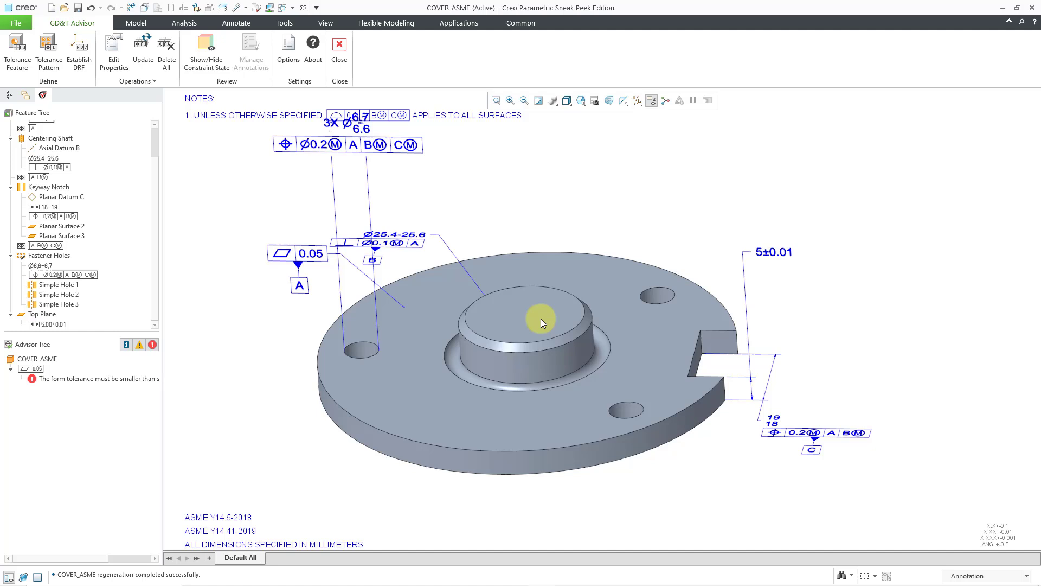
{"action": "mouse_move", "coordinate": [479, 225]}
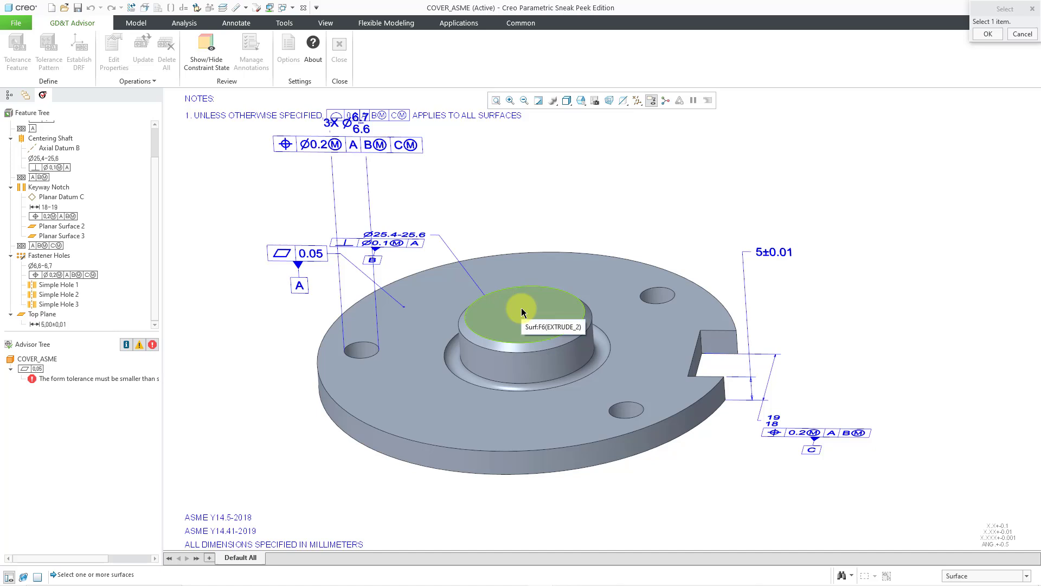
Step: Define the shaft's top end face as a planar feature and begin naming it Shaft End Plane
{"action": "left_click", "coordinate": [521, 312]}
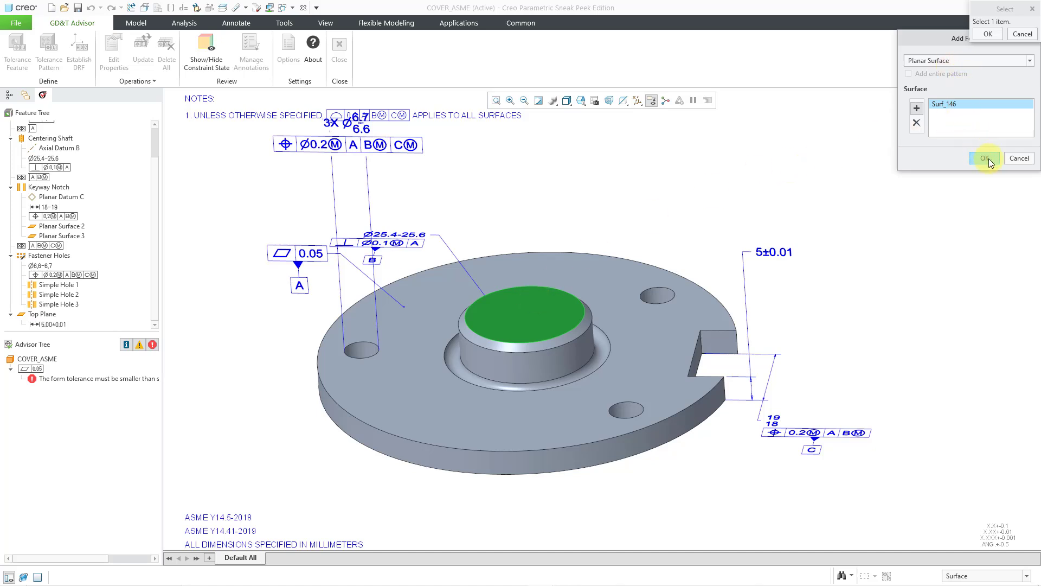
{"action": "left_click", "coordinate": [987, 158]}
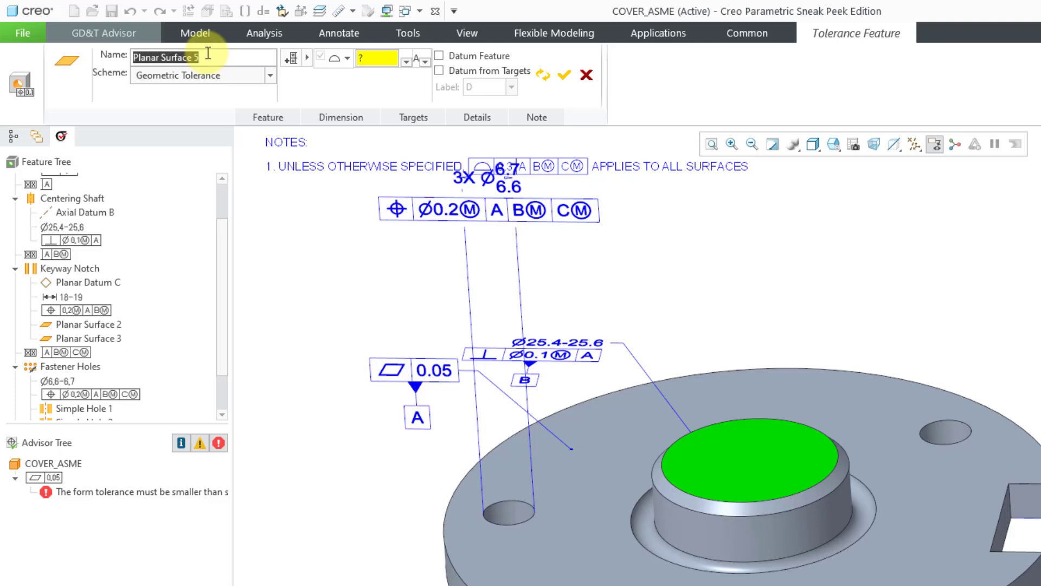
{"action": "type", "text": "Shaft End Plane"}
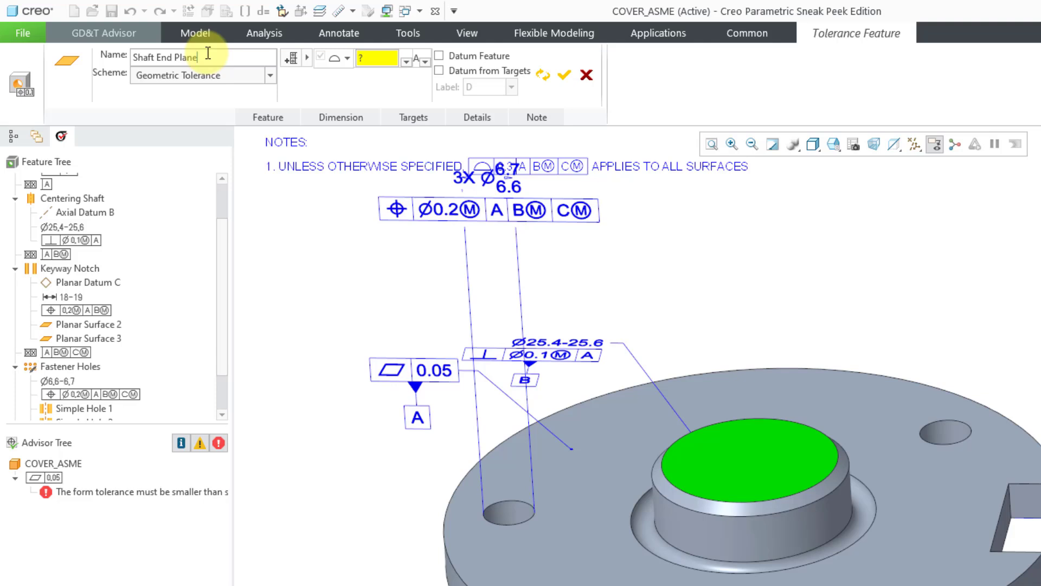
{"action": "mouse_move", "coordinate": [227, 90]}
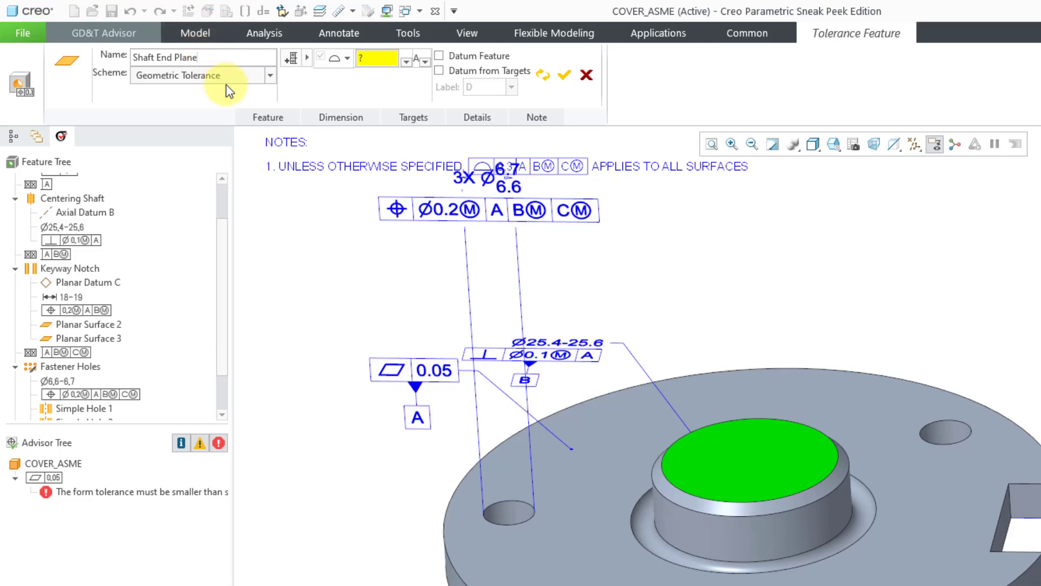
Step: Switch Shaft End Plane to the Offset Dimension scheme, giving an 8 offset on the shaft
{"action": "left_click", "coordinate": [270, 75]}
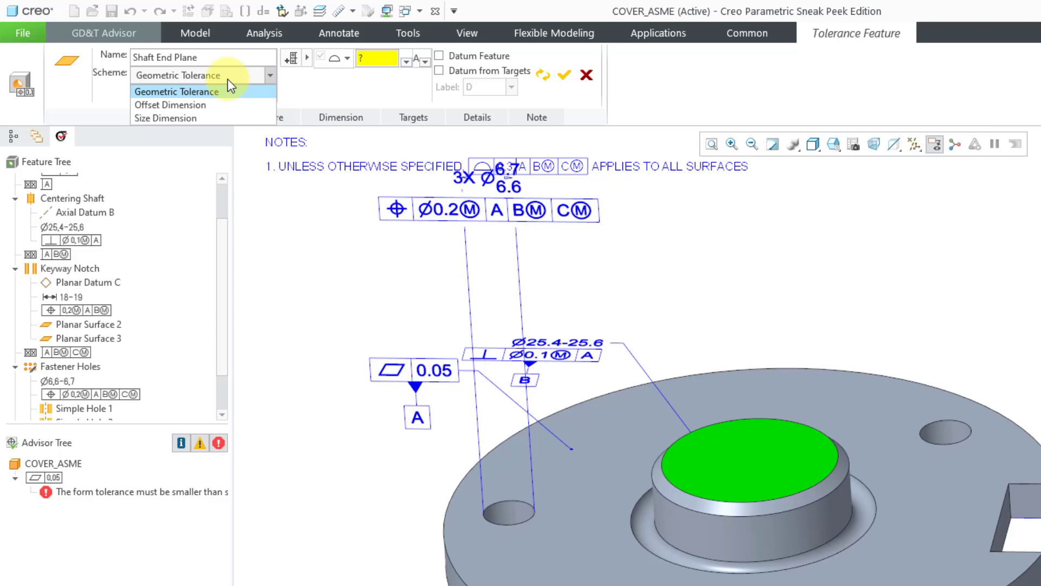
{"action": "mouse_move", "coordinate": [165, 118]}
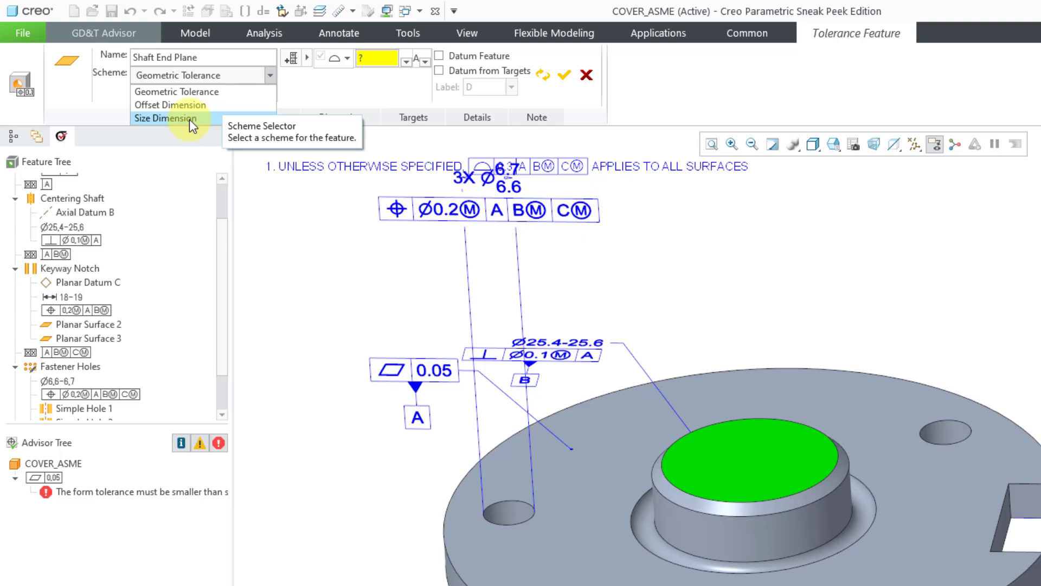
{"action": "mouse_move", "coordinate": [182, 105]}
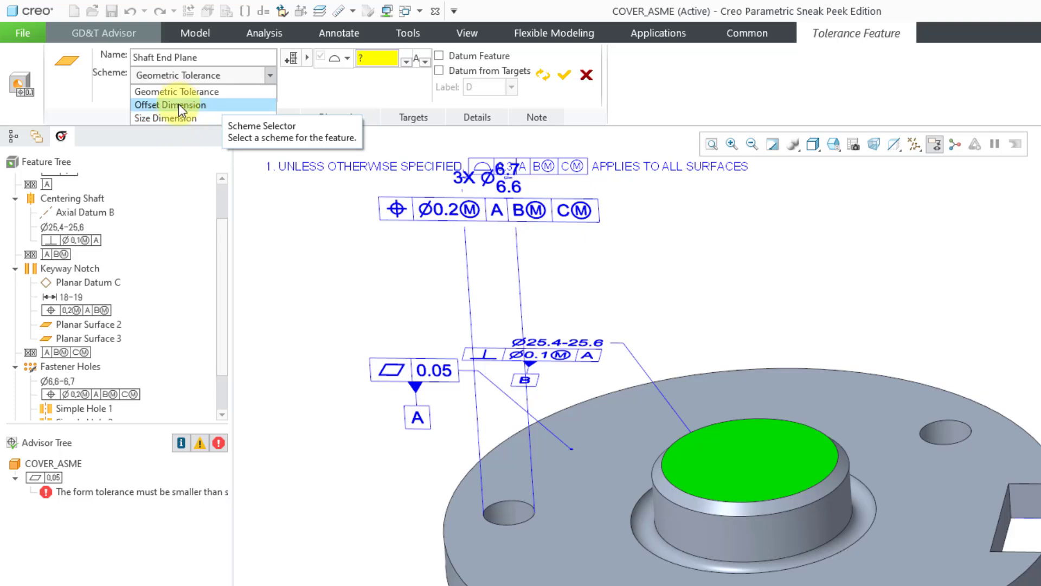
{"action": "left_click", "coordinate": [170, 106]}
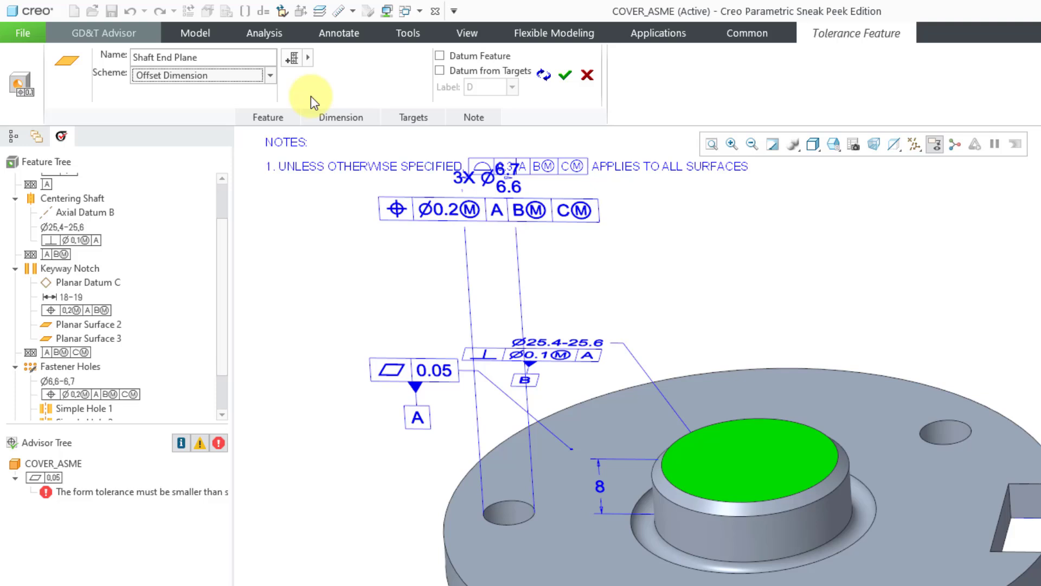
Step: Set the 8 offset dimension to a symmetric ±0.1 tolerance and confirm the Shaft End Plane feature
{"action": "left_click", "coordinate": [340, 117]}
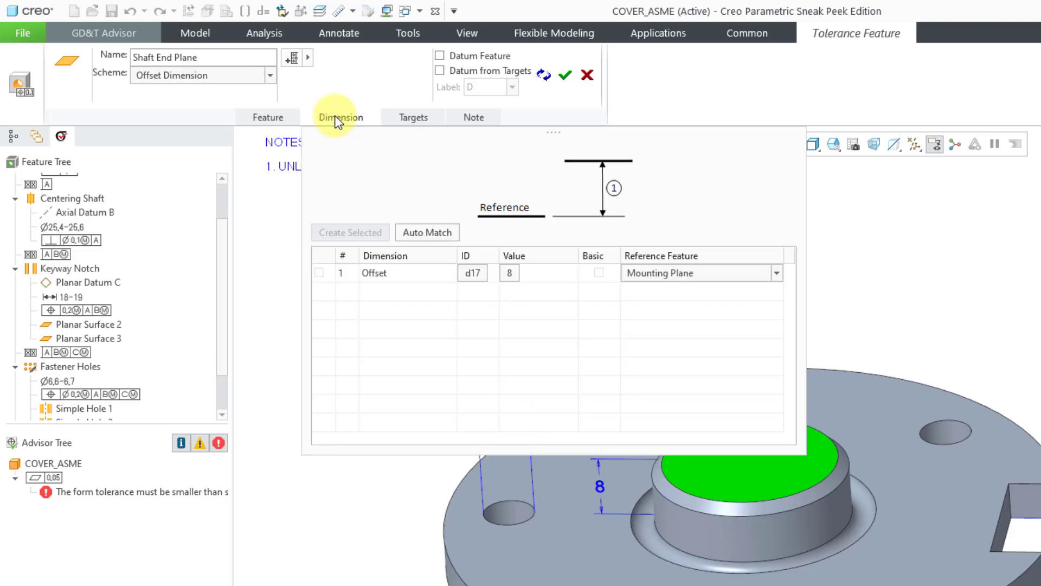
{"action": "mouse_move", "coordinate": [484, 299]}
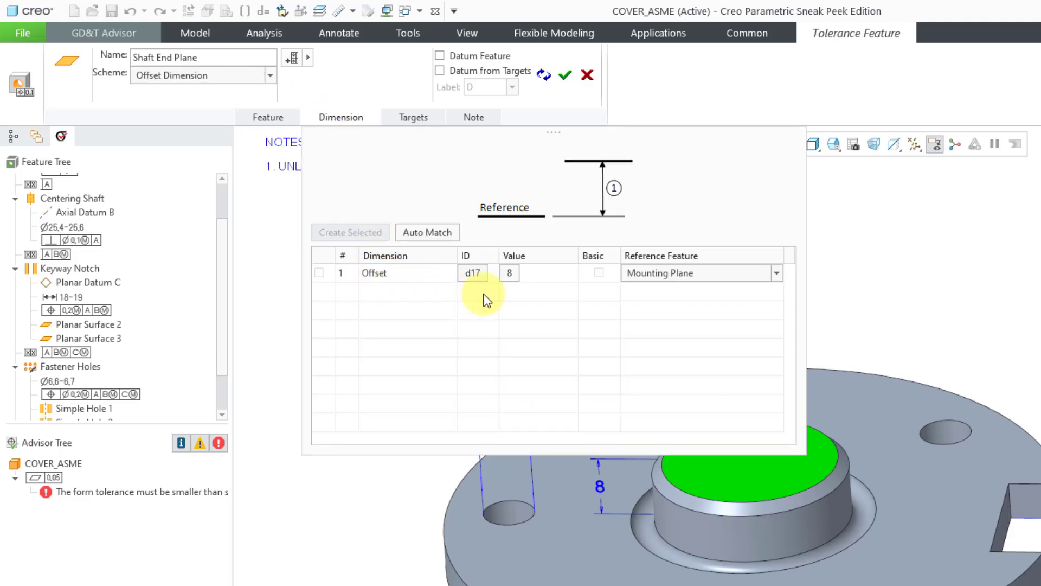
{"action": "mouse_move", "coordinate": [510, 273]}
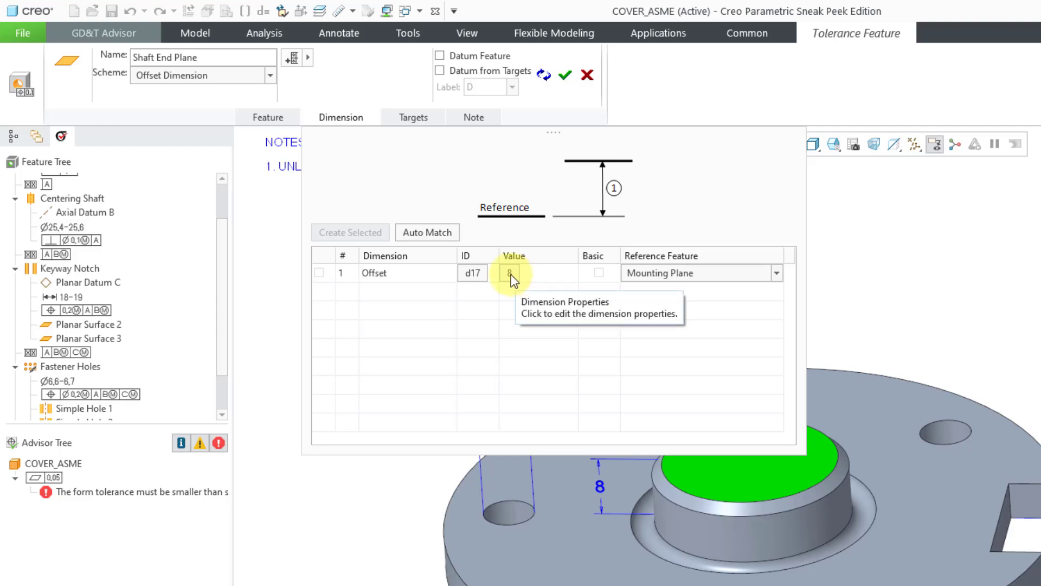
{"action": "left_click", "coordinate": [511, 273]}
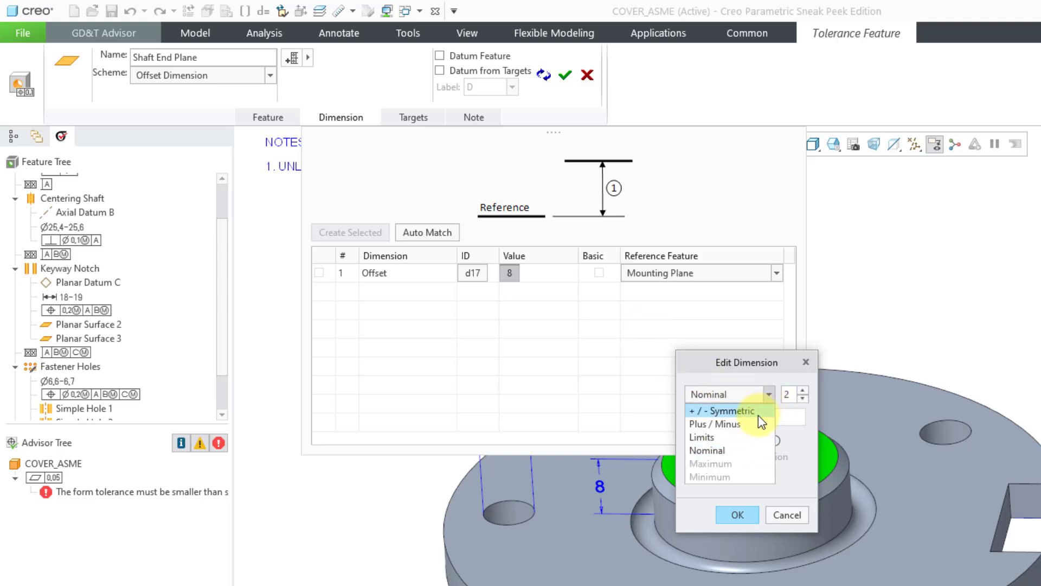
{"action": "left_click", "coordinate": [722, 410]}
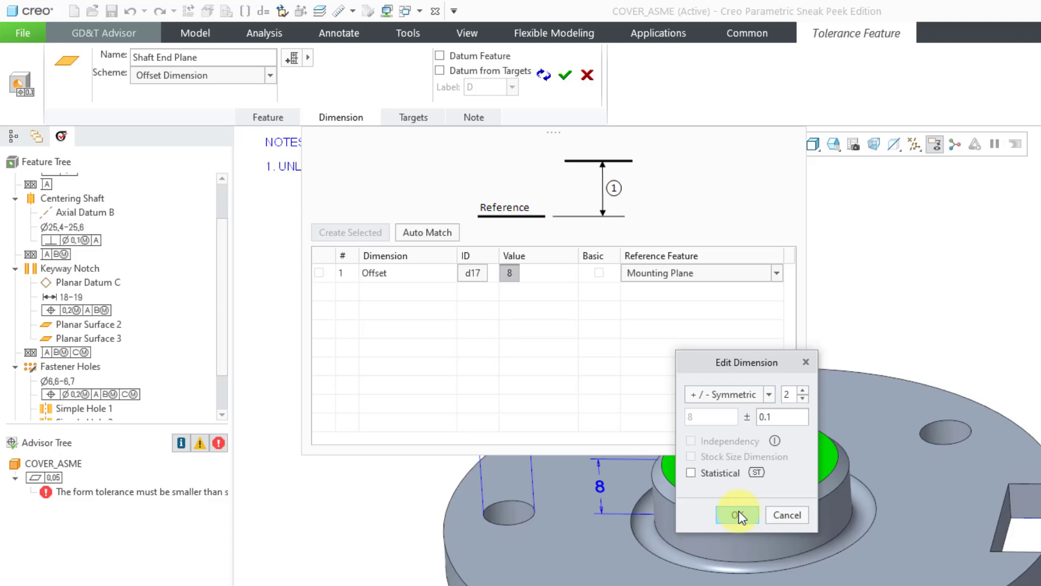
{"action": "left_click", "coordinate": [735, 514]}
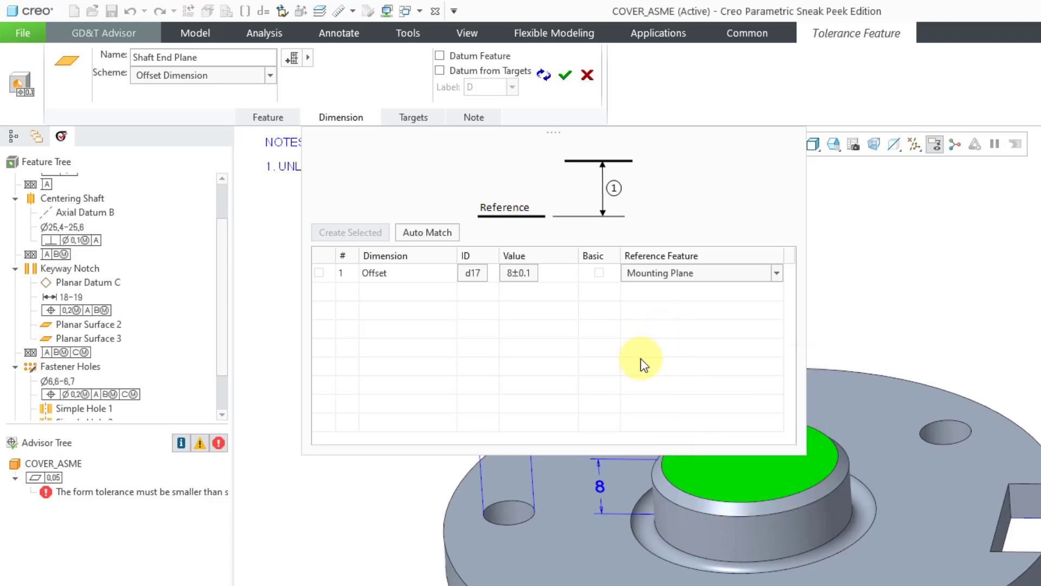
{"action": "left_click", "coordinate": [565, 75]}
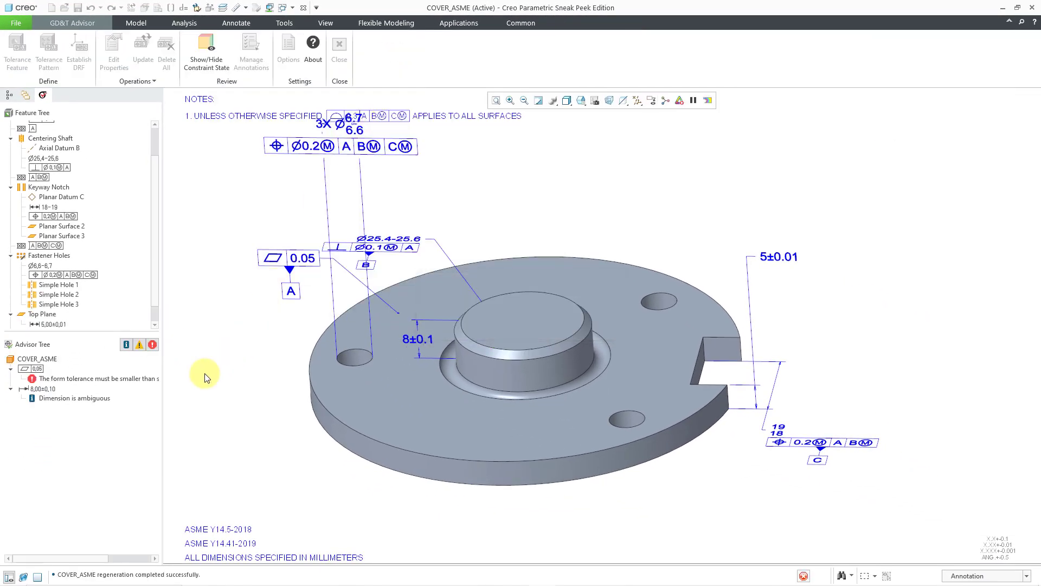
Step: Change the Top Plane width dimension from 5±0.01 to 5±0.1
{"action": "left_click", "coordinate": [98, 377]}
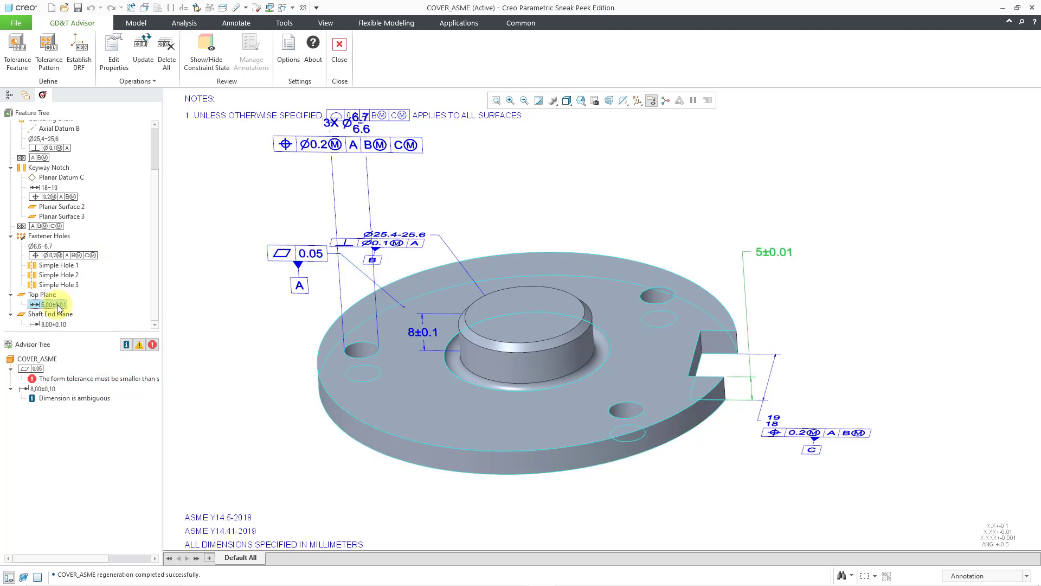
{"action": "right_click", "coordinate": [52, 303]}
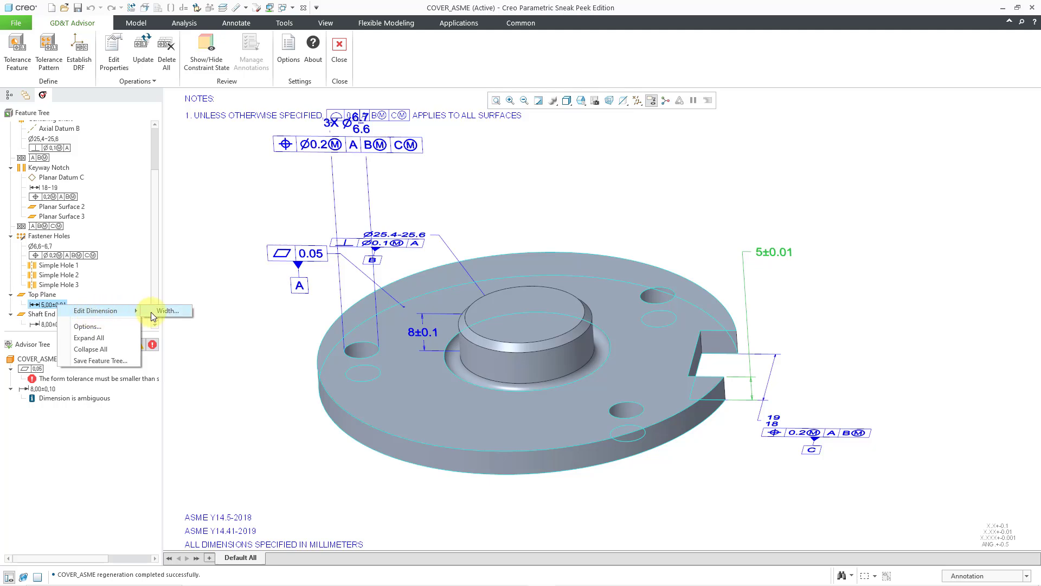
{"action": "left_click", "coordinate": [167, 311]}
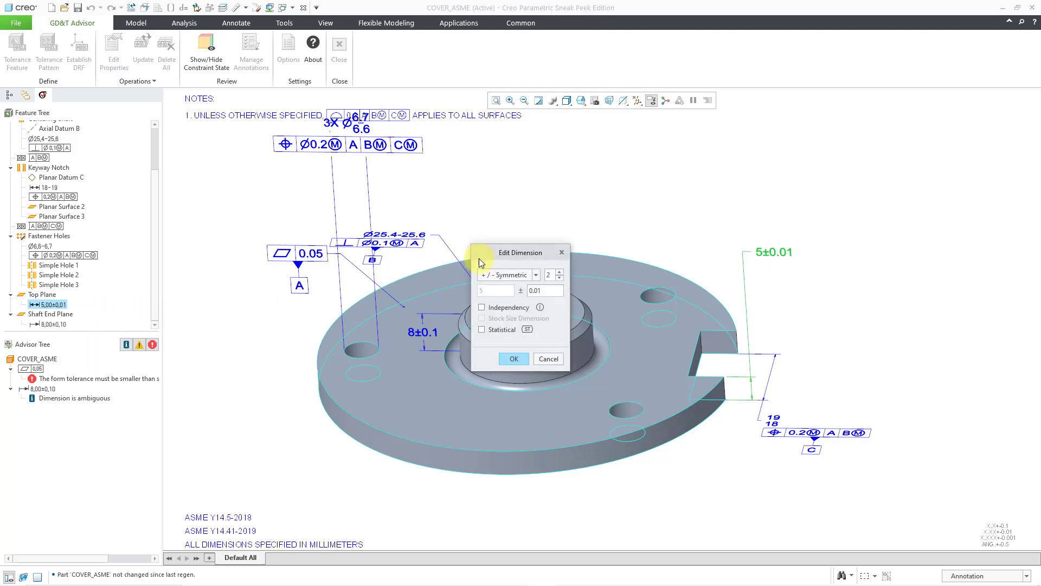
{"action": "mouse_move", "coordinate": [523, 314]}
{"action": "type", "text": "0.1"}
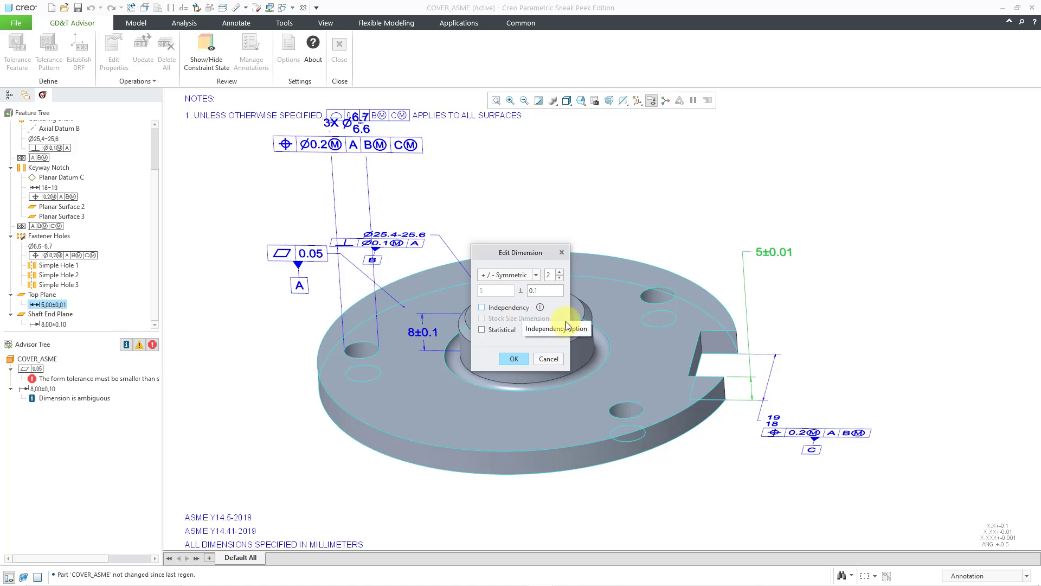
{"action": "left_click", "coordinate": [513, 359]}
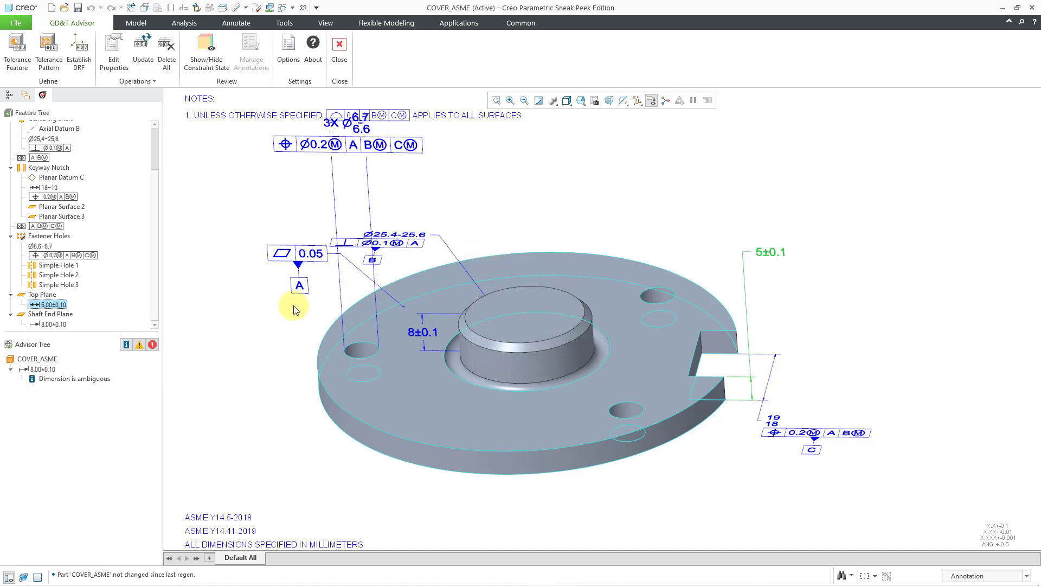
{"action": "mouse_move", "coordinate": [211, 400]}
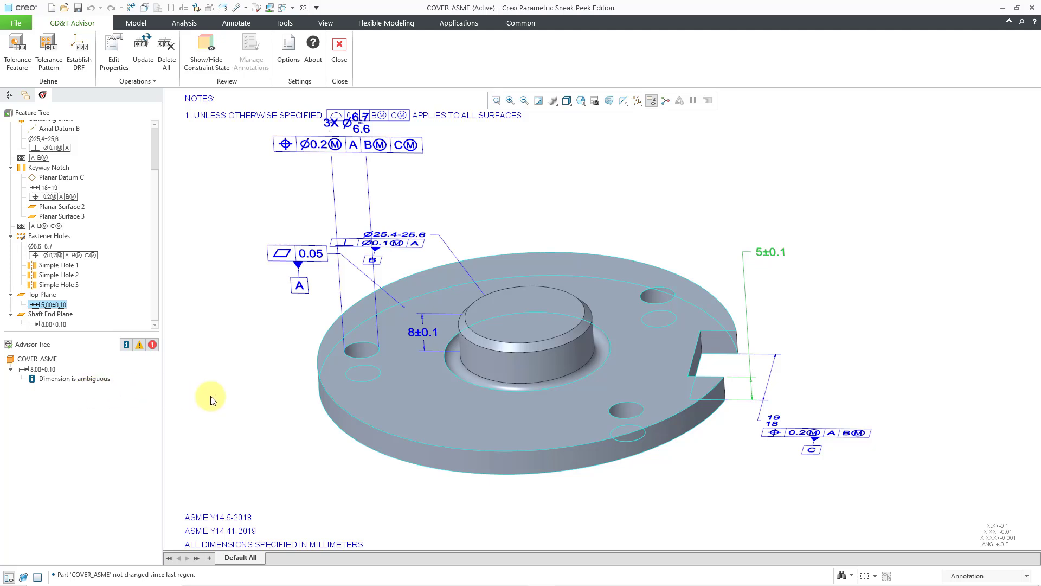
{"action": "mouse_move", "coordinate": [222, 404]}
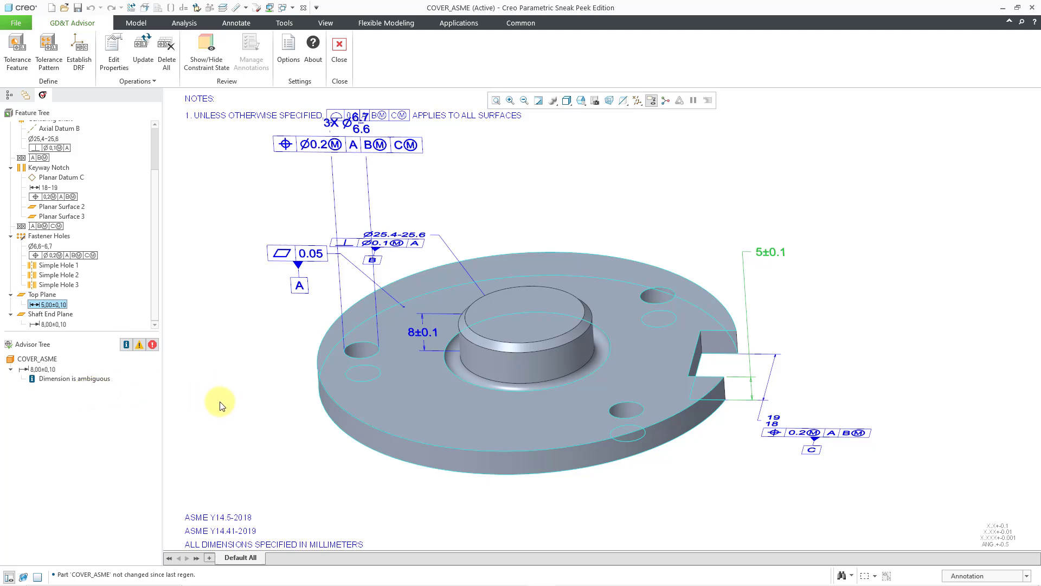
{"action": "mouse_move", "coordinate": [73, 387]}
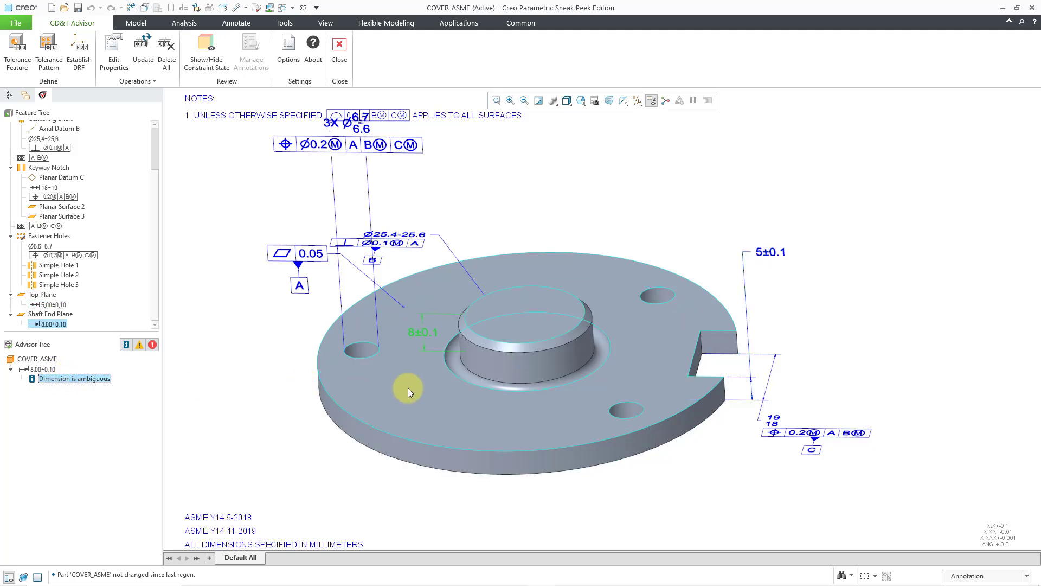
{"action": "mouse_move", "coordinate": [129, 384]}
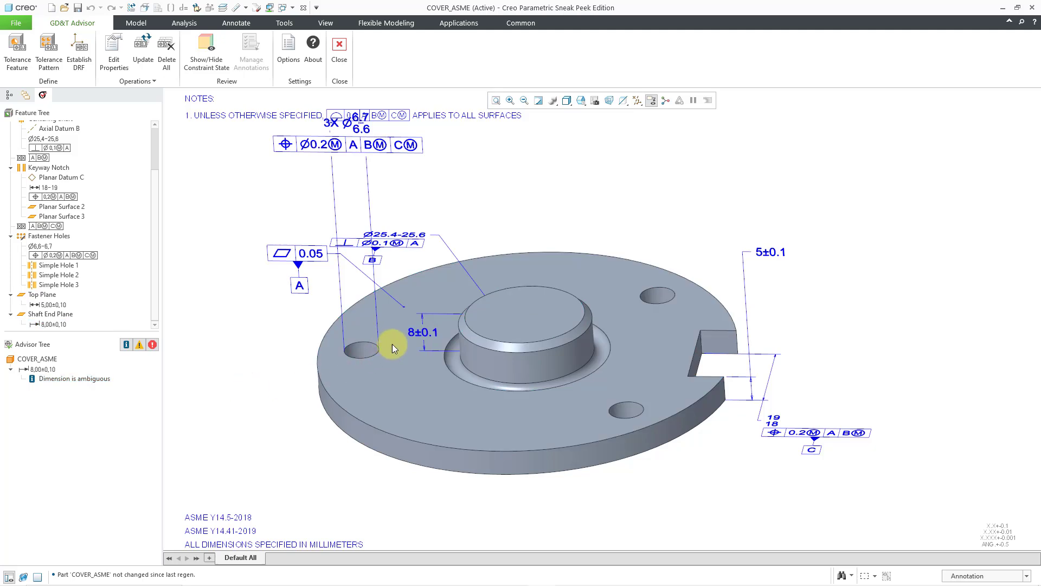
Step: Set the first reference of the 8±0.1 dimension as its origin at the shaft end face
{"action": "left_click", "coordinate": [423, 331]}
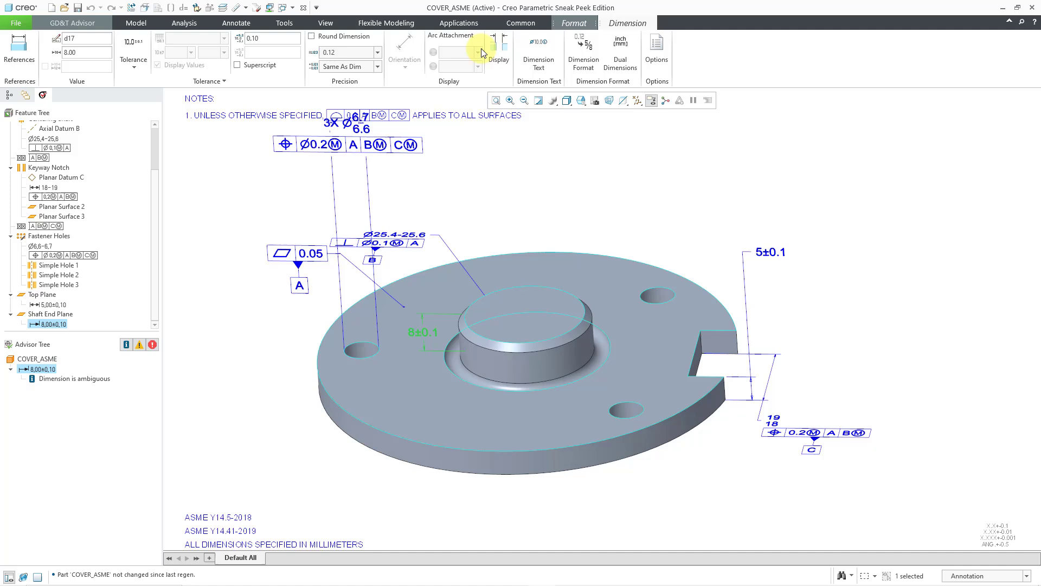
{"action": "mouse_move", "coordinate": [628, 23]}
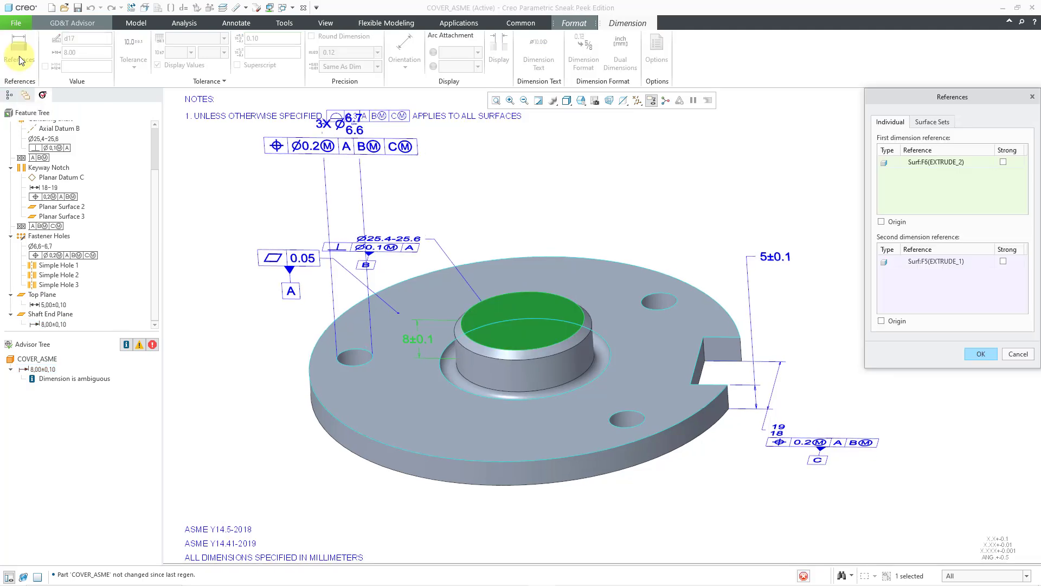
{"action": "mouse_move", "coordinate": [995, 206]}
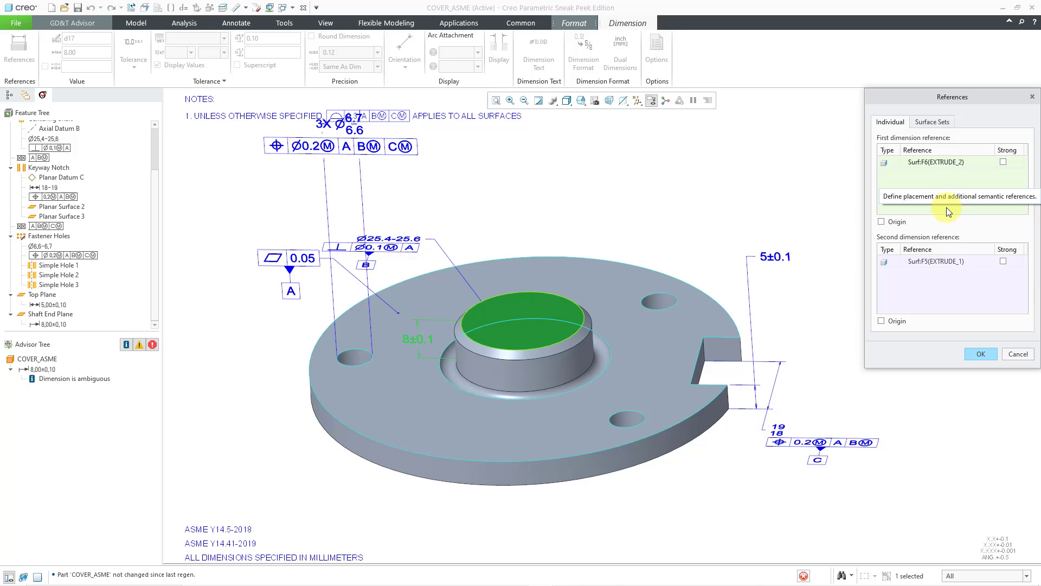
{"action": "mouse_move", "coordinate": [882, 226]}
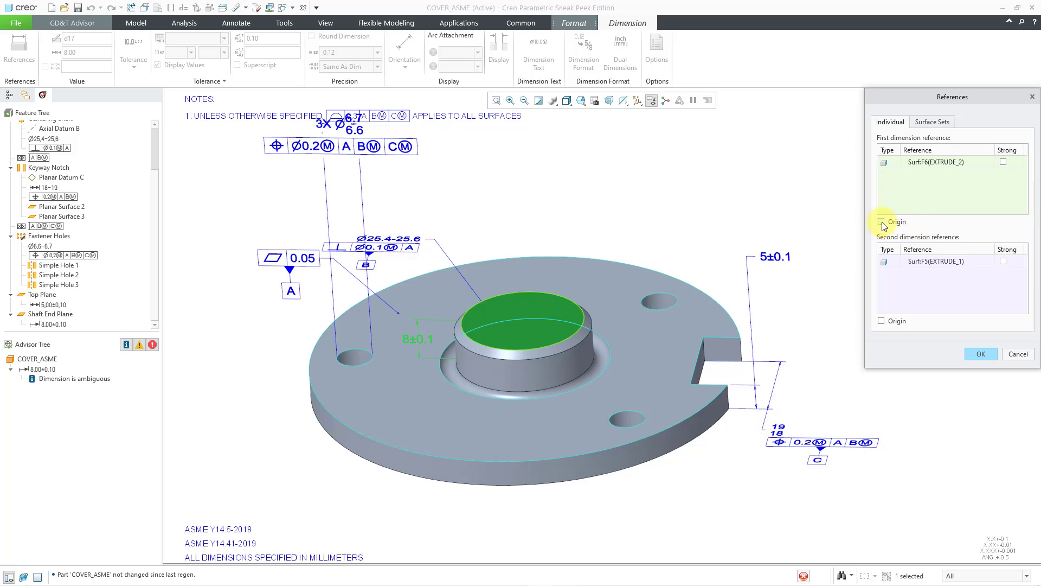
{"action": "left_click", "coordinate": [881, 221]}
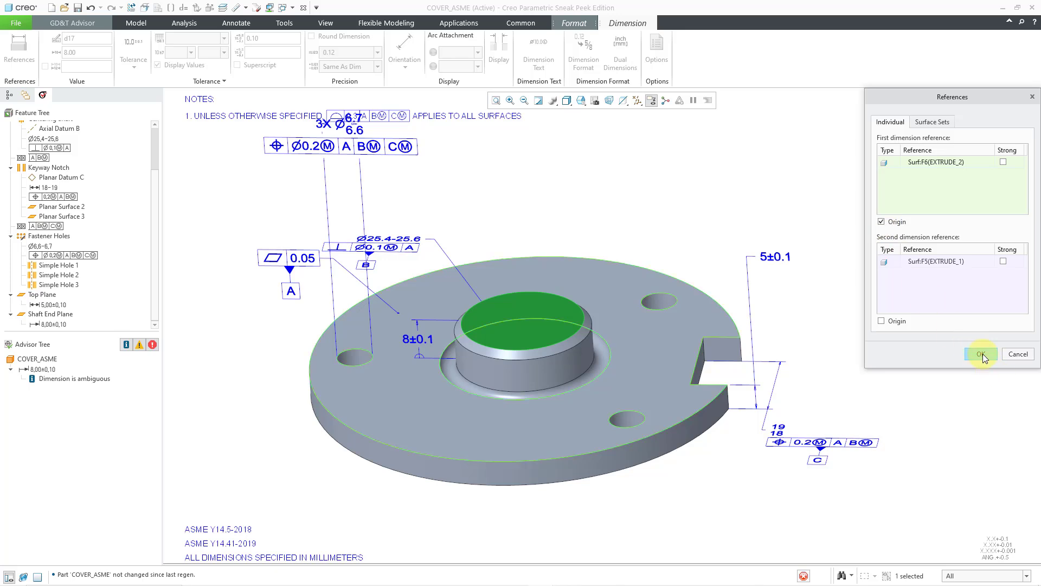
{"action": "left_click", "coordinate": [982, 354]}
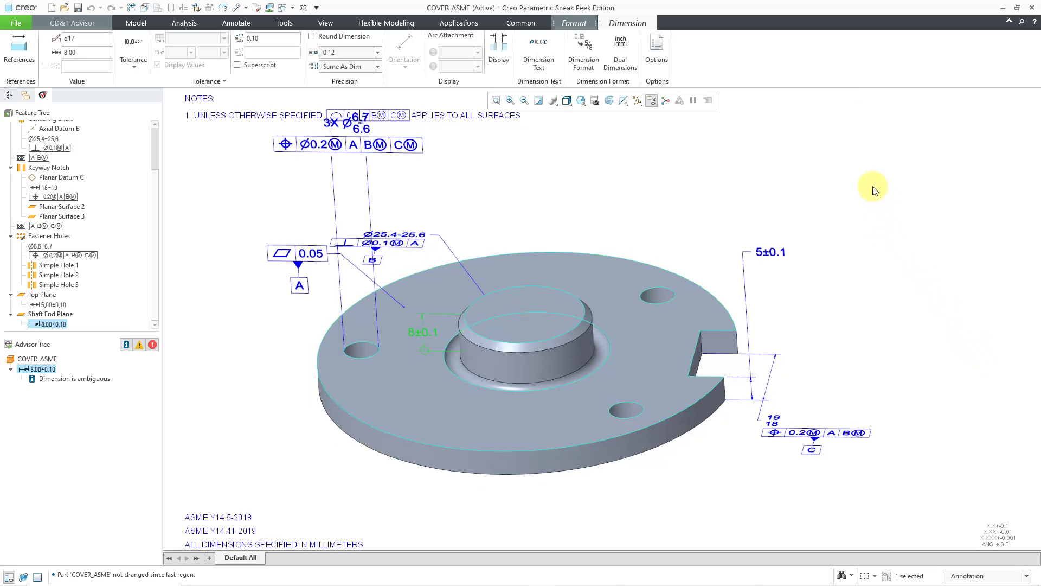
{"action": "left_click", "coordinate": [72, 23]}
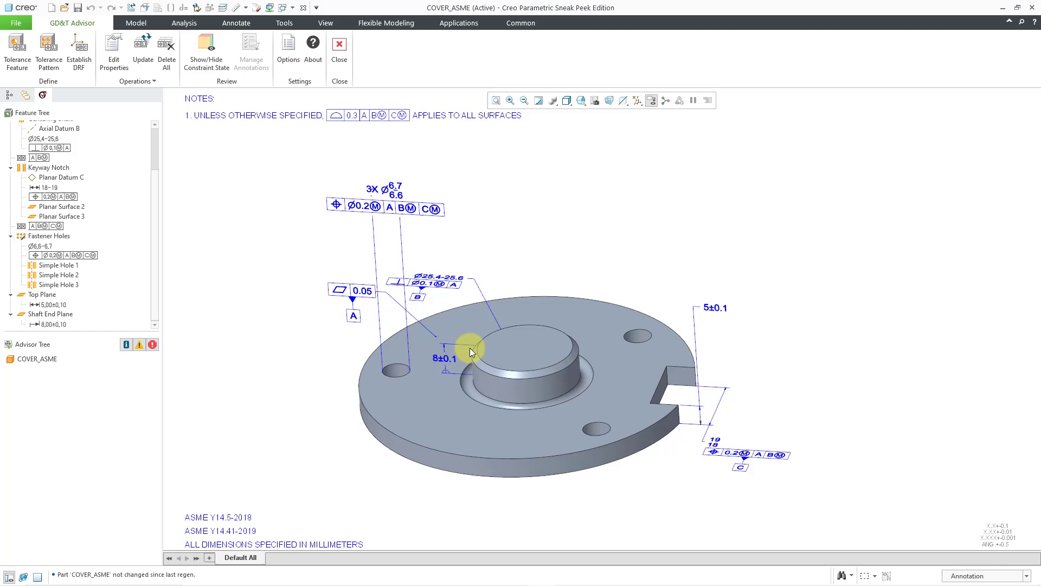
{"action": "mouse_move", "coordinate": [388, 279]}
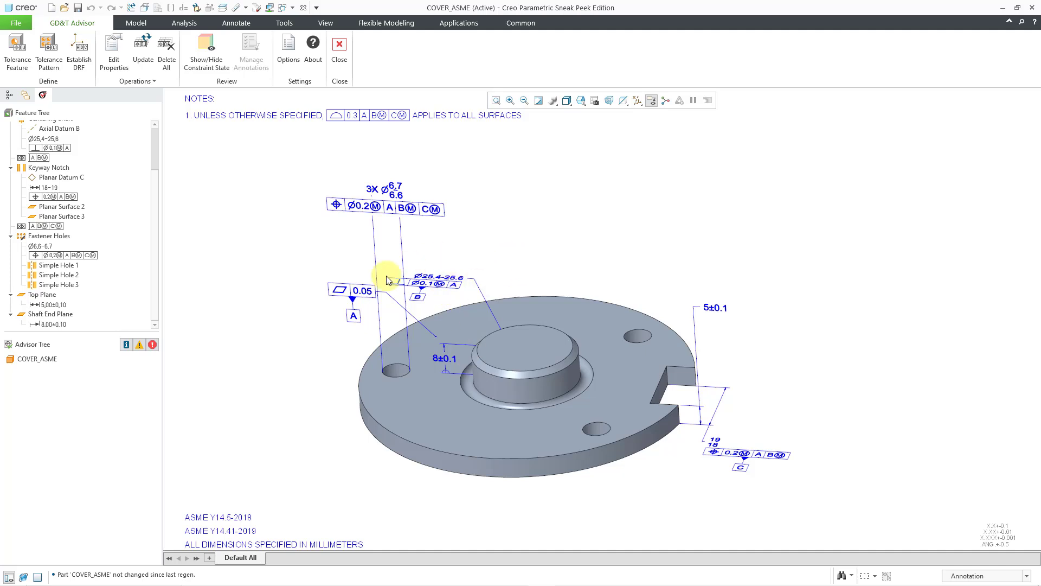
Step: Move the 3X Ø6.7 hole callout below the part and the 5±0.1 and 8±0.1 dimensions clear of it
{"action": "left_click", "coordinate": [339, 290]}
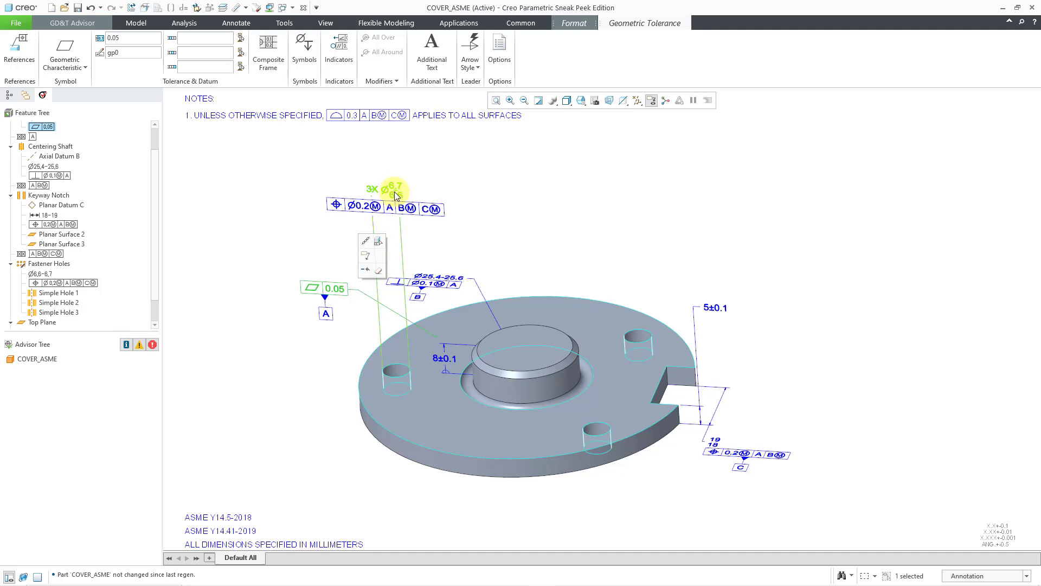
{"action": "left_click", "coordinate": [393, 193]}
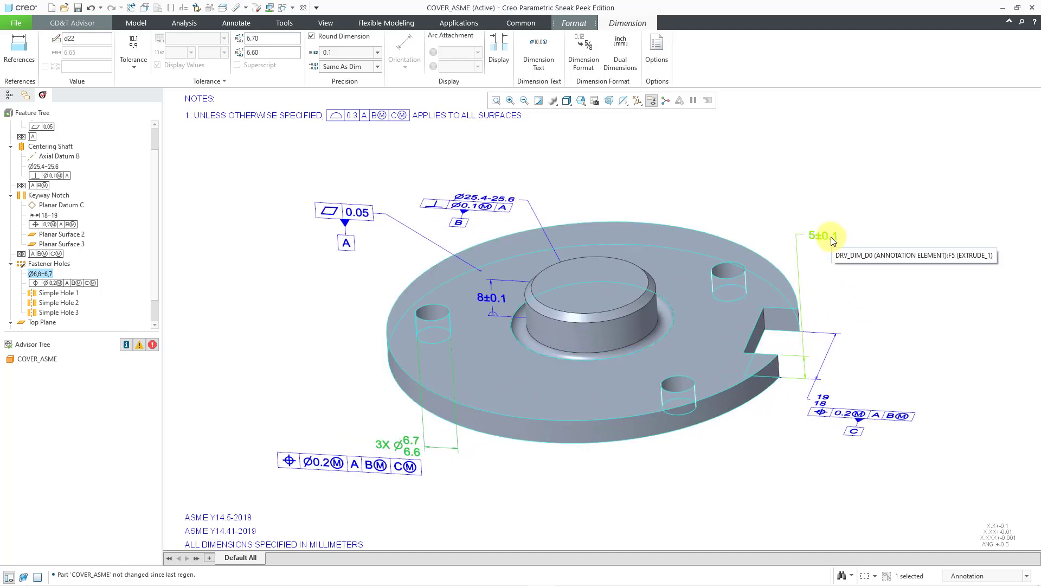
{"action": "left_click", "coordinate": [828, 236]}
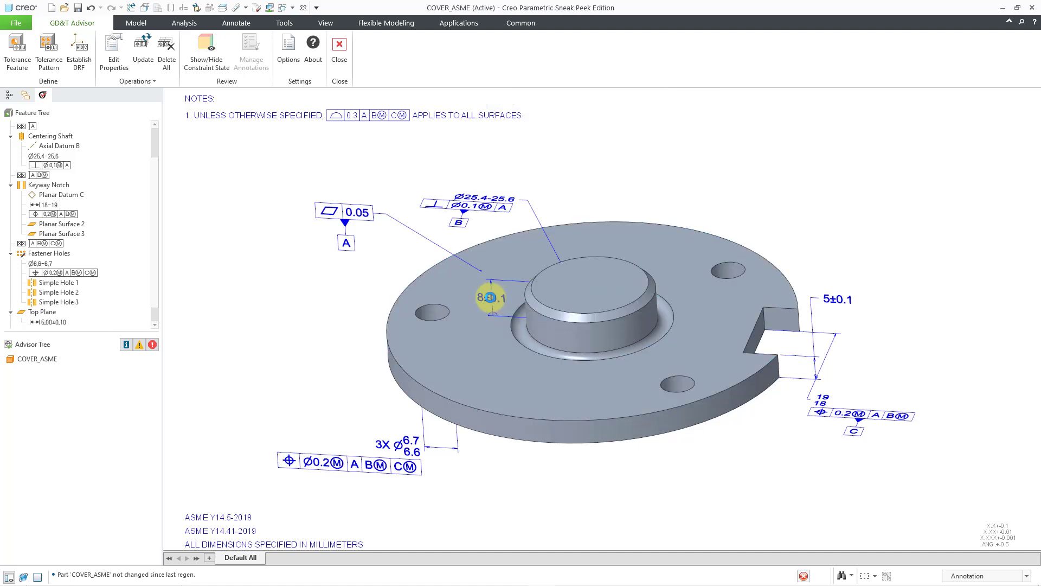
{"action": "left_click", "coordinate": [491, 297]}
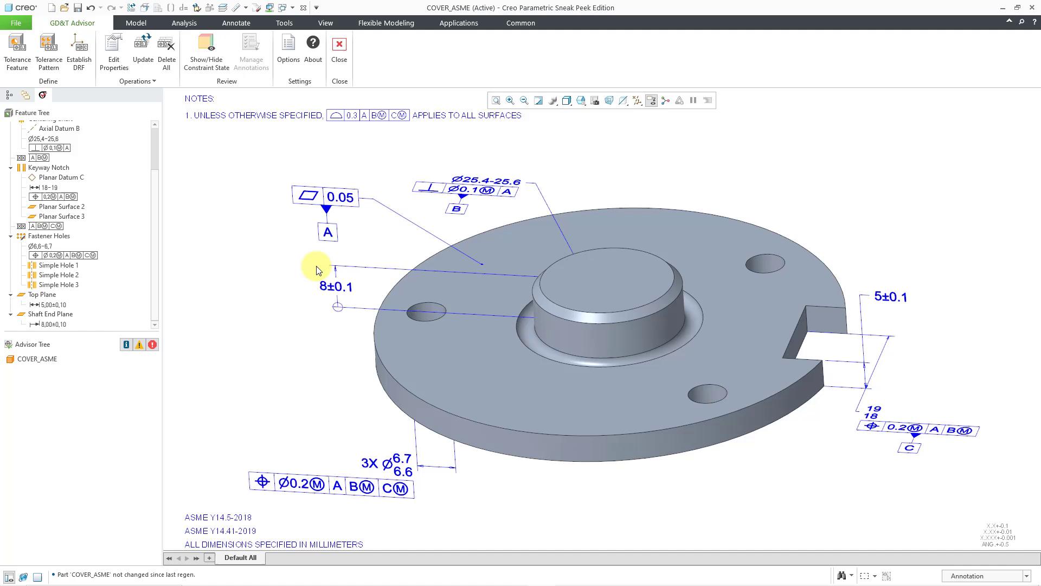
{"action": "mouse_move", "coordinate": [206, 52]}
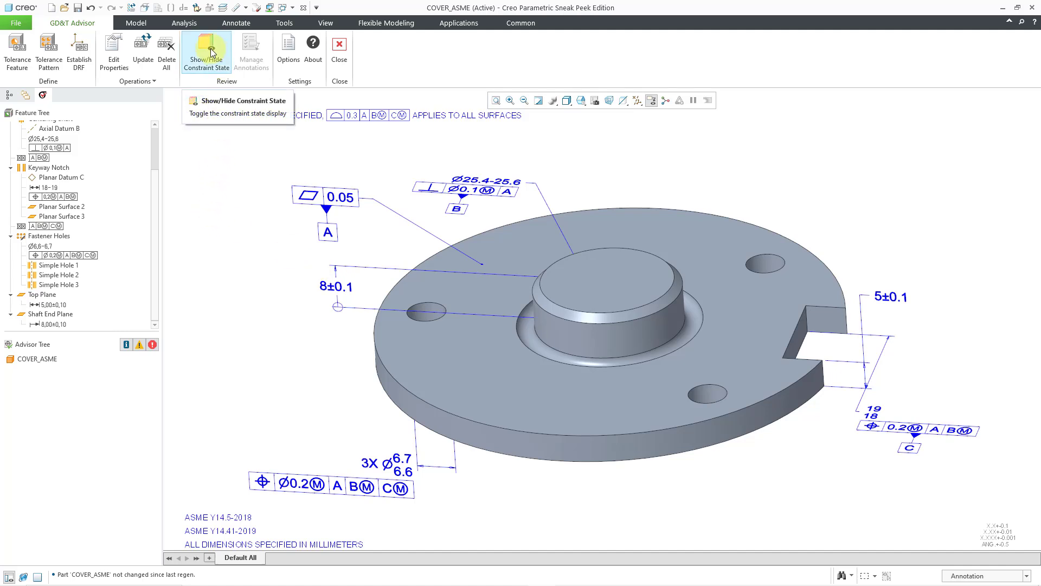
{"action": "left_click", "coordinate": [206, 52]}
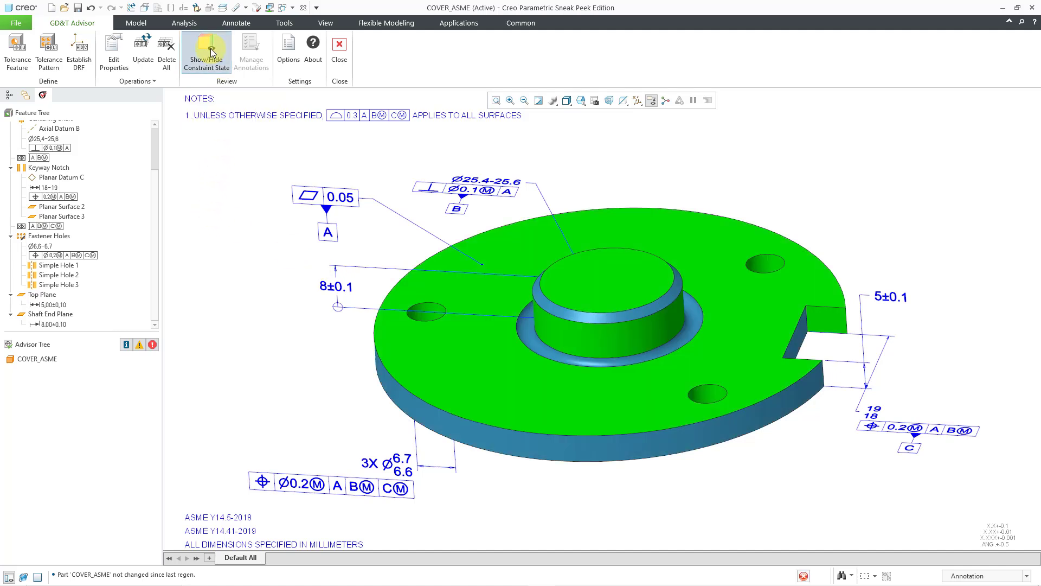
{"action": "left_click", "coordinate": [206, 52]}
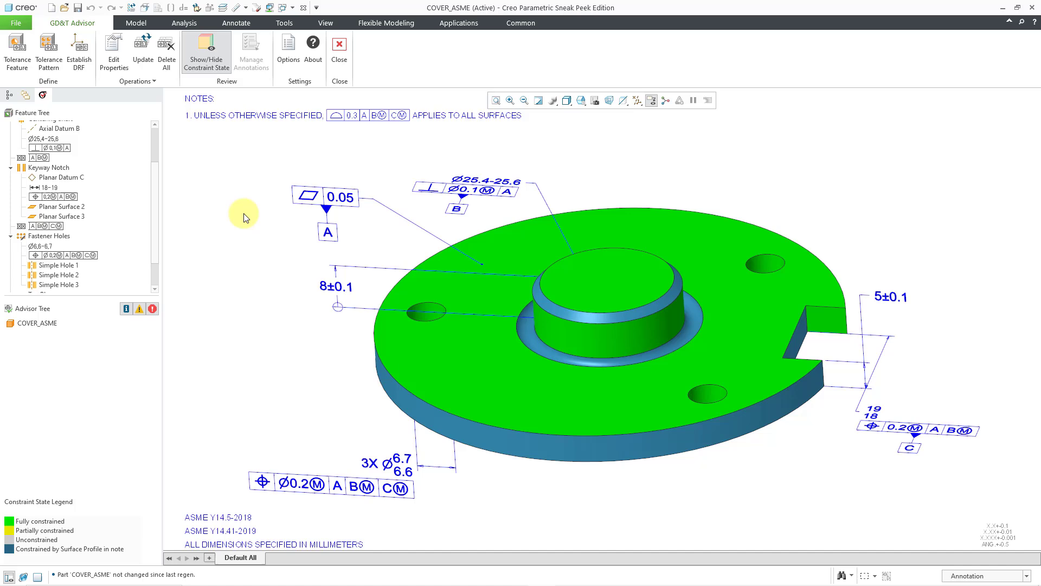
{"action": "mouse_move", "coordinate": [244, 148]}
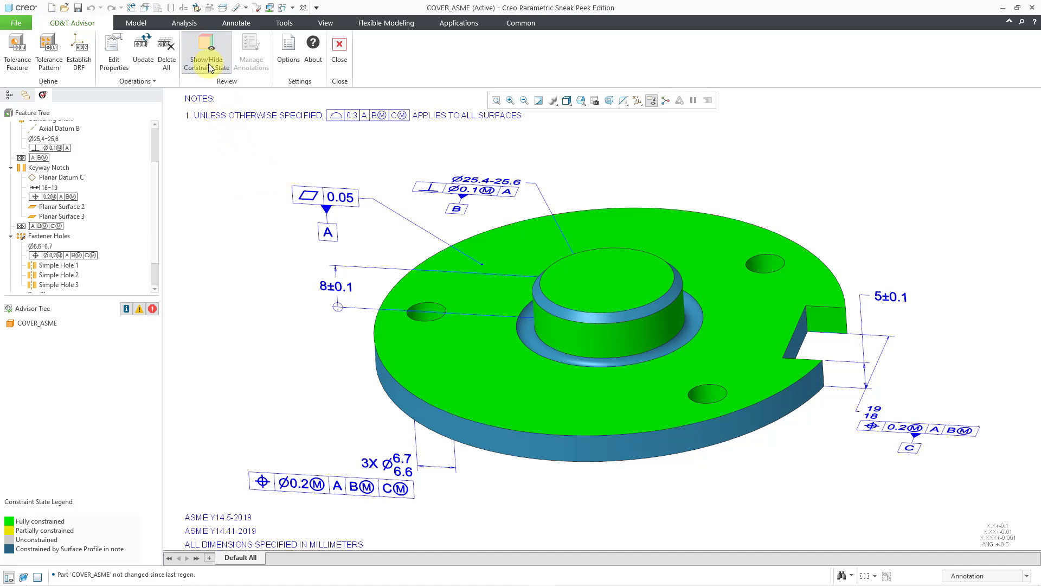
{"action": "left_click", "coordinate": [206, 50]}
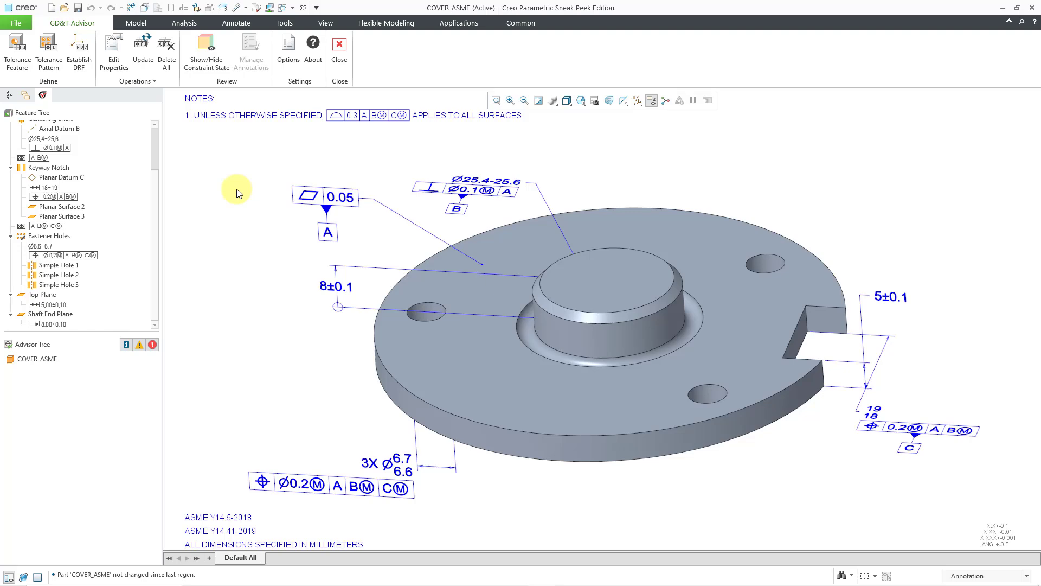